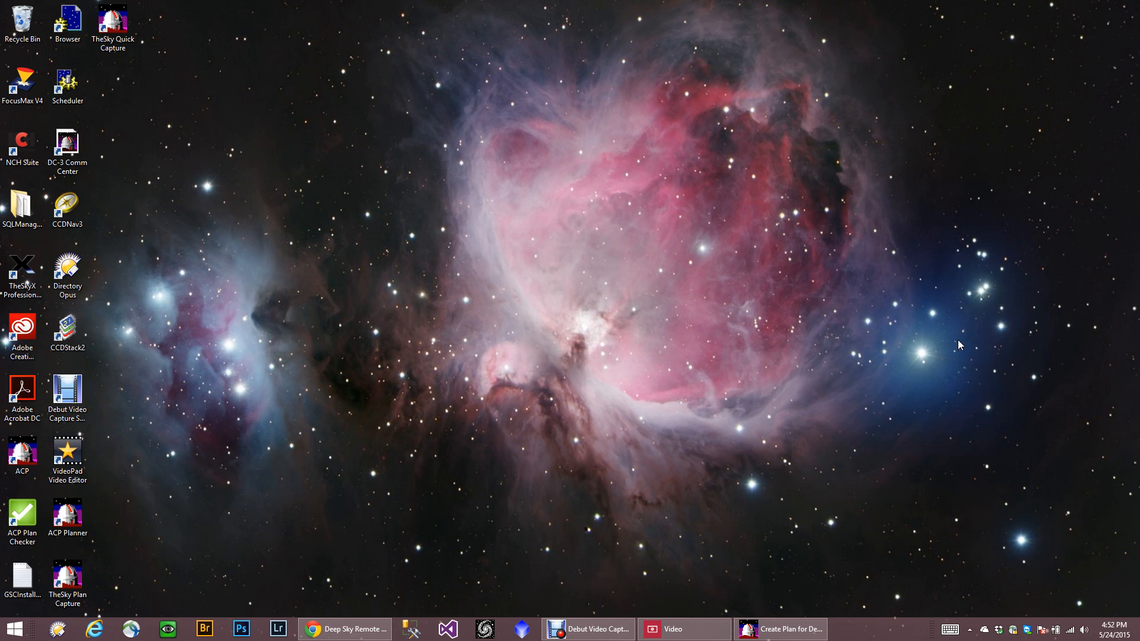
mouse_move(443, 405)
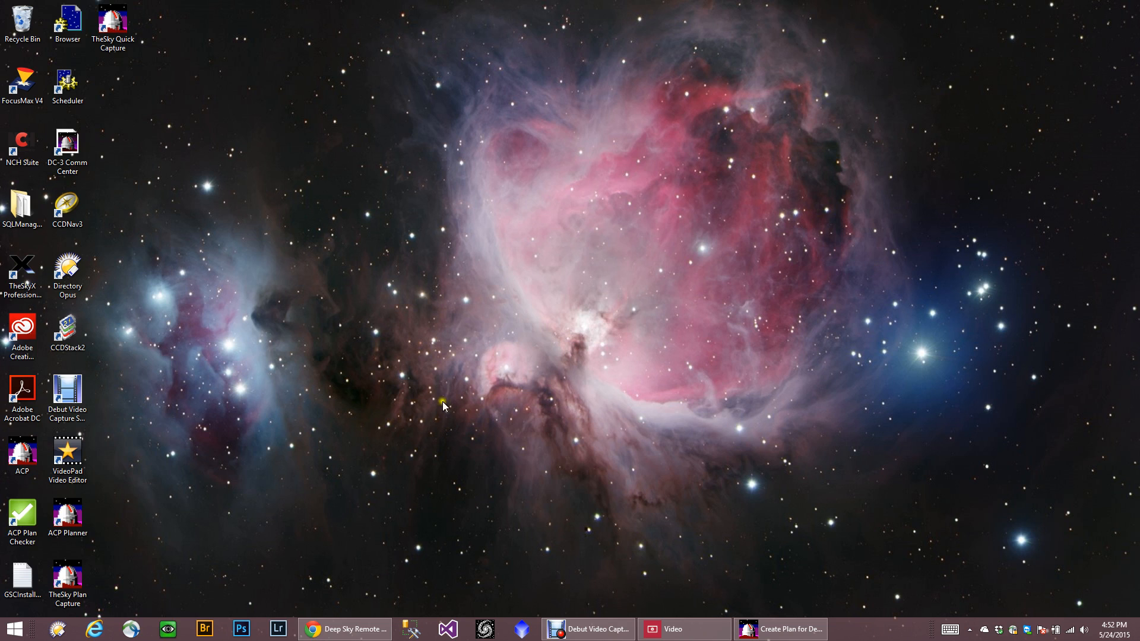
- Bring the Deep Sky Remote Observatory web page and its System Status overview to the front
click(343, 629)
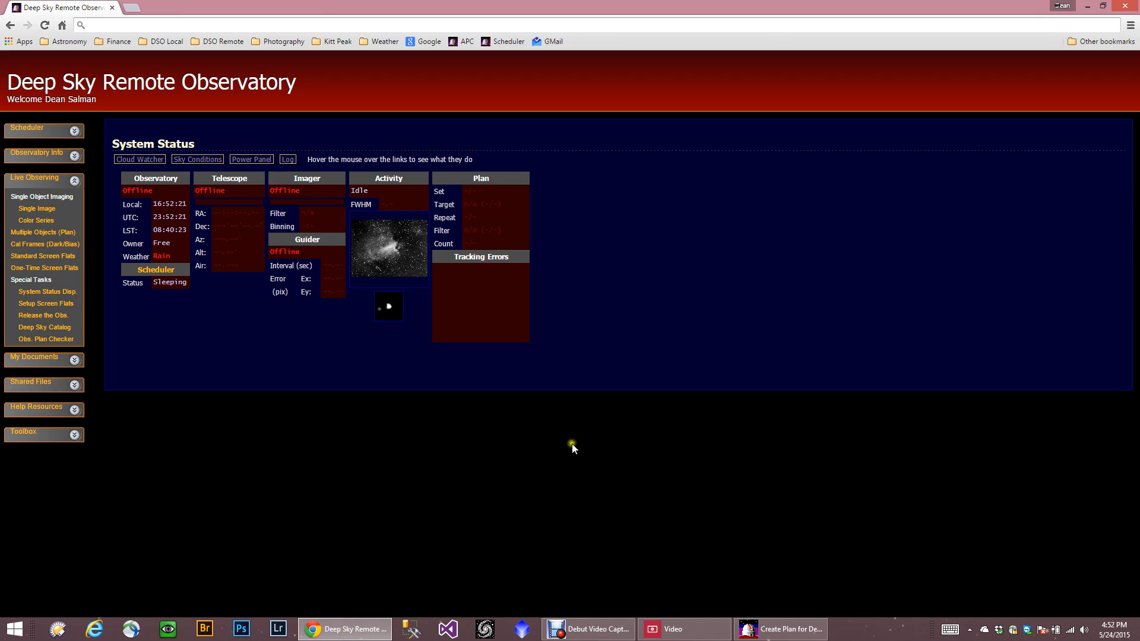
mouse_move(632, 464)
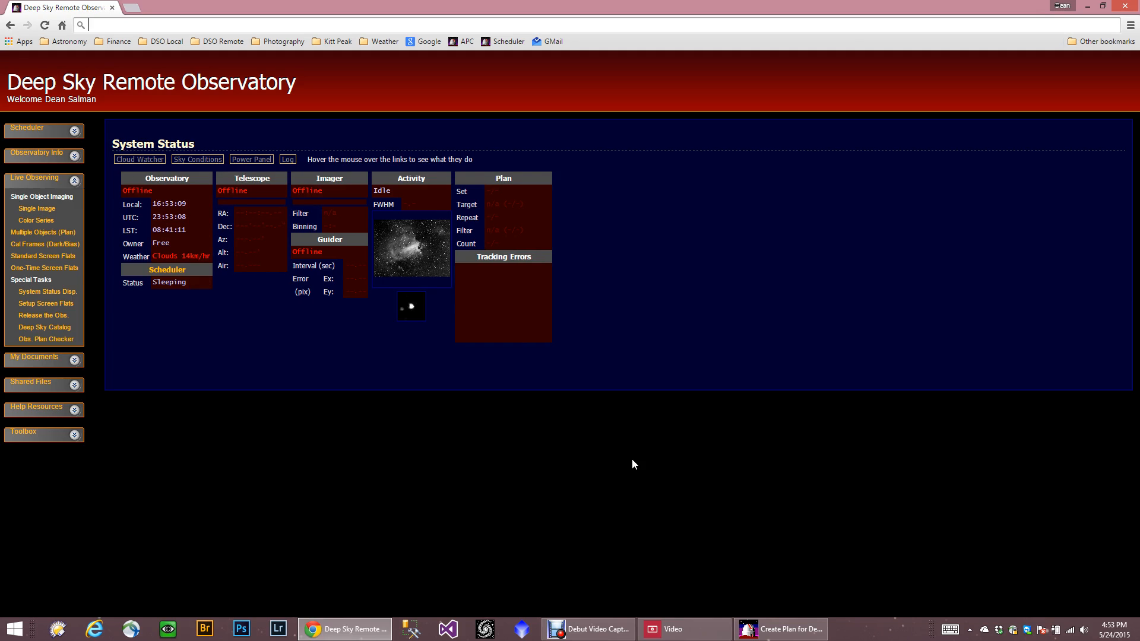
mouse_move(318, 395)
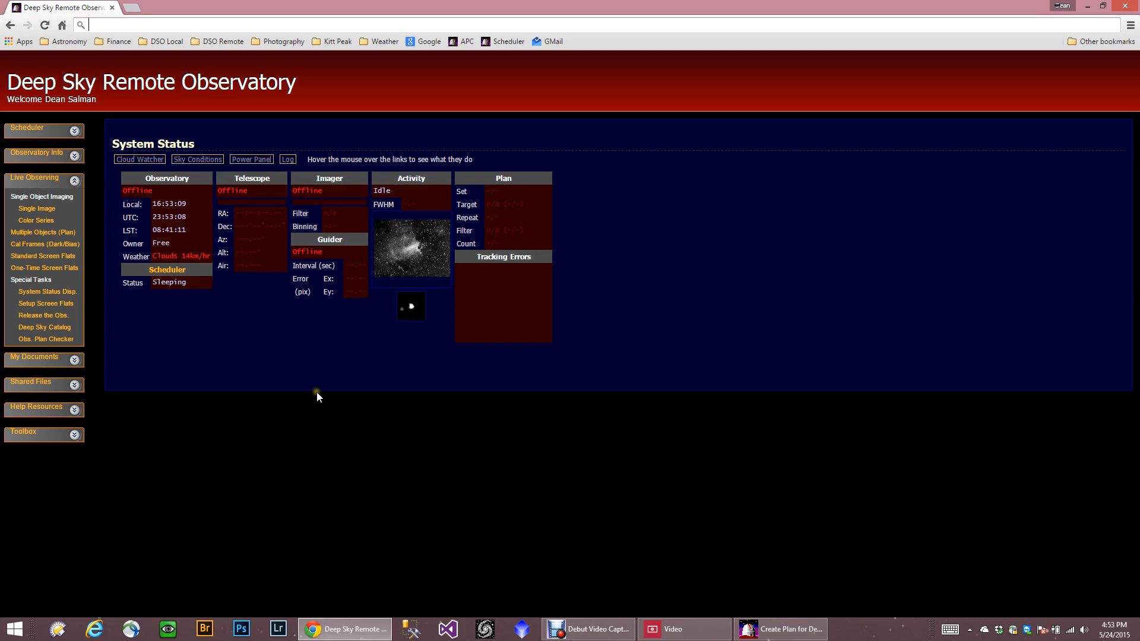
mouse_move(164, 183)
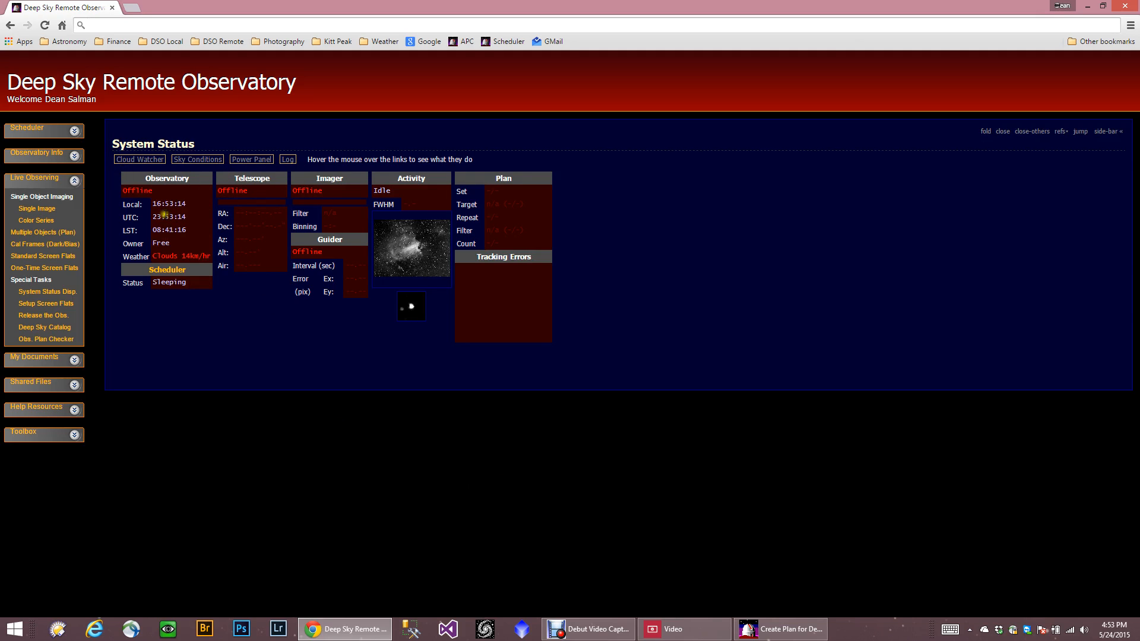
mouse_move(95, 147)
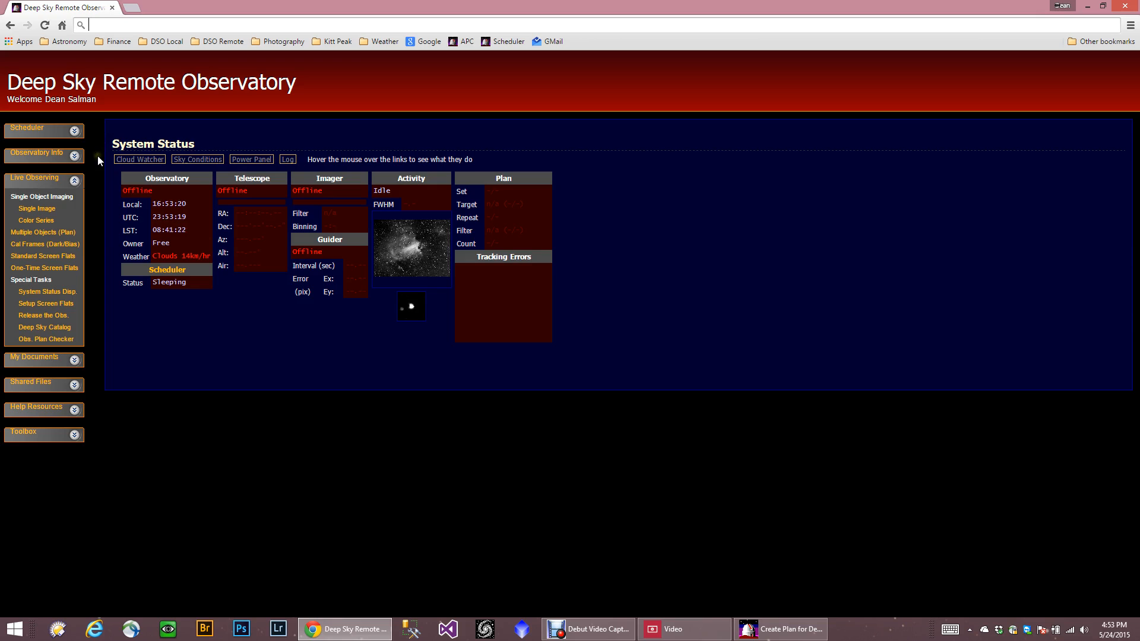
mouse_move(32, 316)
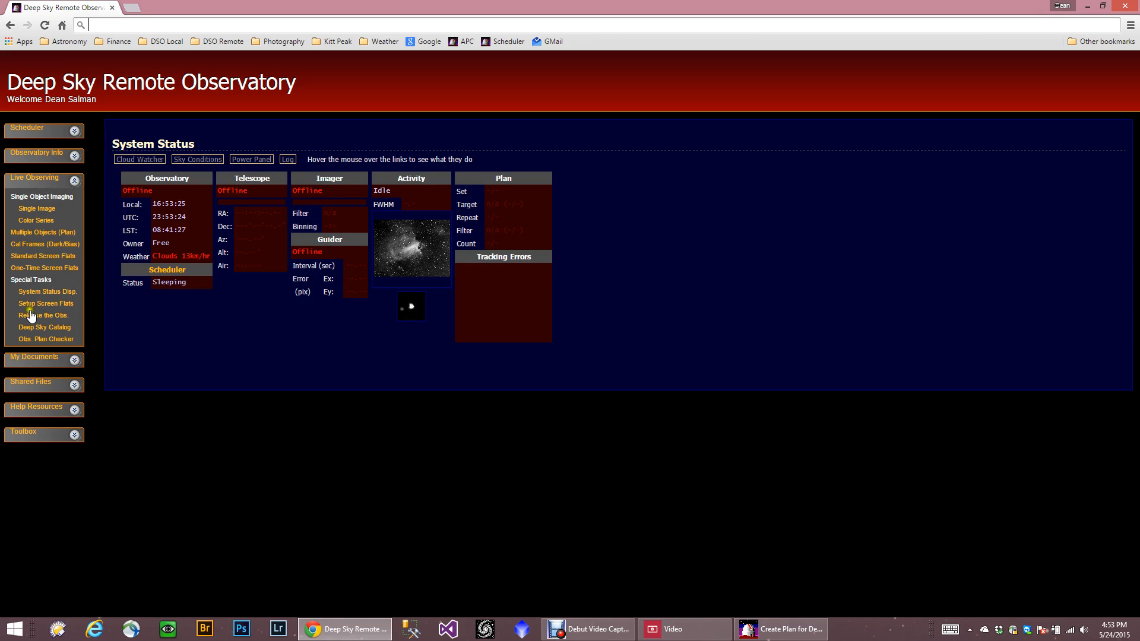
mouse_move(91, 184)
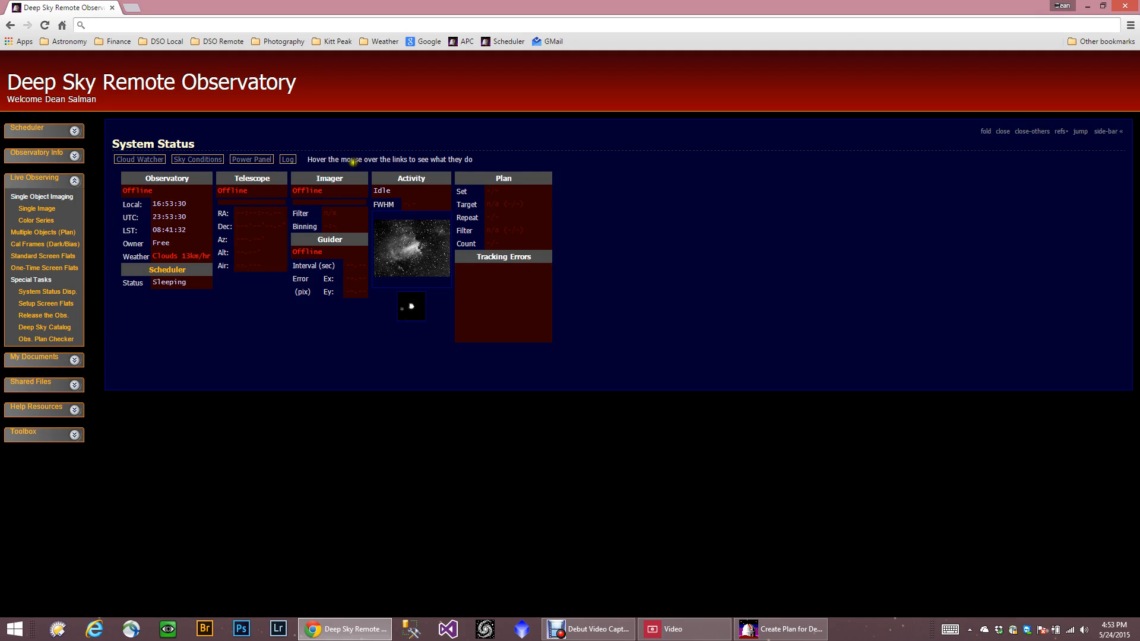
click(198, 159)
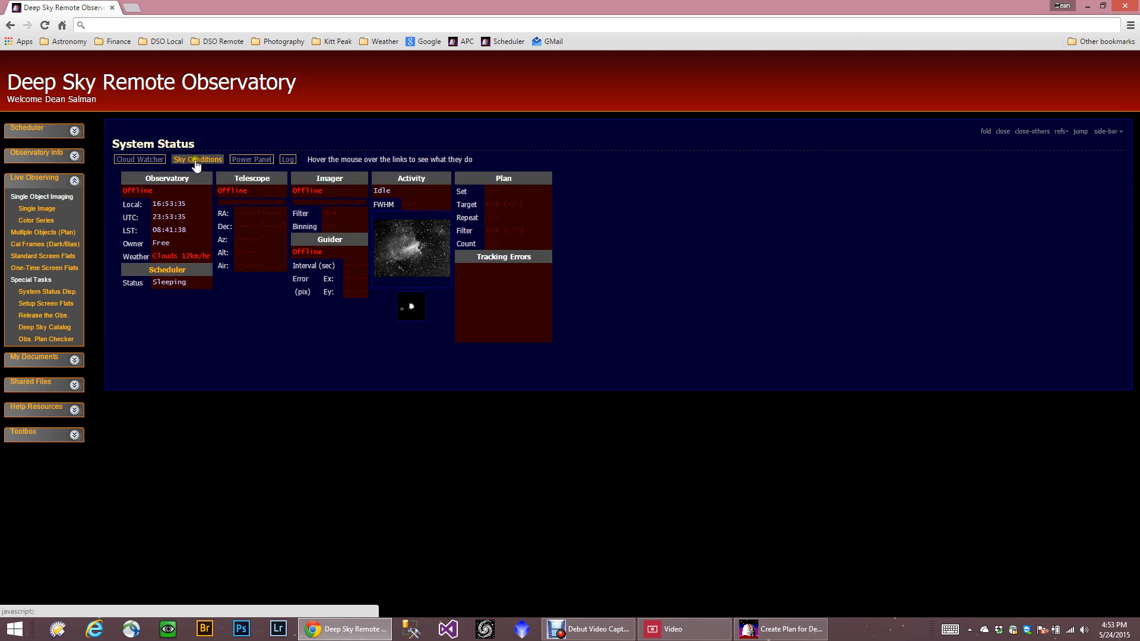
click(250, 159)
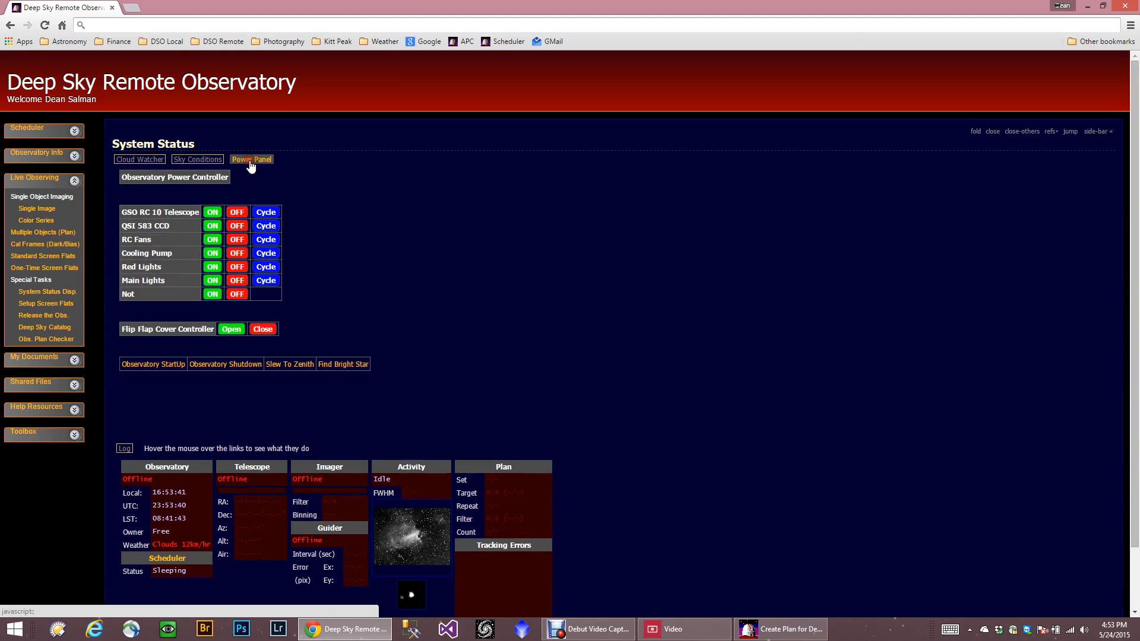
click(251, 159)
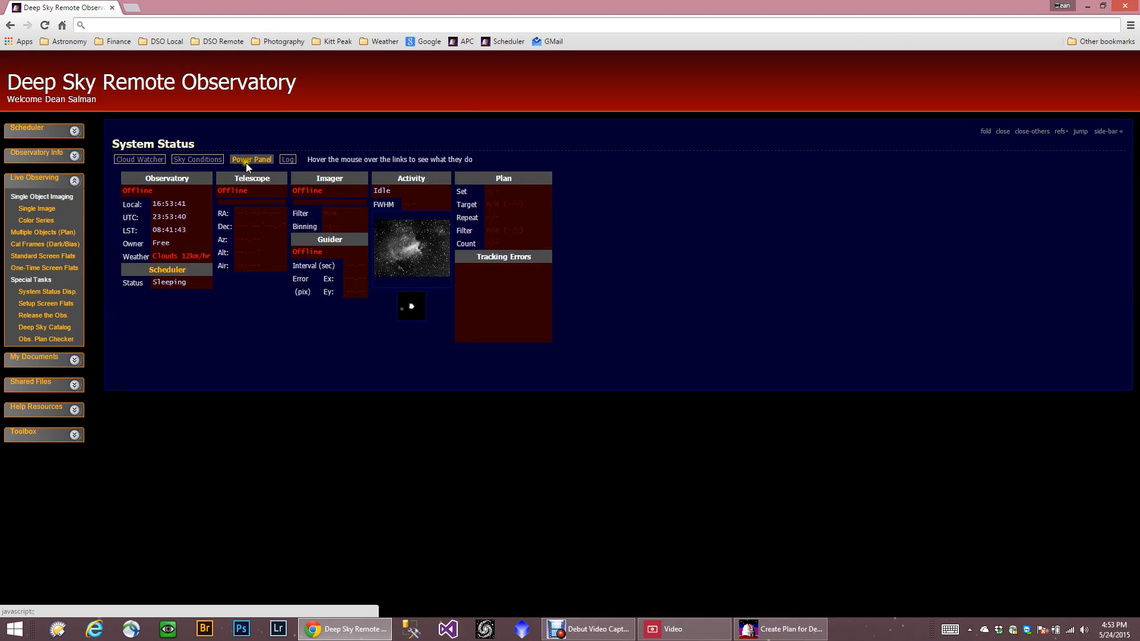
mouse_move(196, 321)
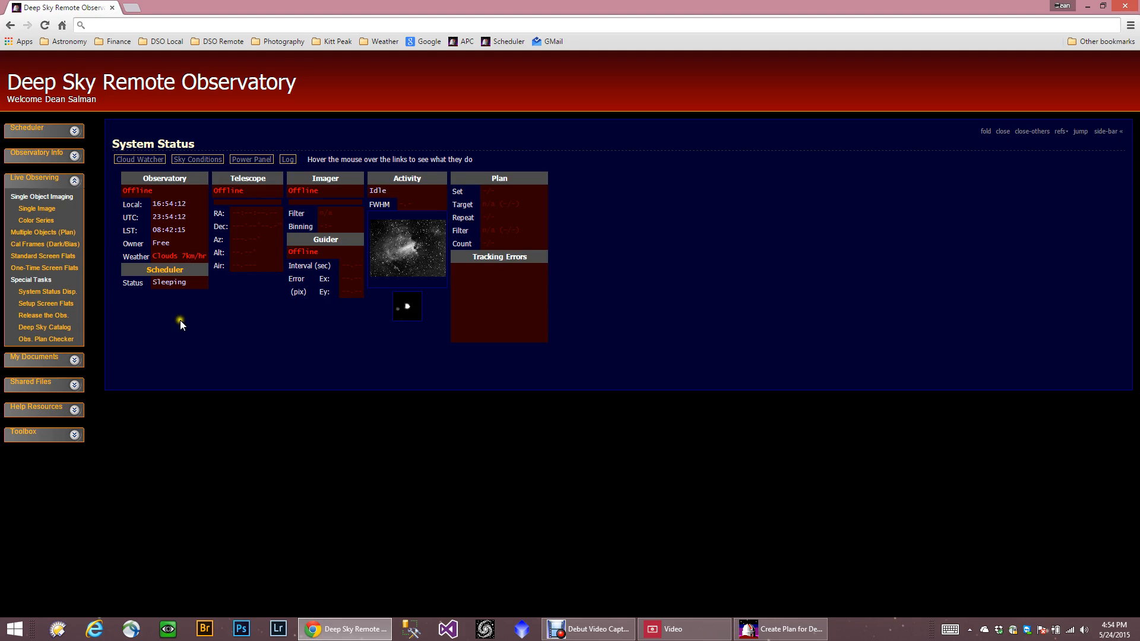
mouse_move(138, 304)
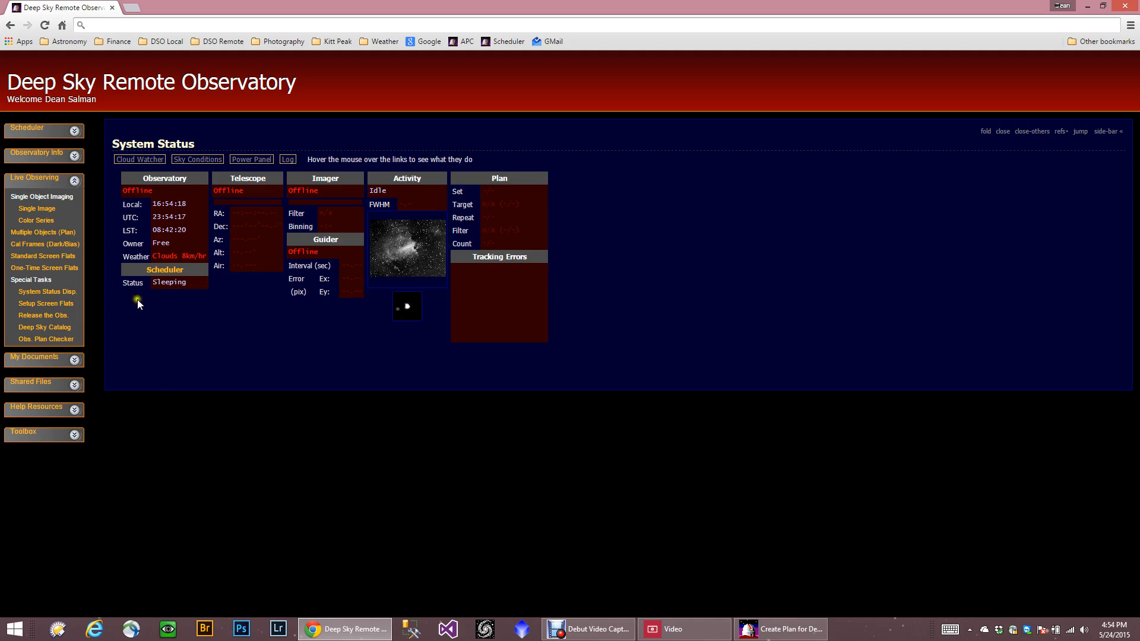
- Start a Single Image request for m 42, look up its coordinates, and toggle autofocus on and off
click(35, 209)
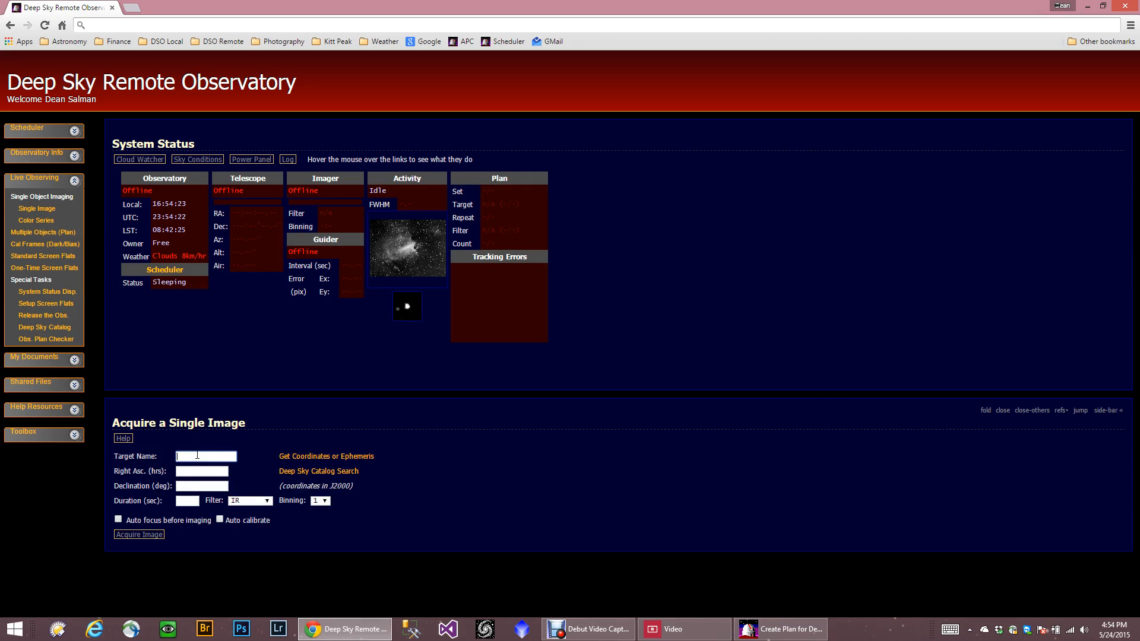
text(42)
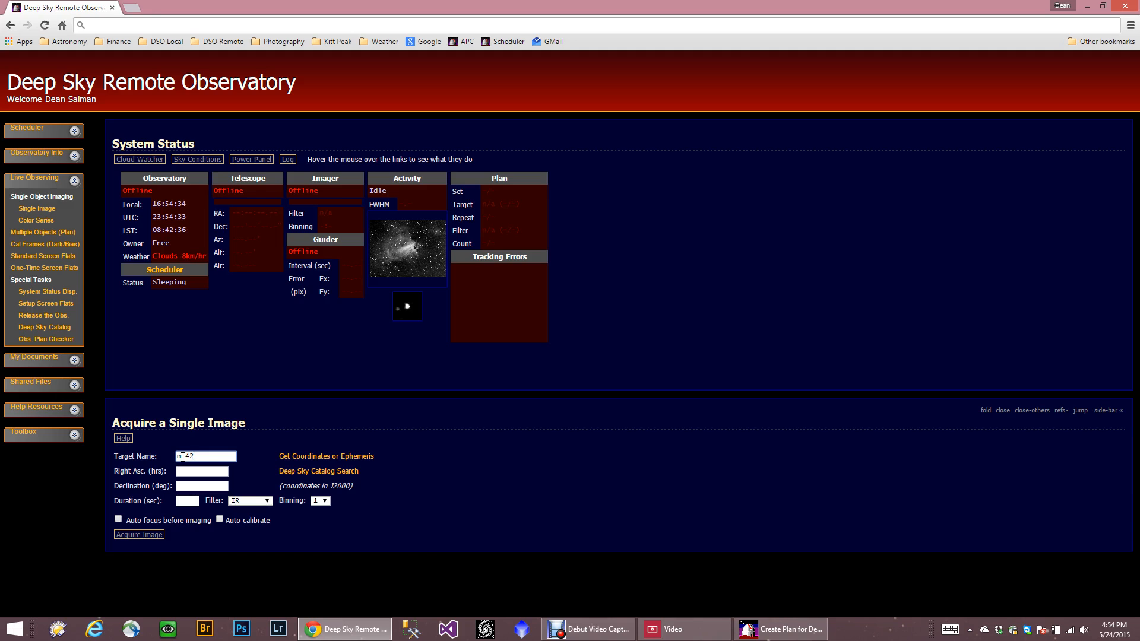
mouse_move(326, 456)
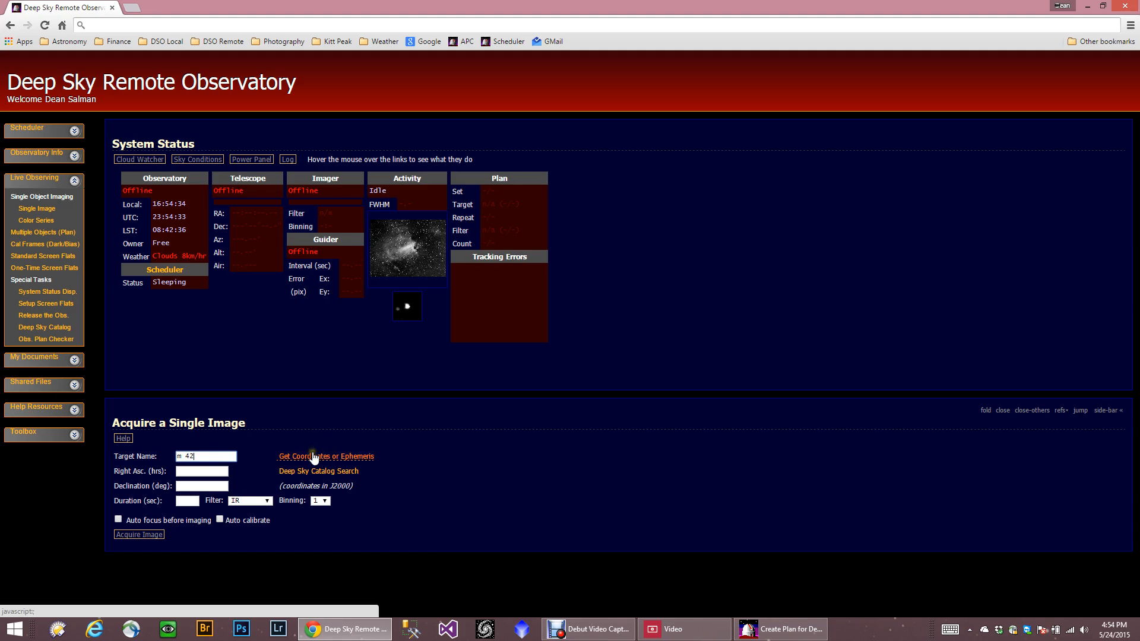
click(327, 456)
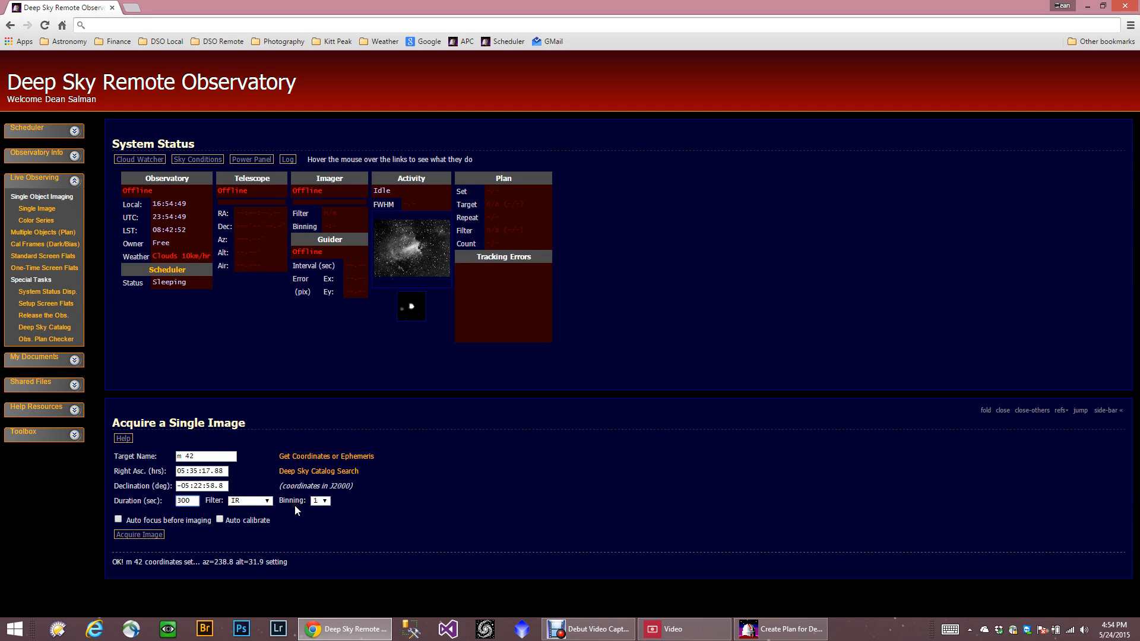
click(118, 520)
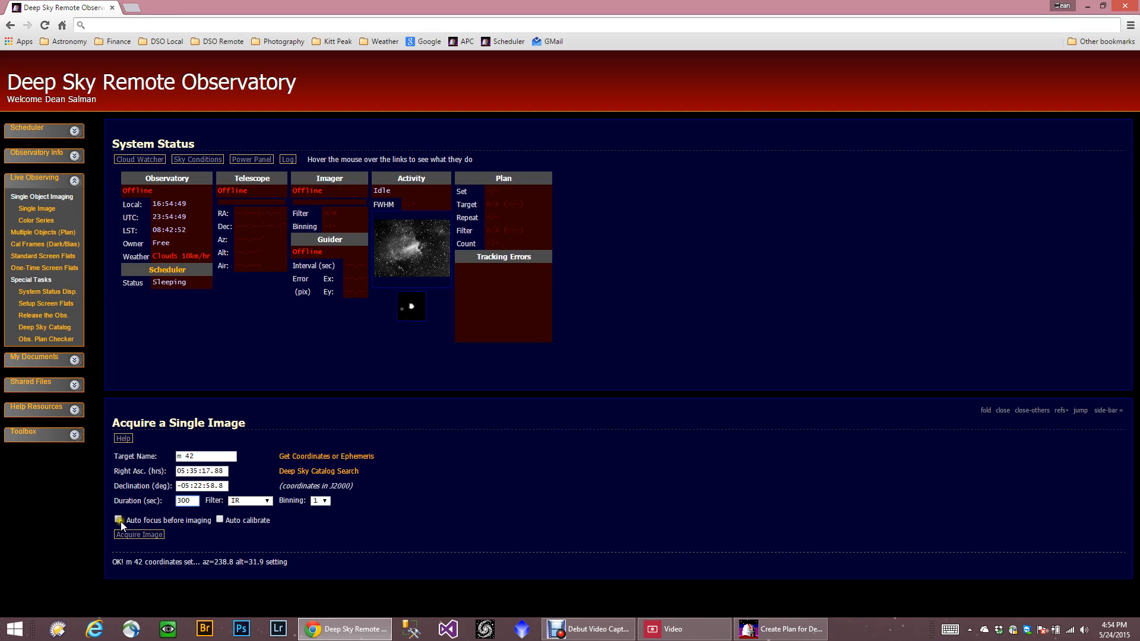
click(118, 519)
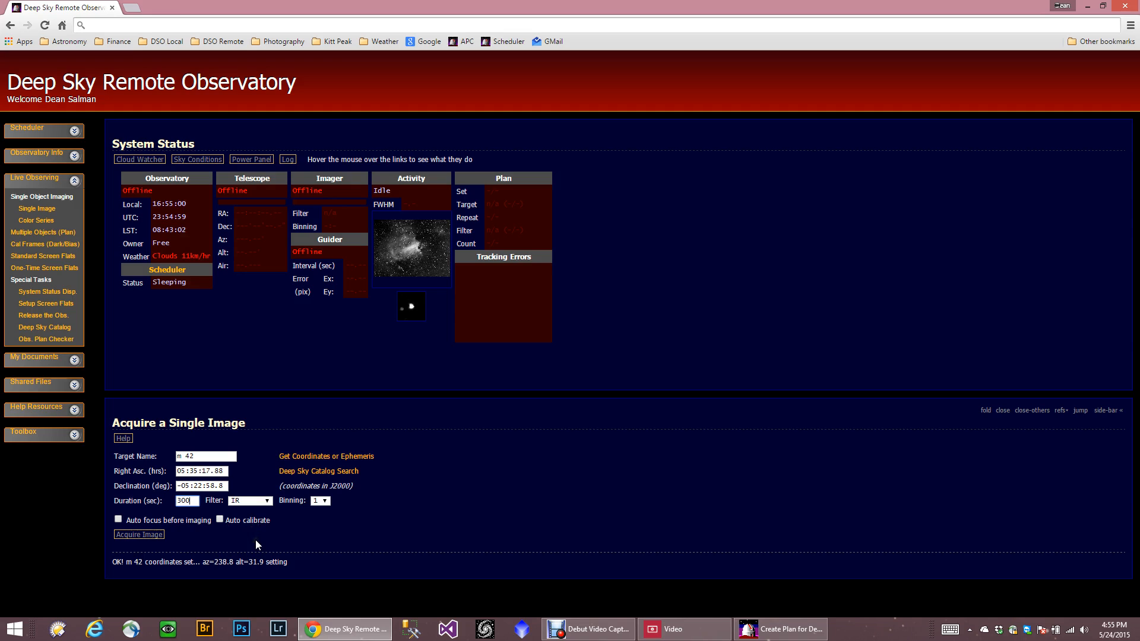
mouse_move(137, 544)
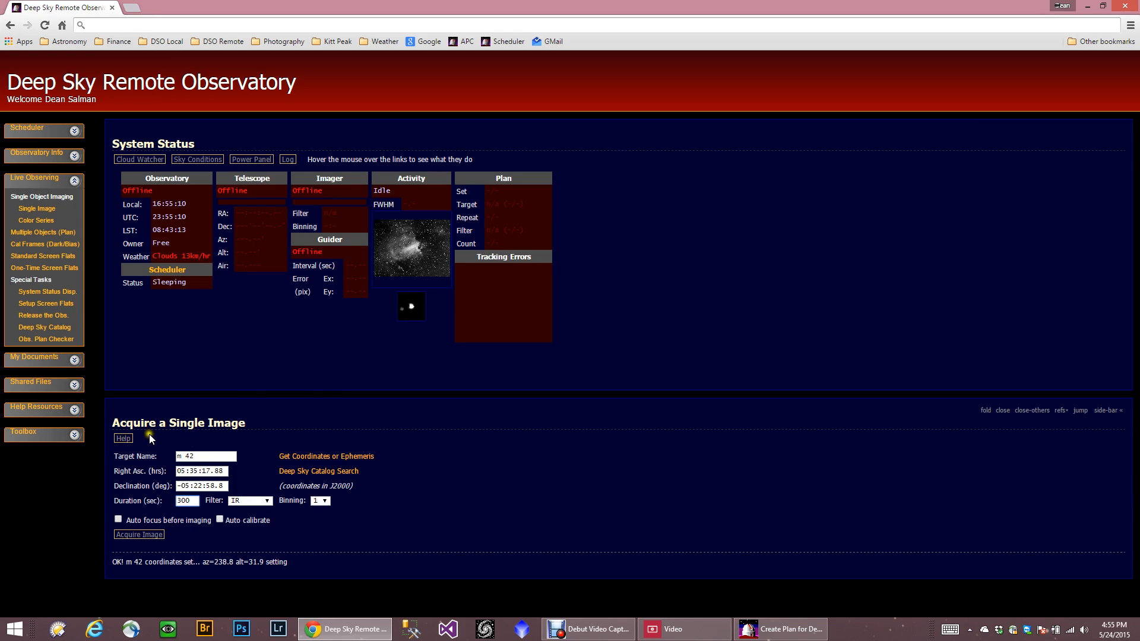
- View and scroll the single-image help text, then dismiss the single-image form
click(122, 438)
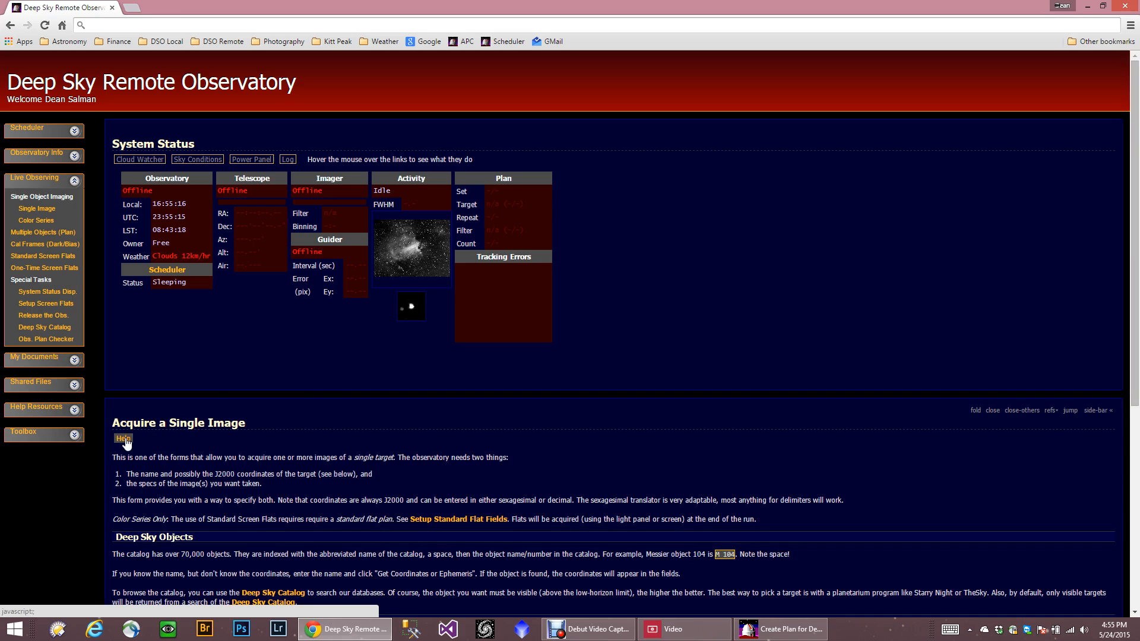
scroll(down, 3)
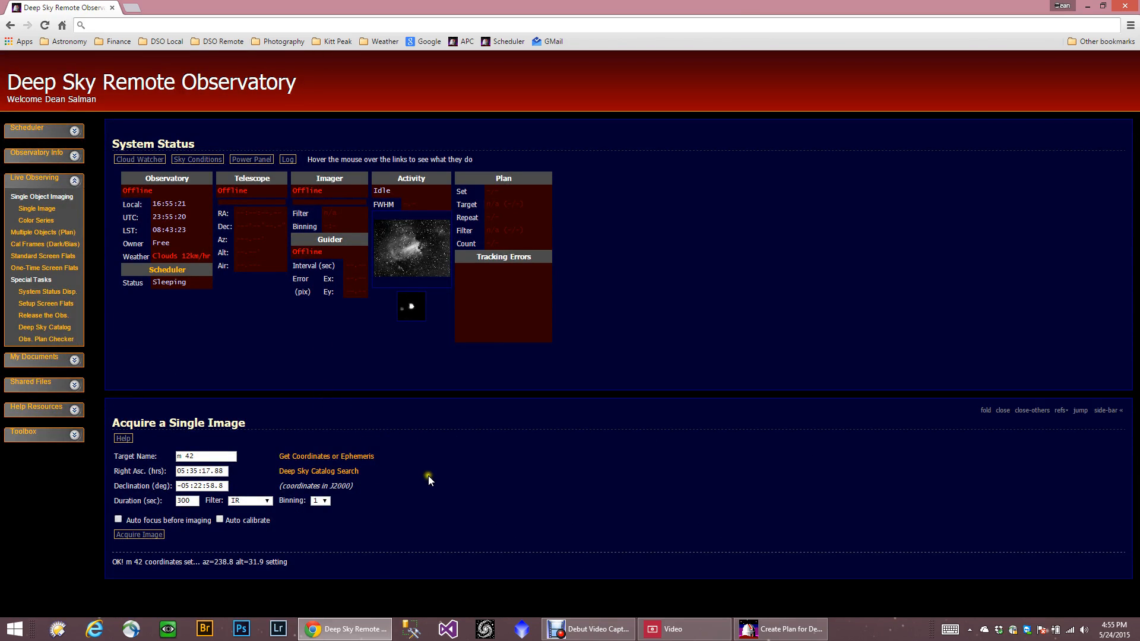
mouse_move(936, 487)
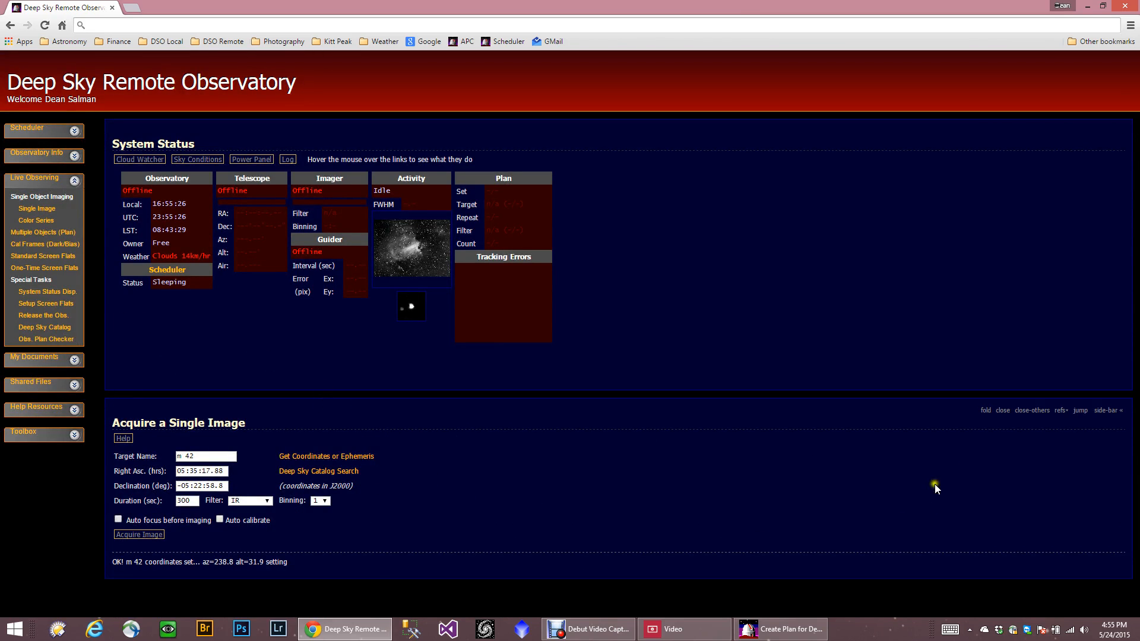
click(1002, 410)
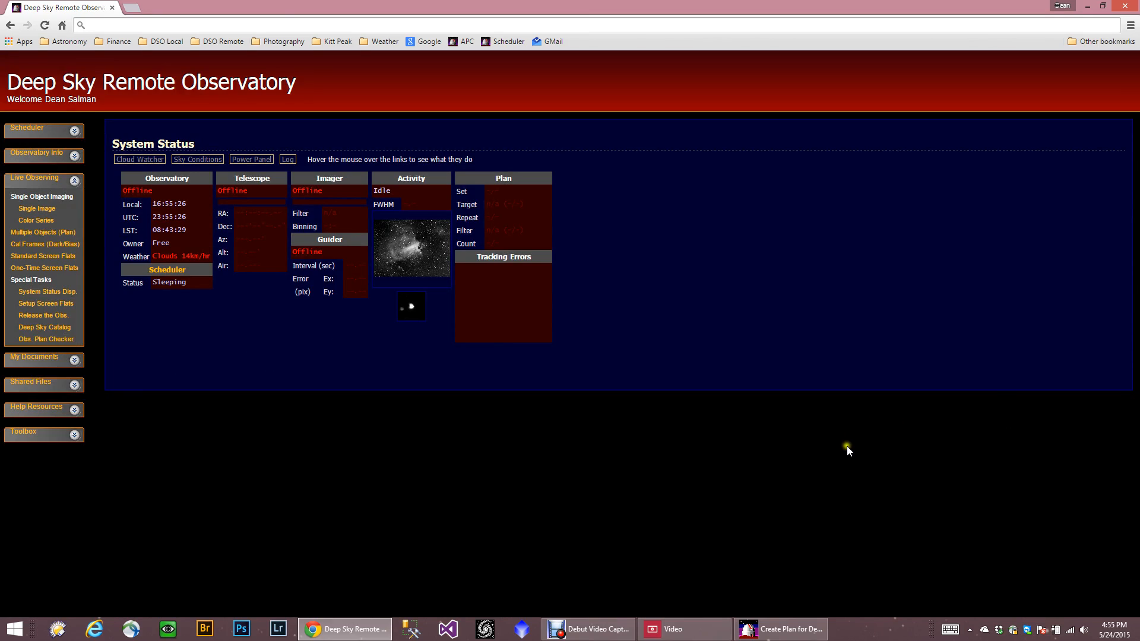
mouse_move(488, 507)
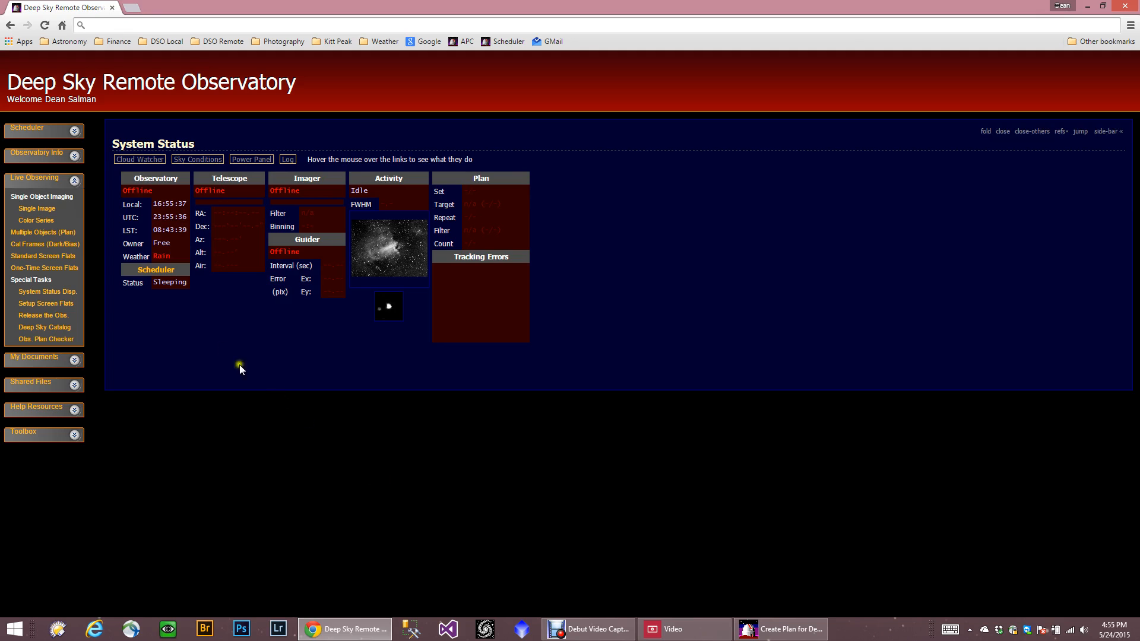
- Open the Single Object Color Series form with target m 35 and look up its RA/Dec
click(35, 221)
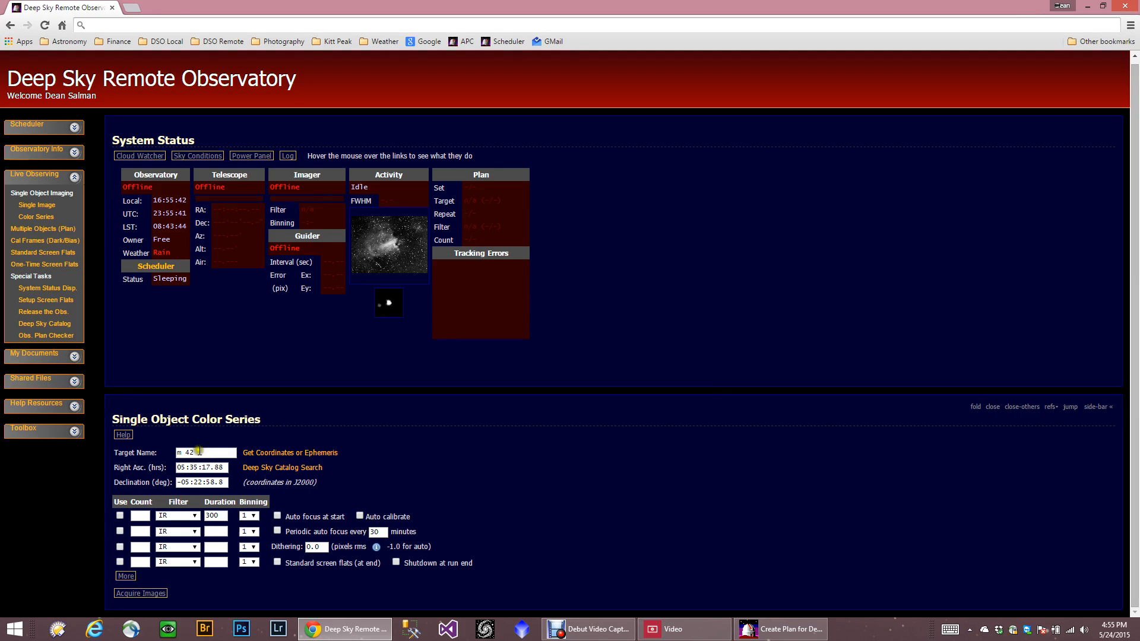
mouse_move(499, 459)
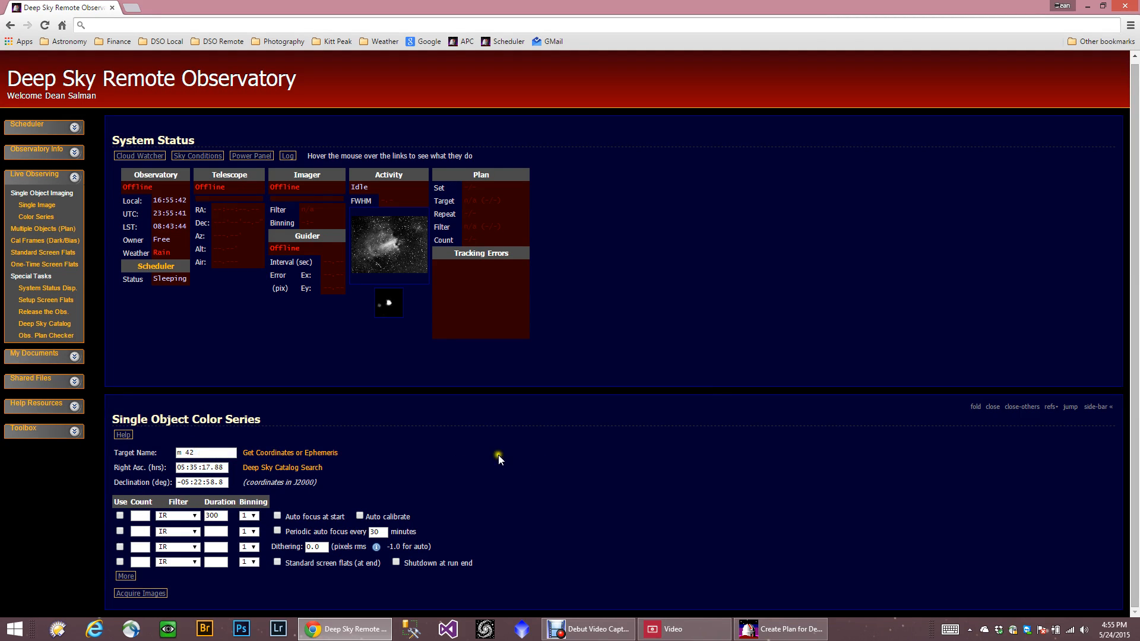
click(206, 452)
text(35)
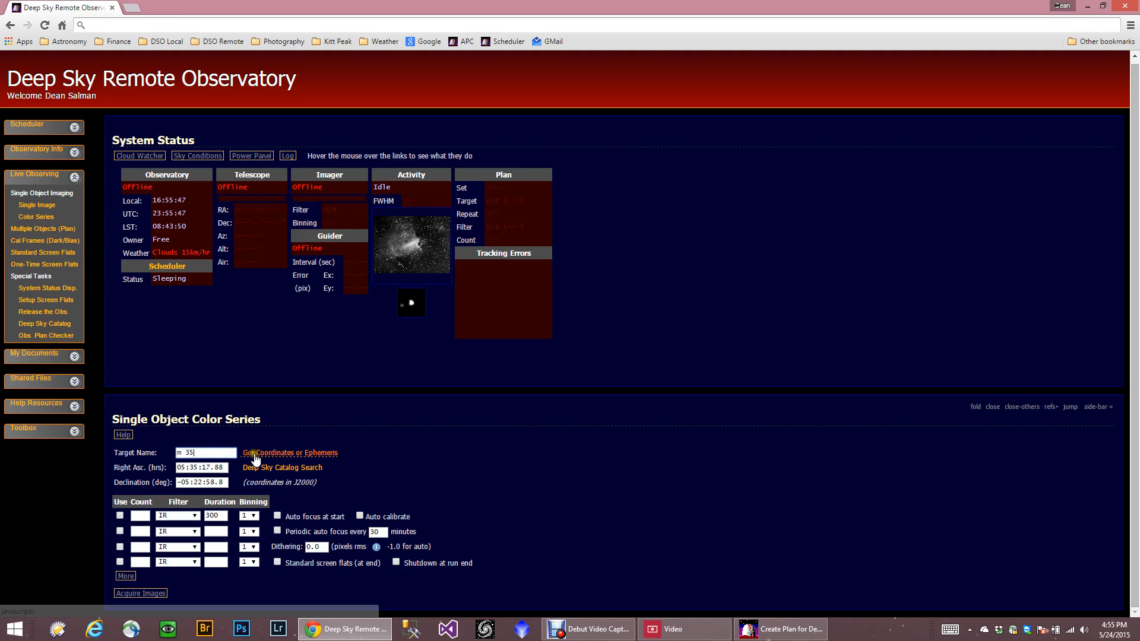
click(288, 453)
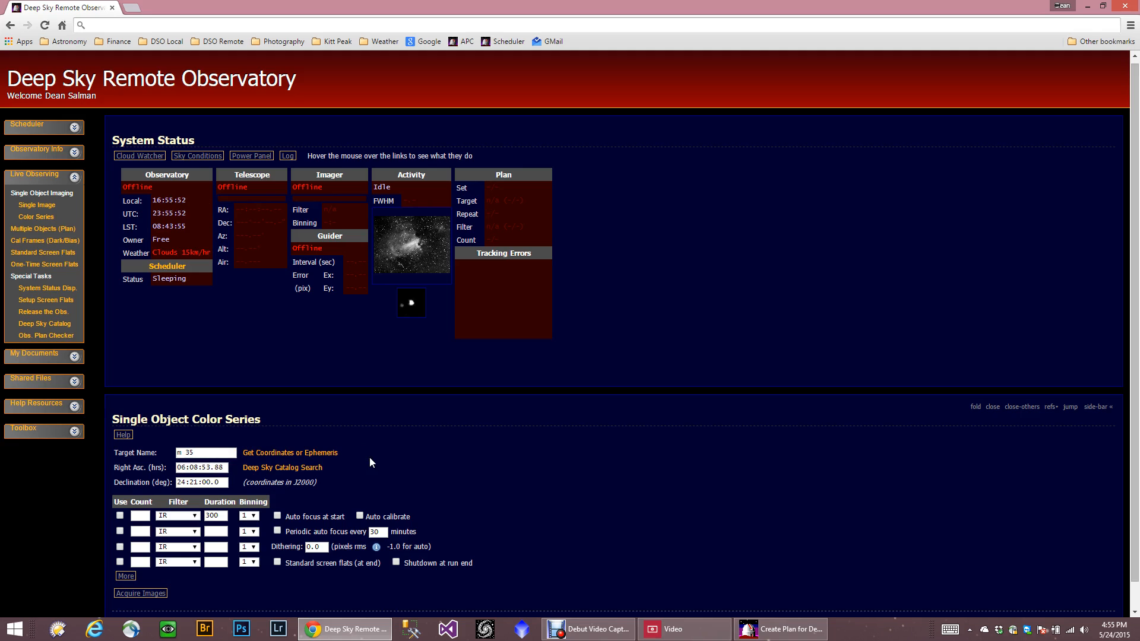
mouse_move(379, 459)
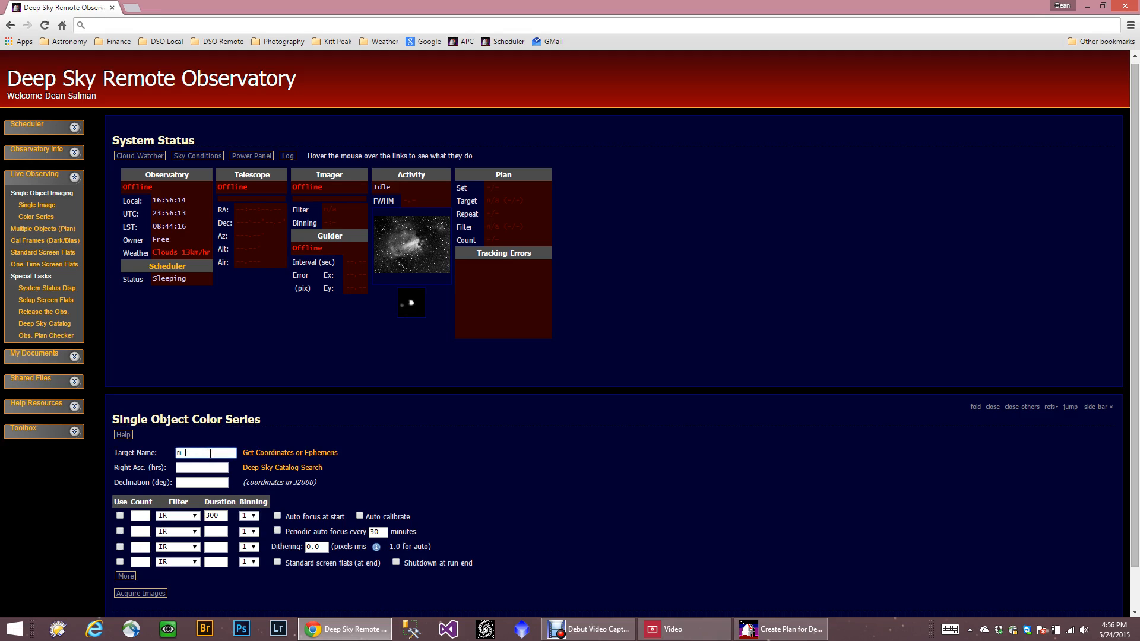
text(35)
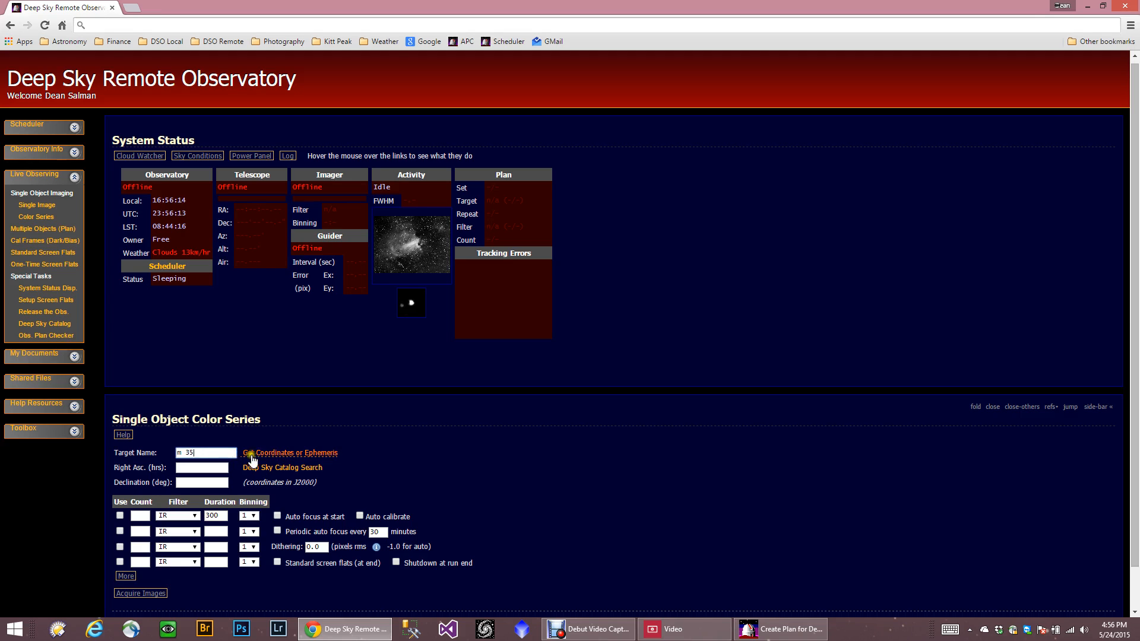
click(289, 453)
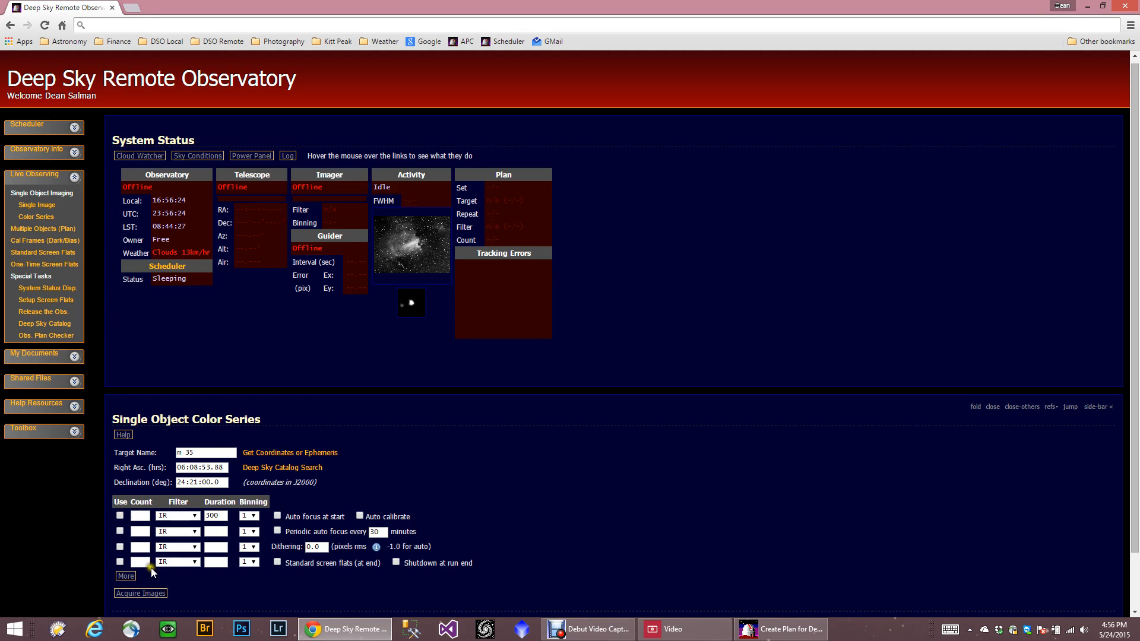
mouse_move(183, 547)
text(12)
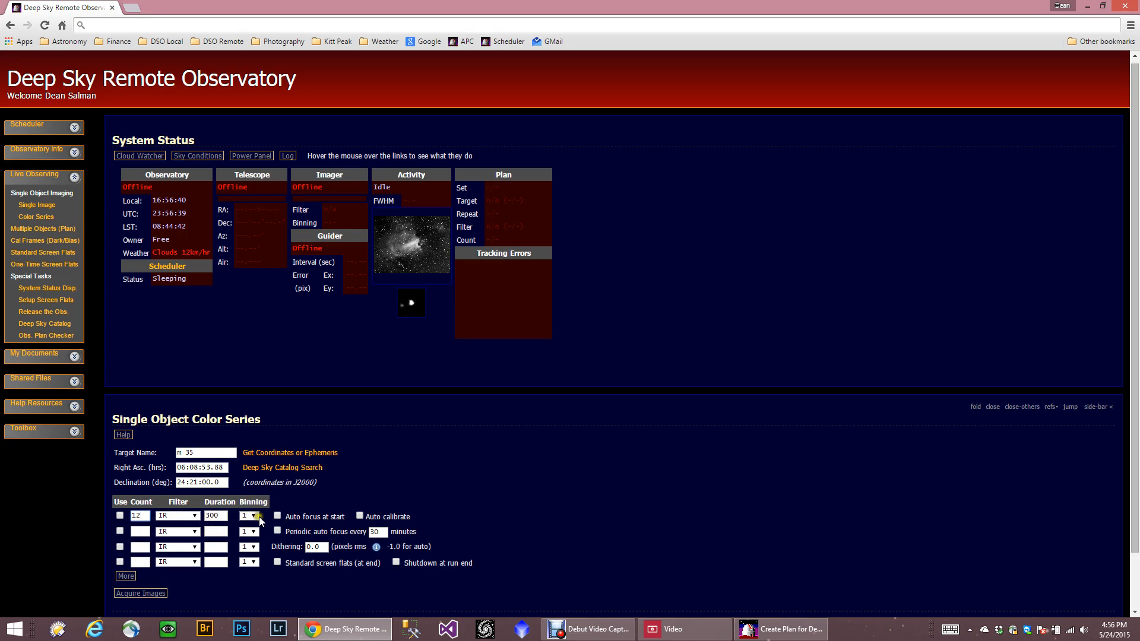
- Fill the exposure rows: 12 IR frames, then 6 each of Red, Green, Blue, binned 2x2
click(120, 515)
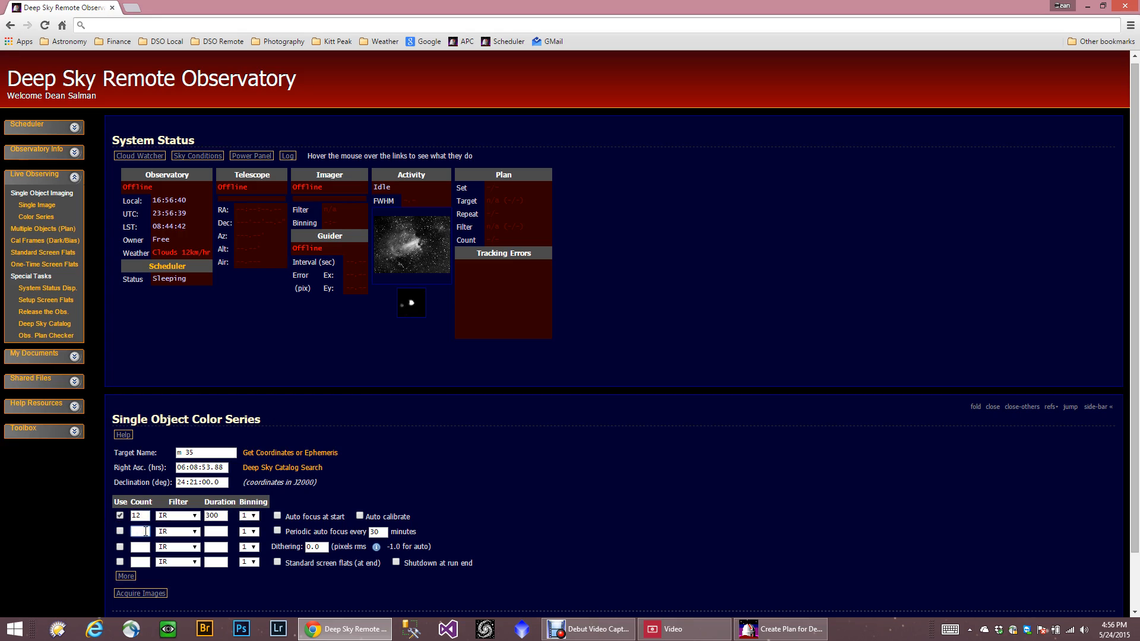
click(193, 531)
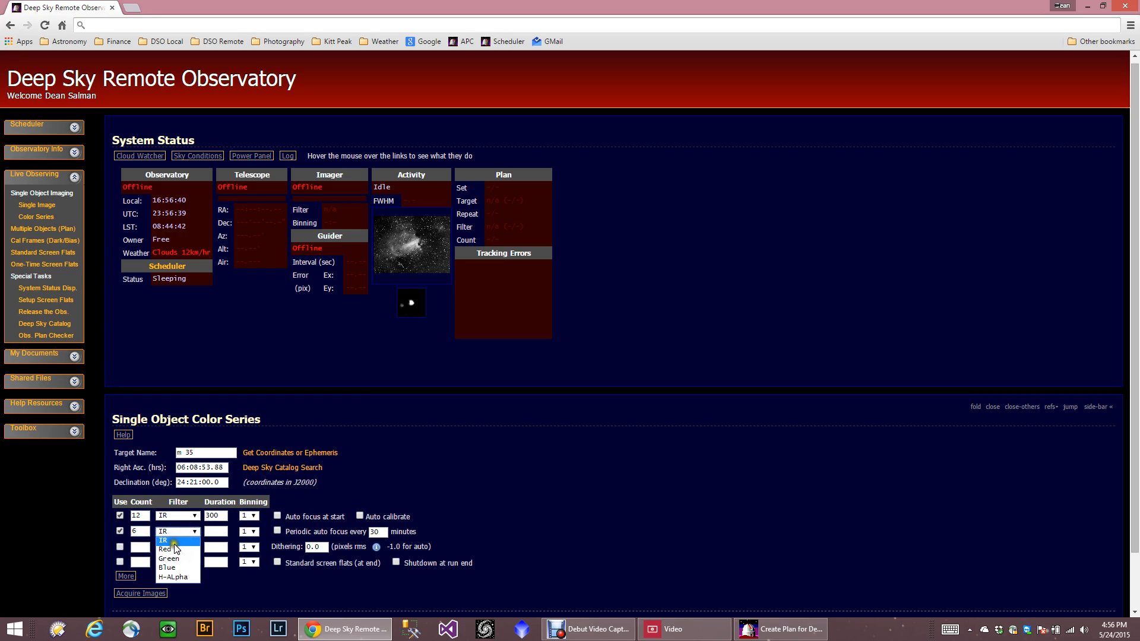
click(165, 549)
text(180)
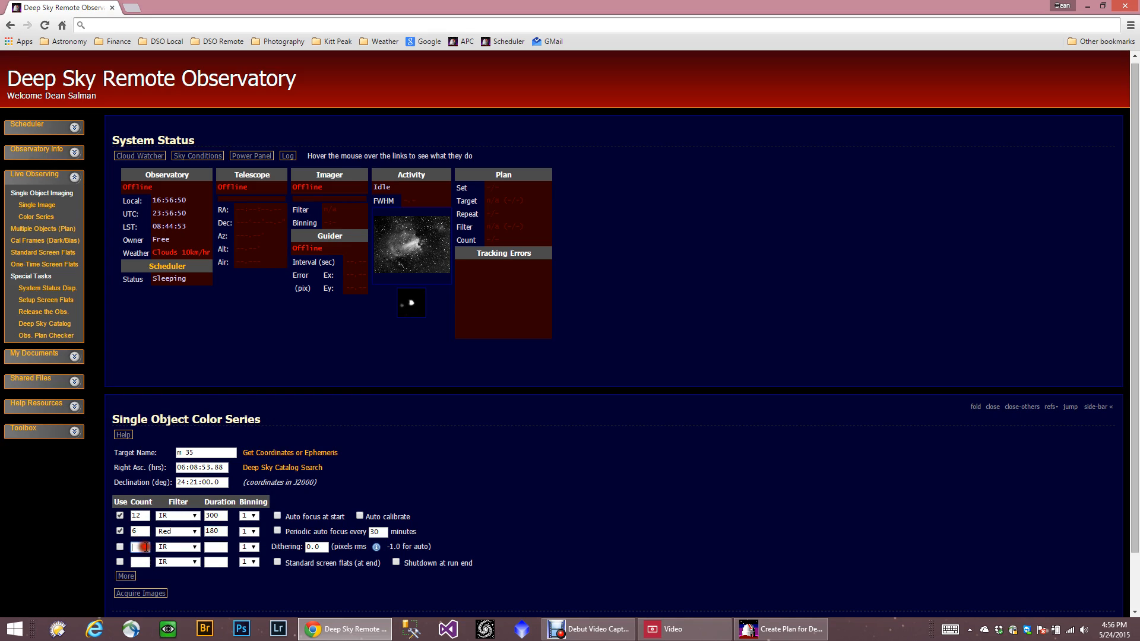
click(193, 547)
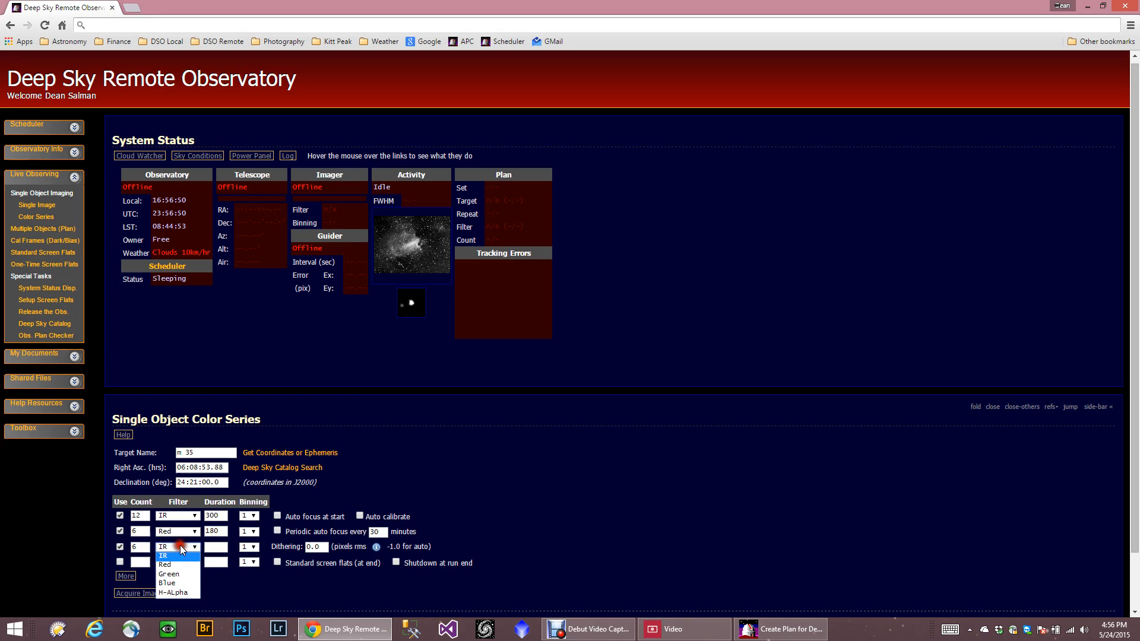
click(168, 574)
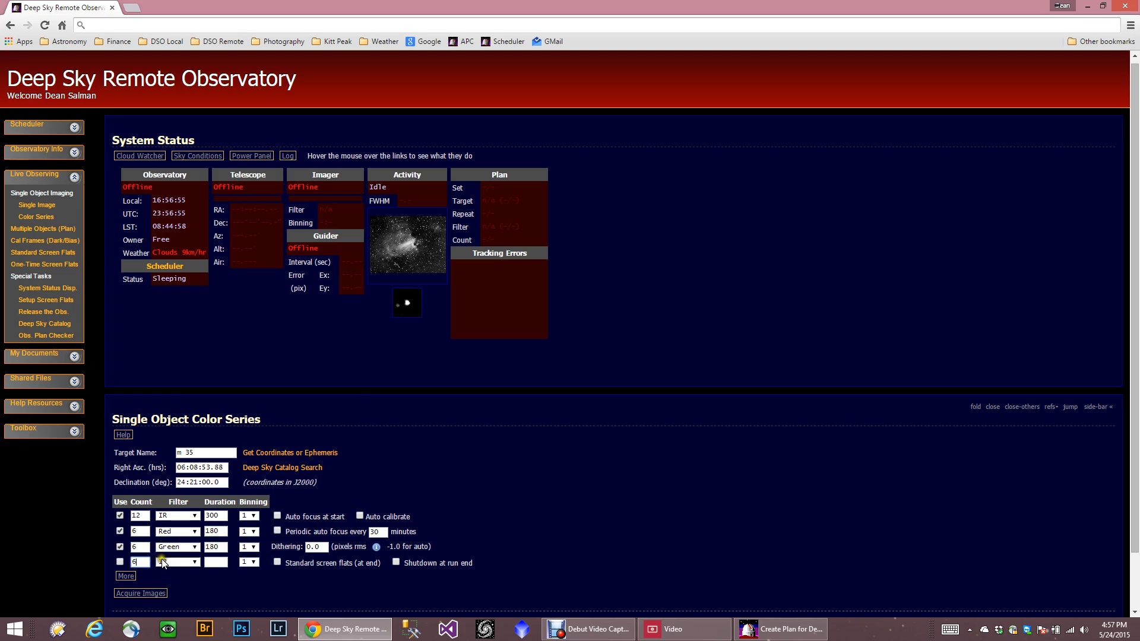
click(177, 562)
text(180)
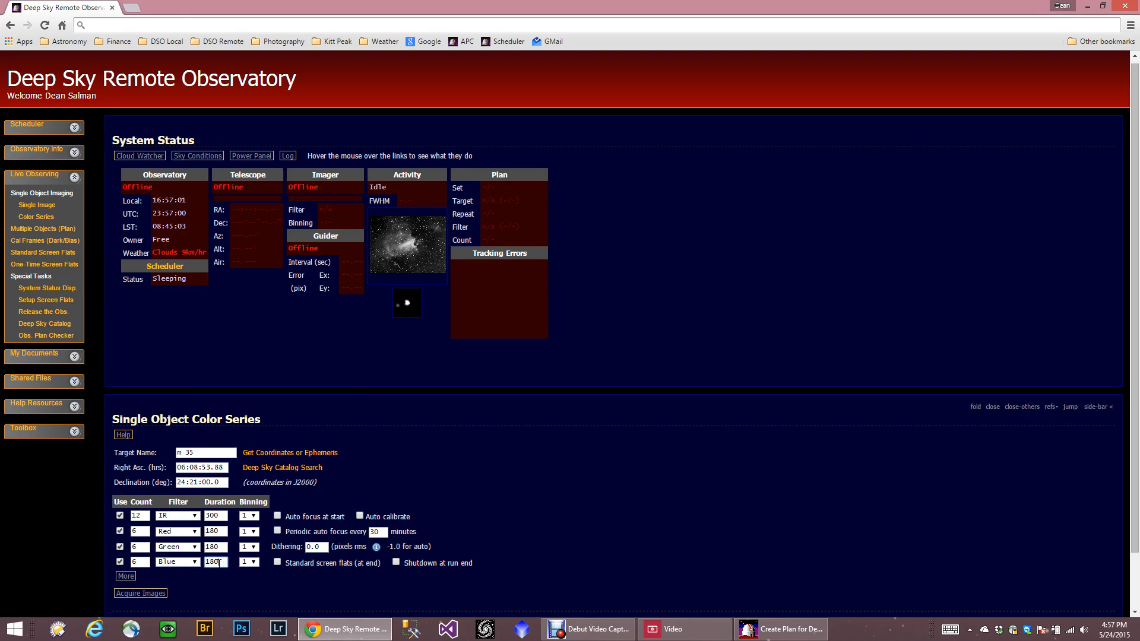
click(249, 563)
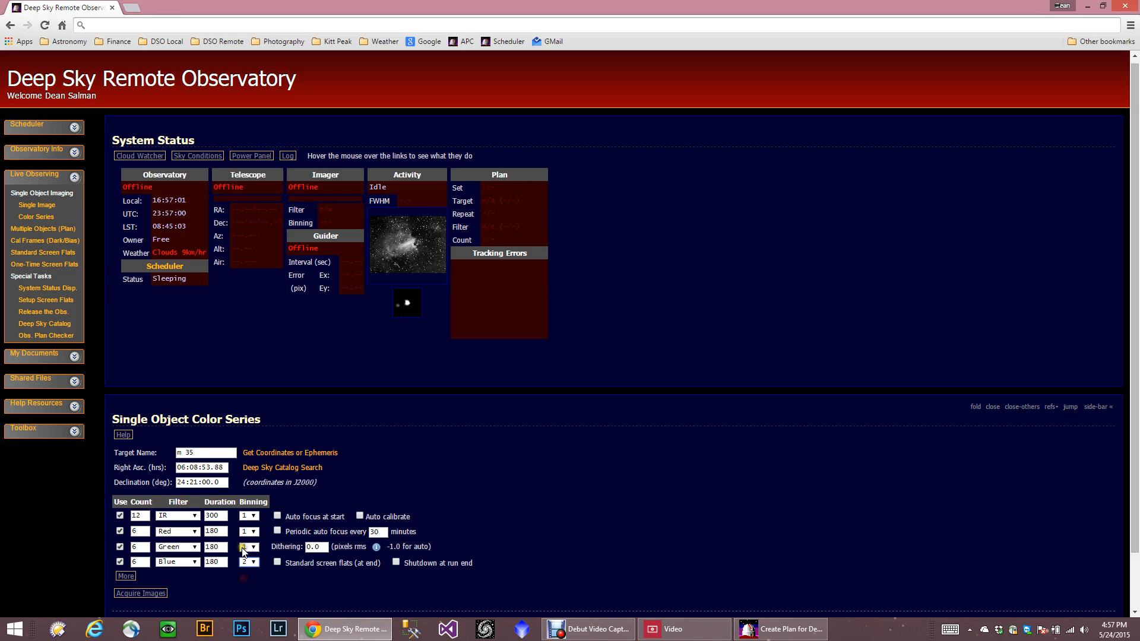
click(248, 547)
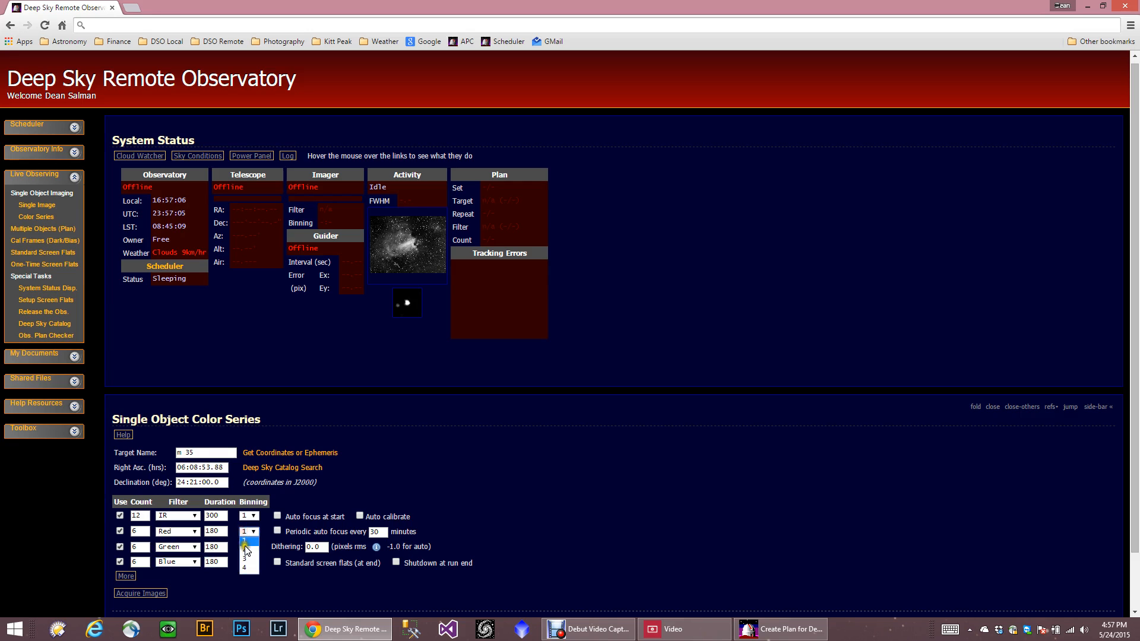
click(247, 542)
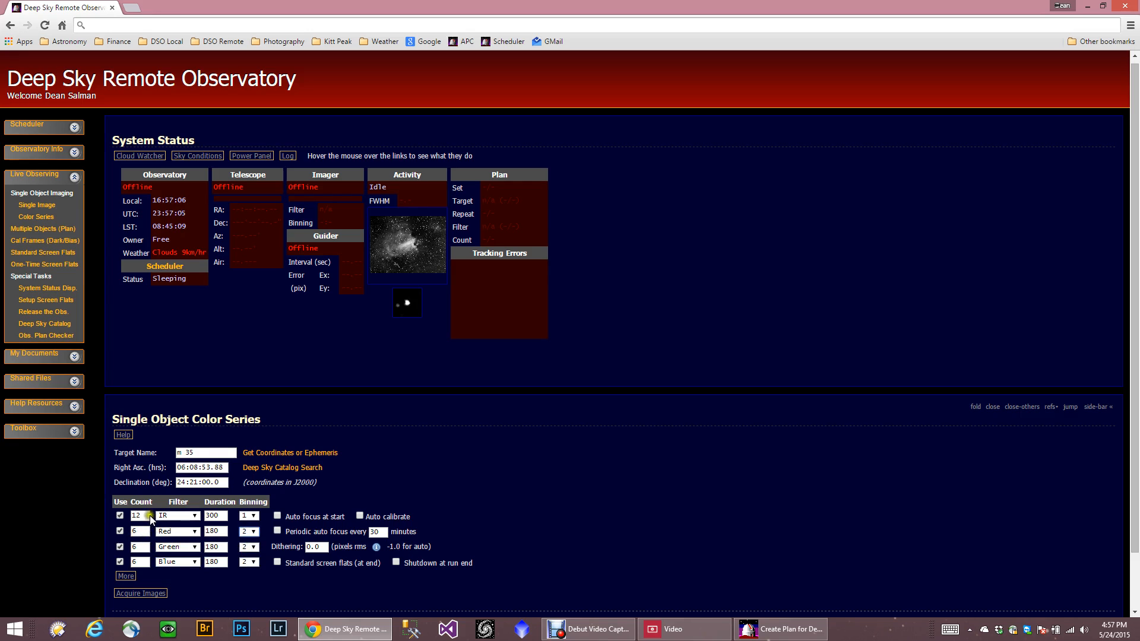
- Tick Use for the Green row, enable start and periodic autofocus, and close the form
click(119, 547)
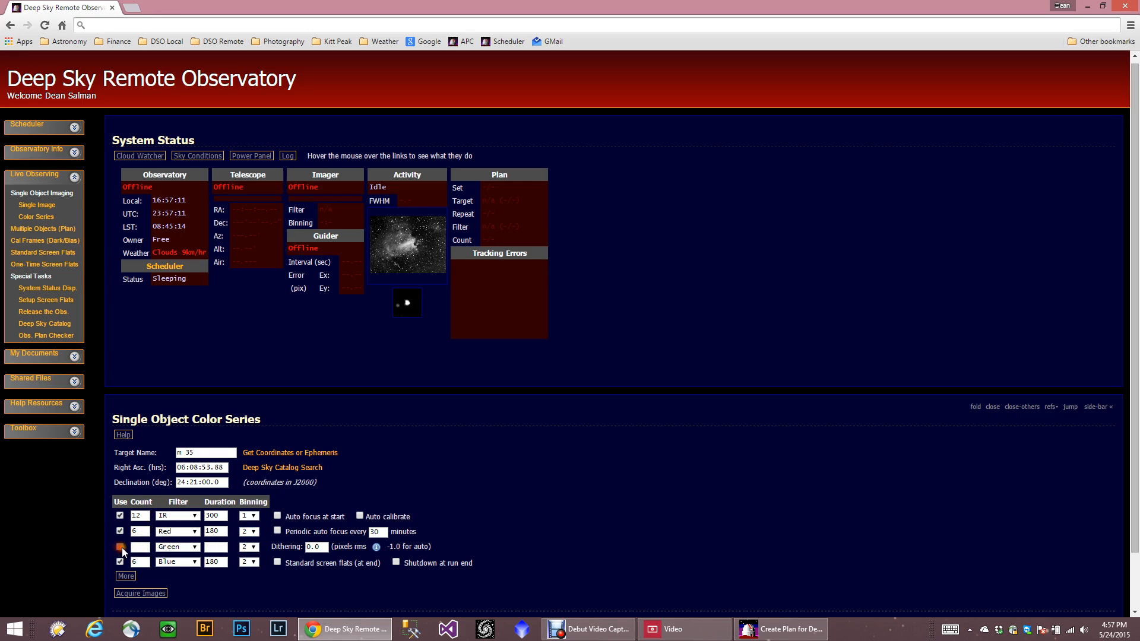
click(119, 547)
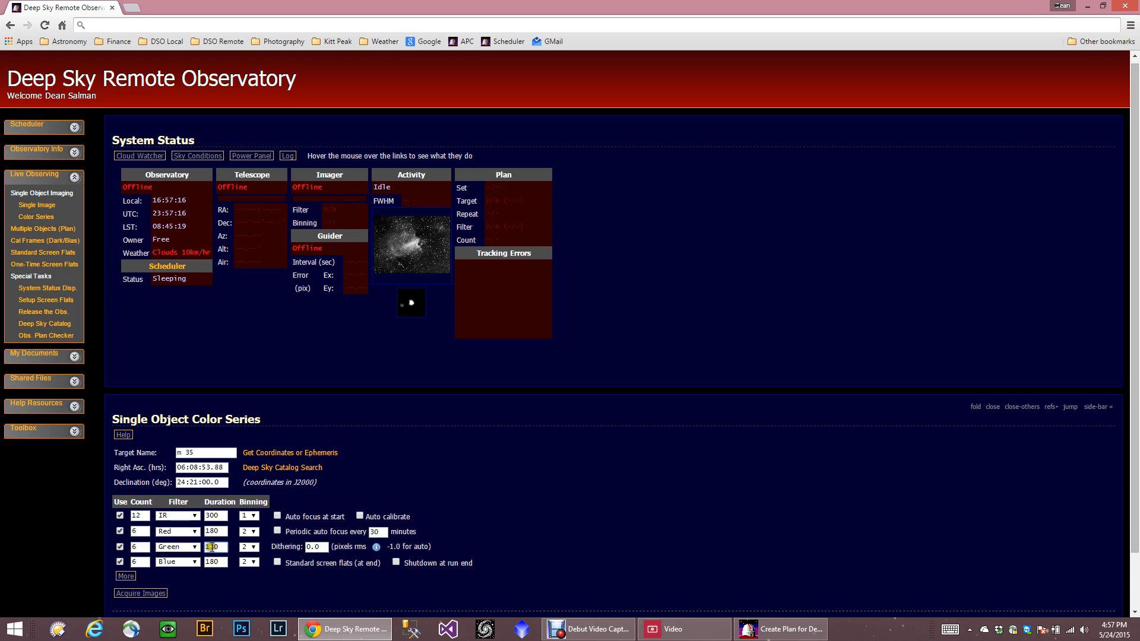
click(277, 516)
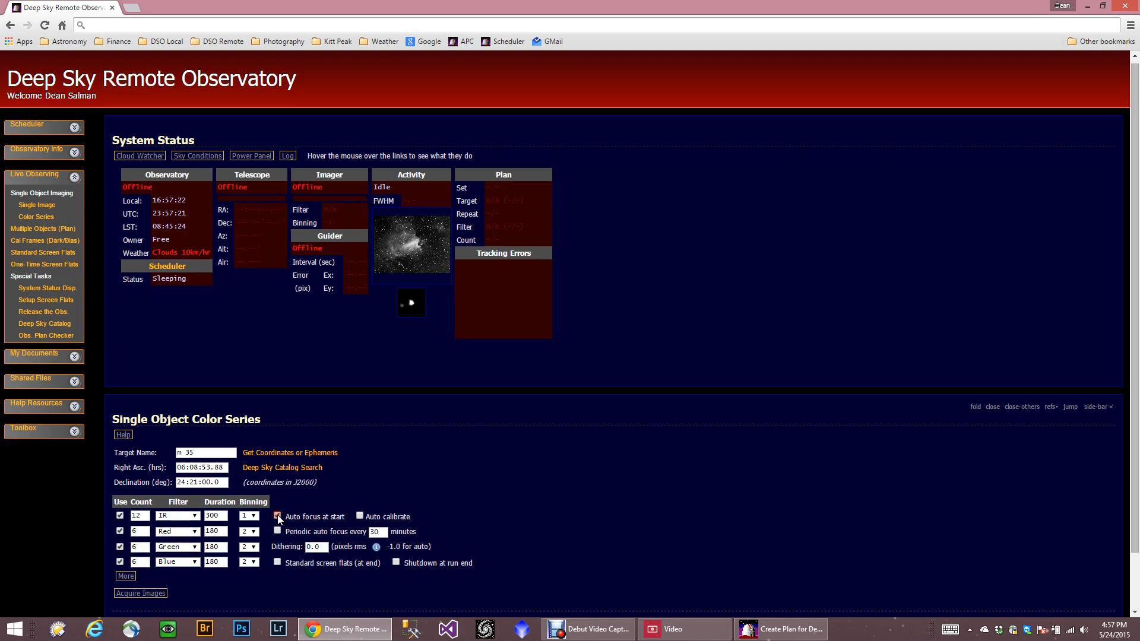
click(277, 516)
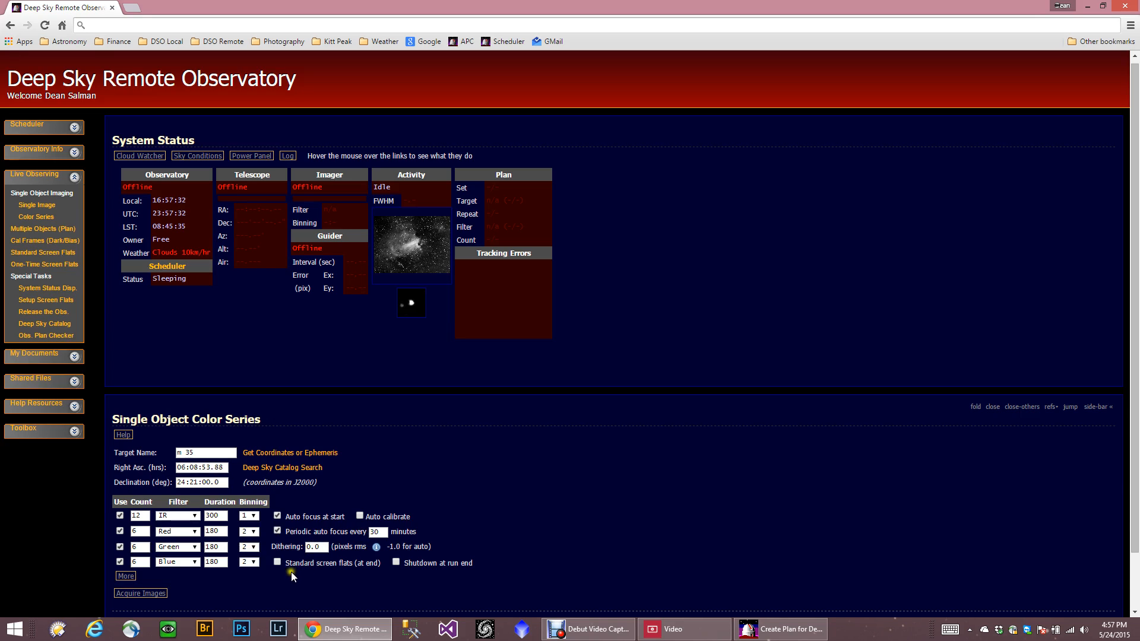
mouse_move(327, 573)
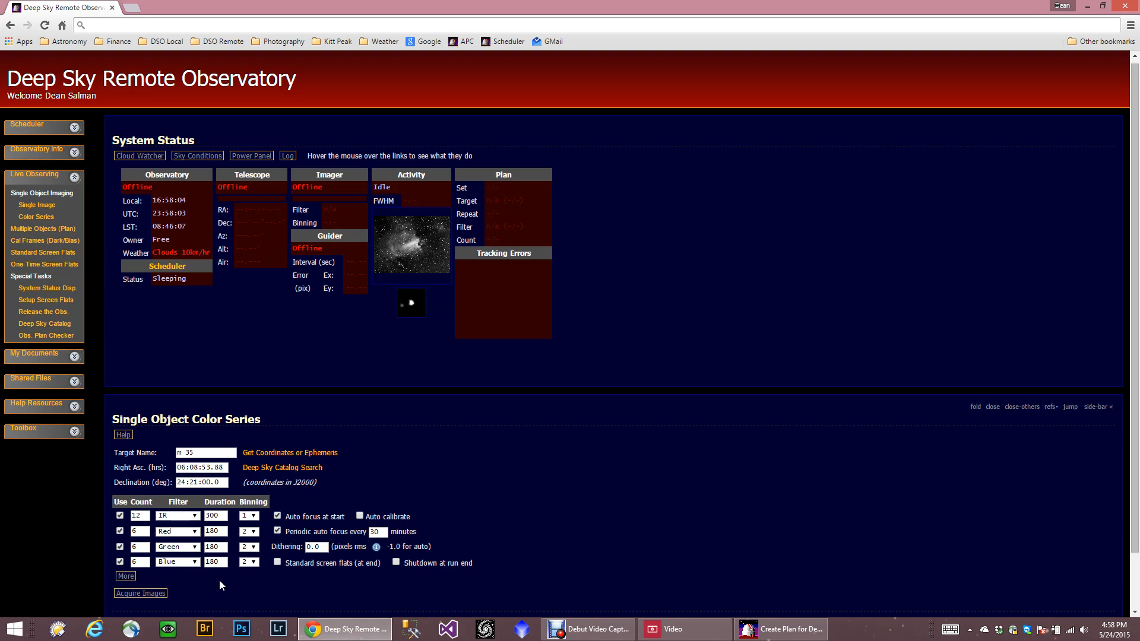
mouse_move(210, 580)
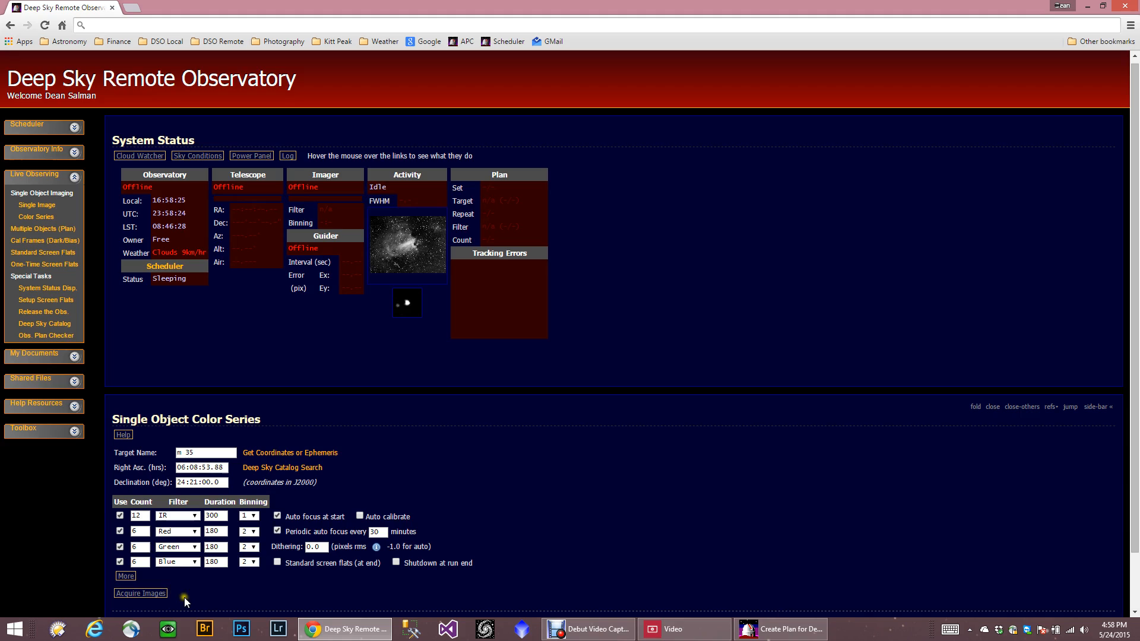
mouse_move(604, 577)
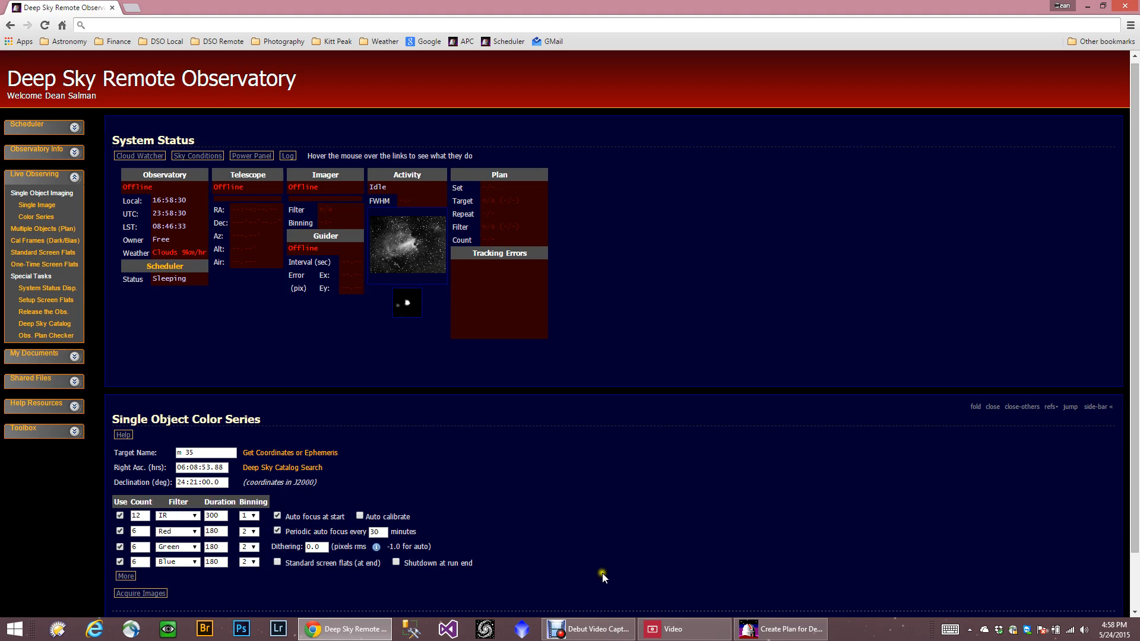
mouse_move(726, 527)
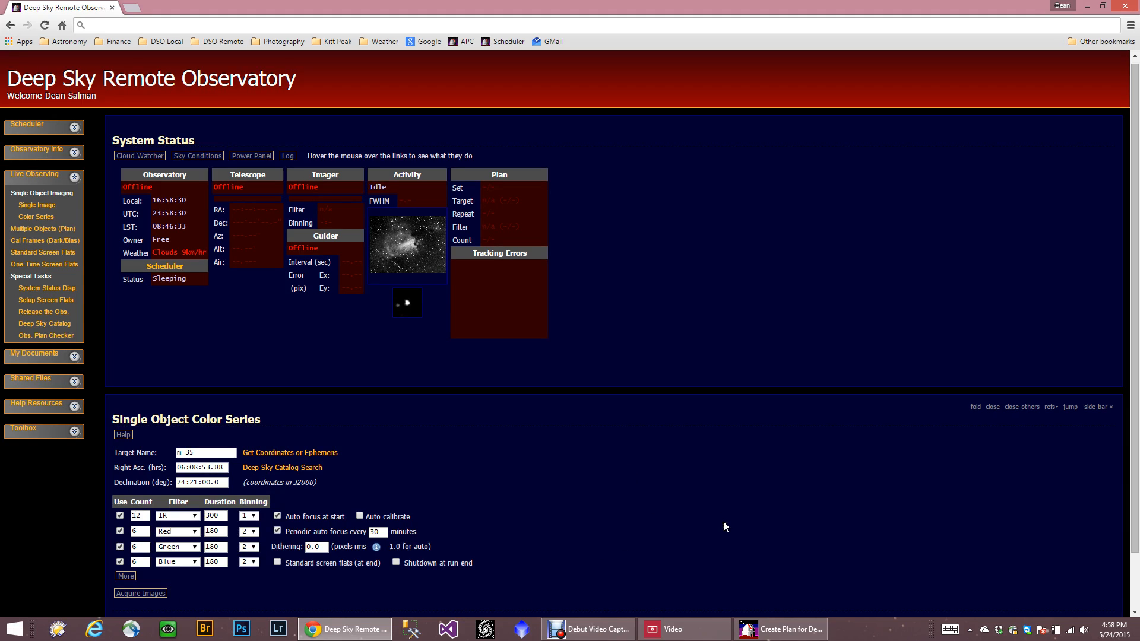
mouse_move(838, 519)
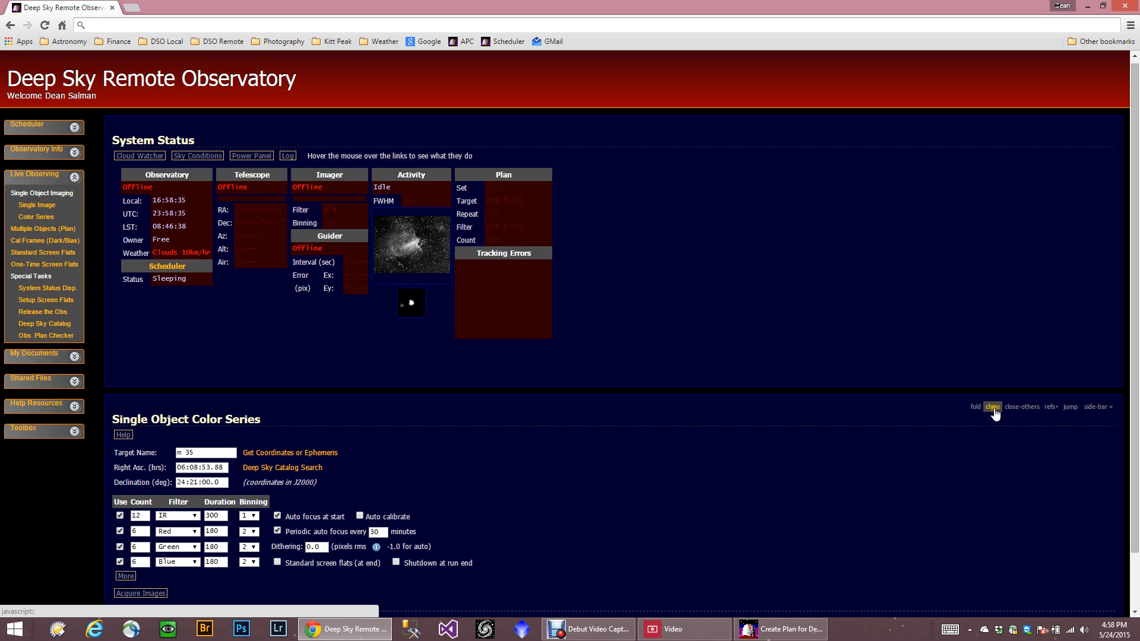
click(993, 408)
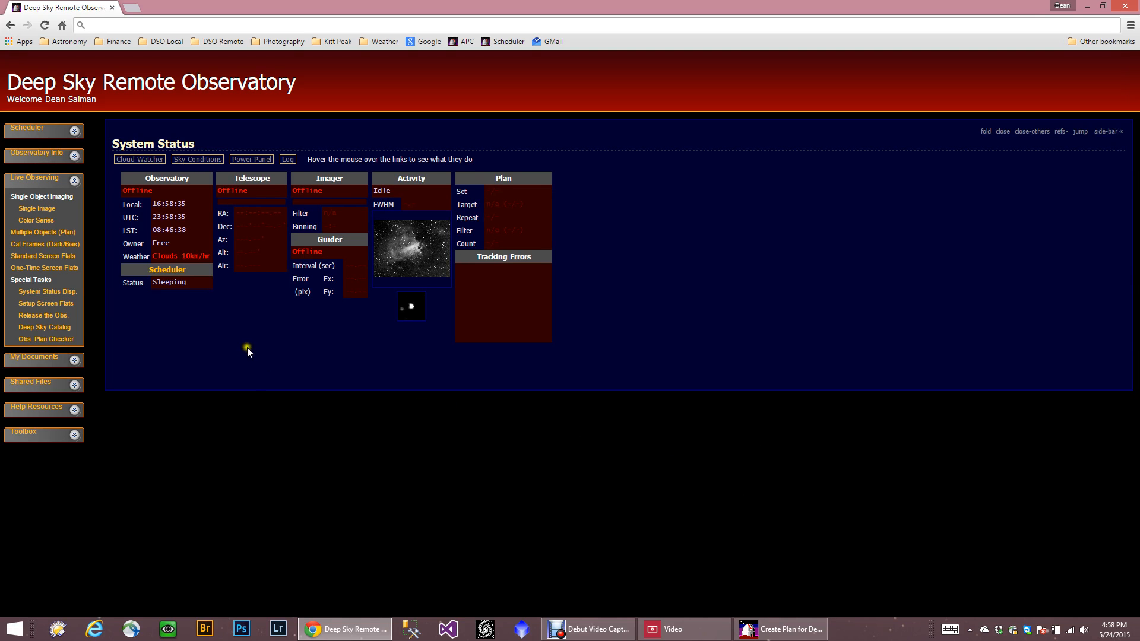
mouse_move(217, 347)
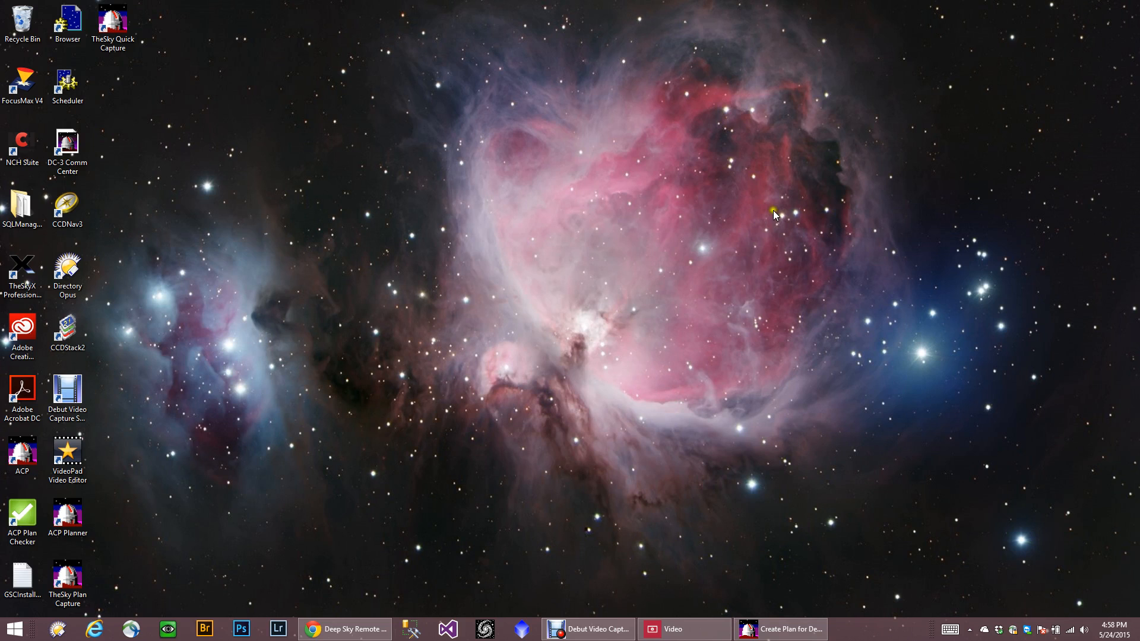
mouse_move(623, 429)
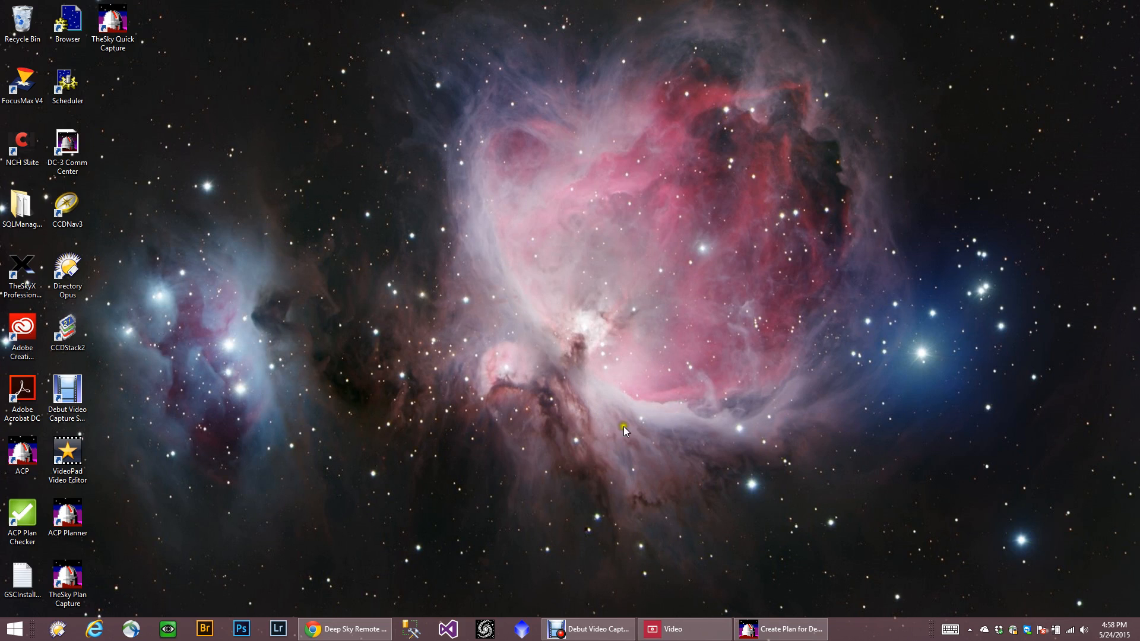
mouse_move(607, 437)
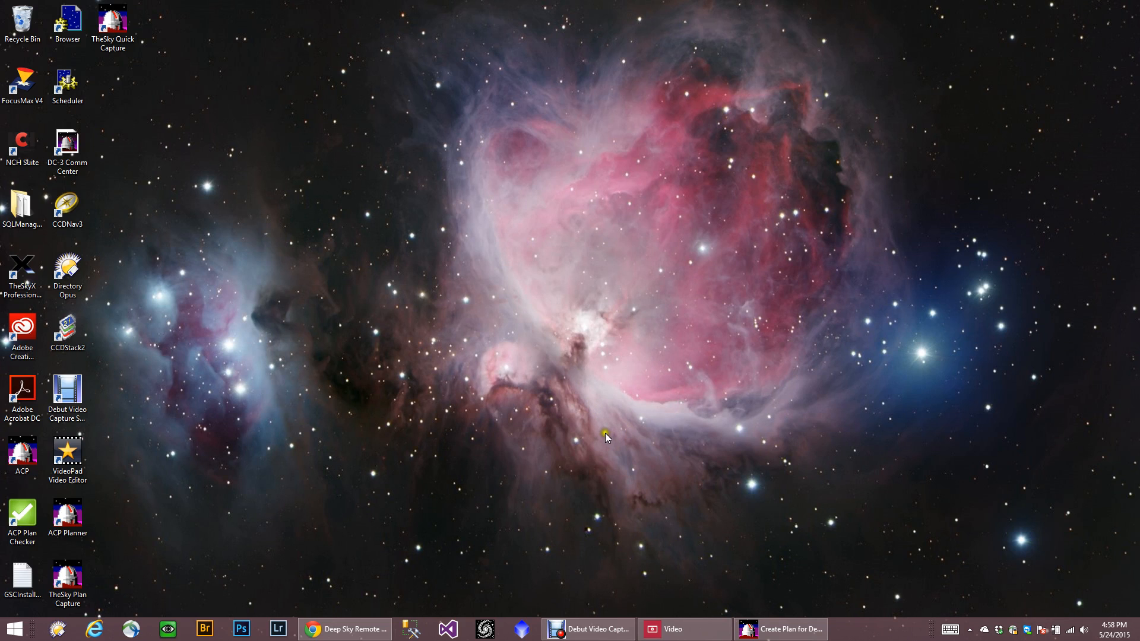
mouse_move(449, 426)
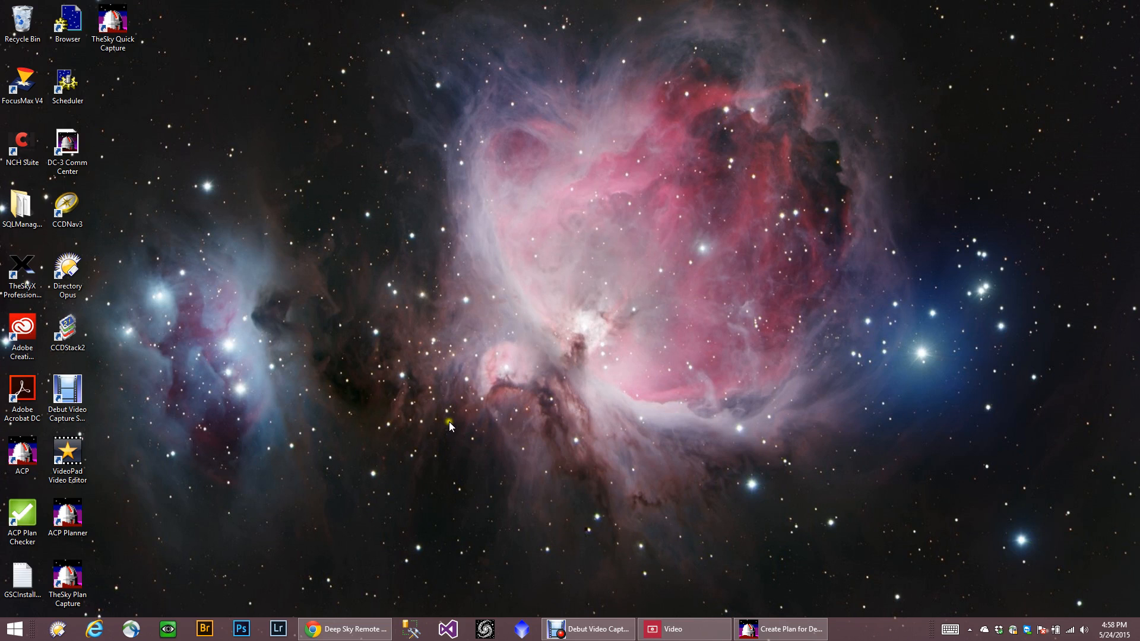
mouse_move(782, 629)
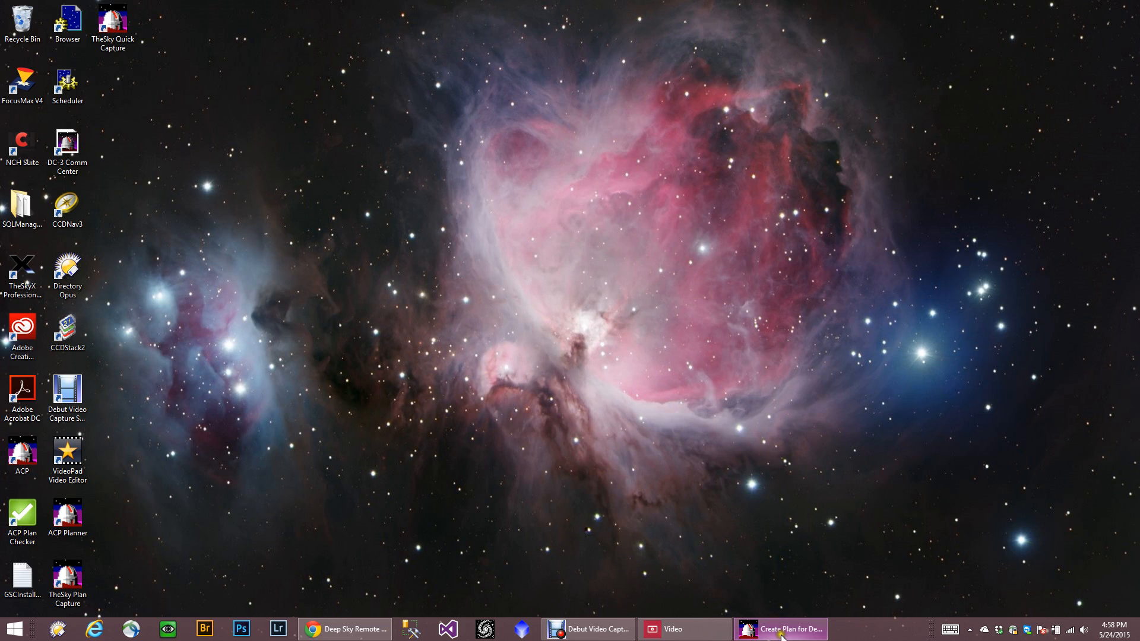
- Restore the ACP Create Plan for Deep Sky Remote Observatory window from the taskbar
click(779, 629)
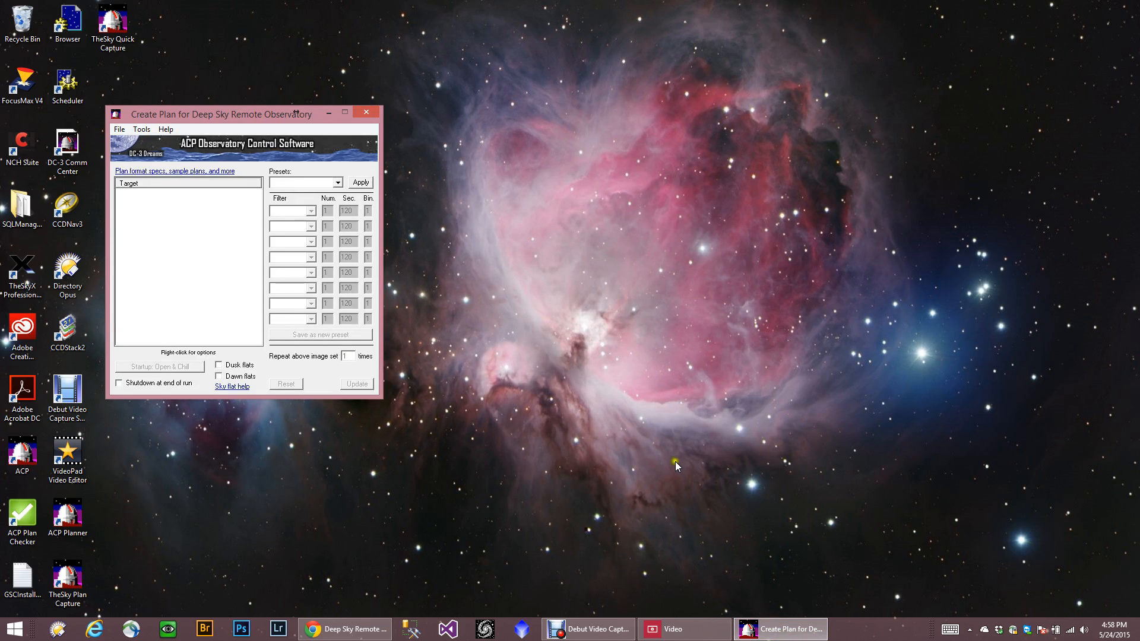
mouse_move(766, 297)
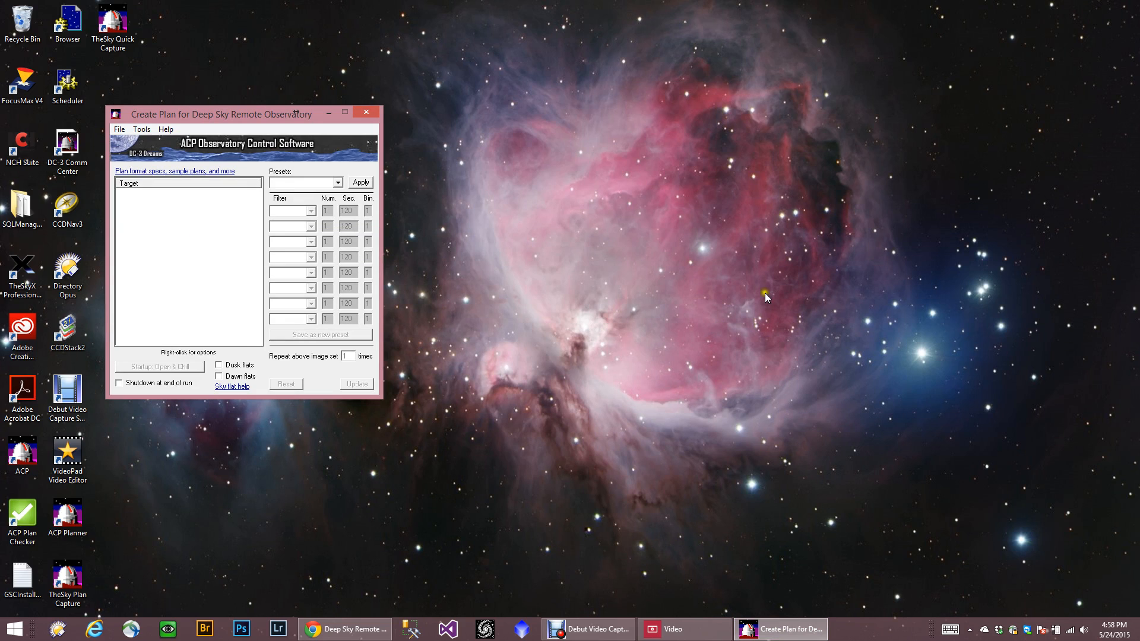
mouse_move(738, 307)
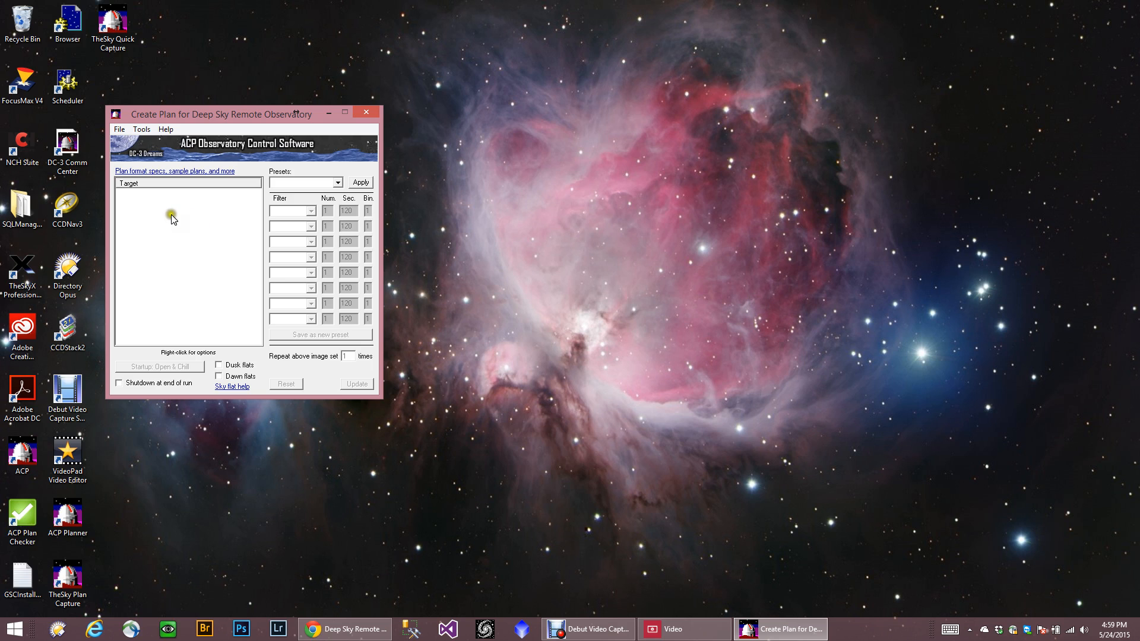
- Add a new target named m 42 using Deep sky catalog lookup
right_click(169, 210)
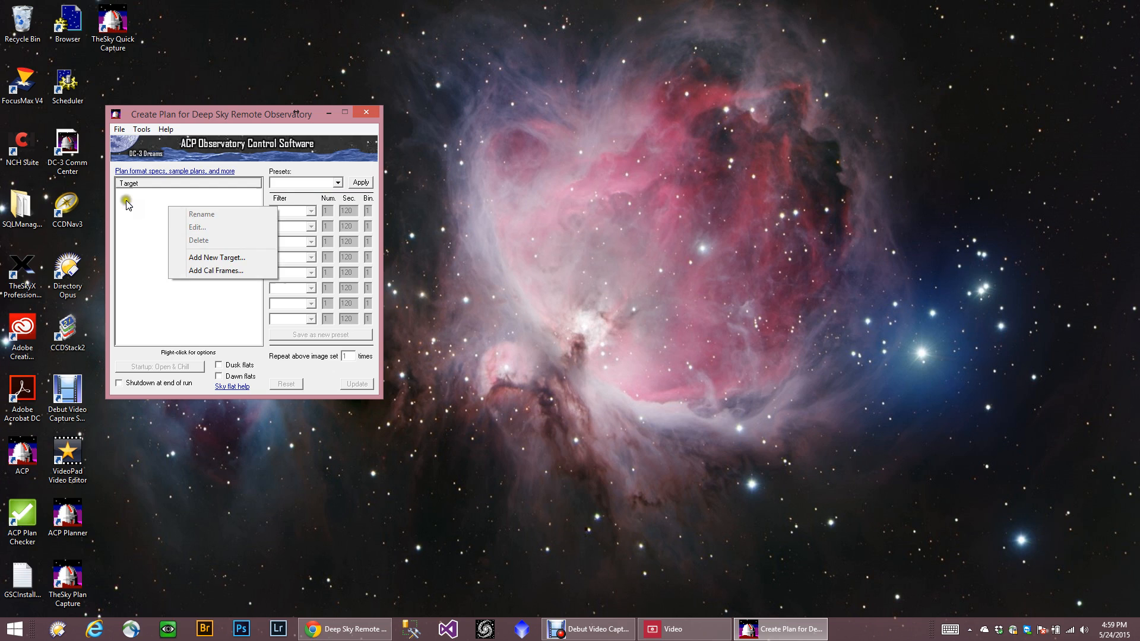
click(217, 257)
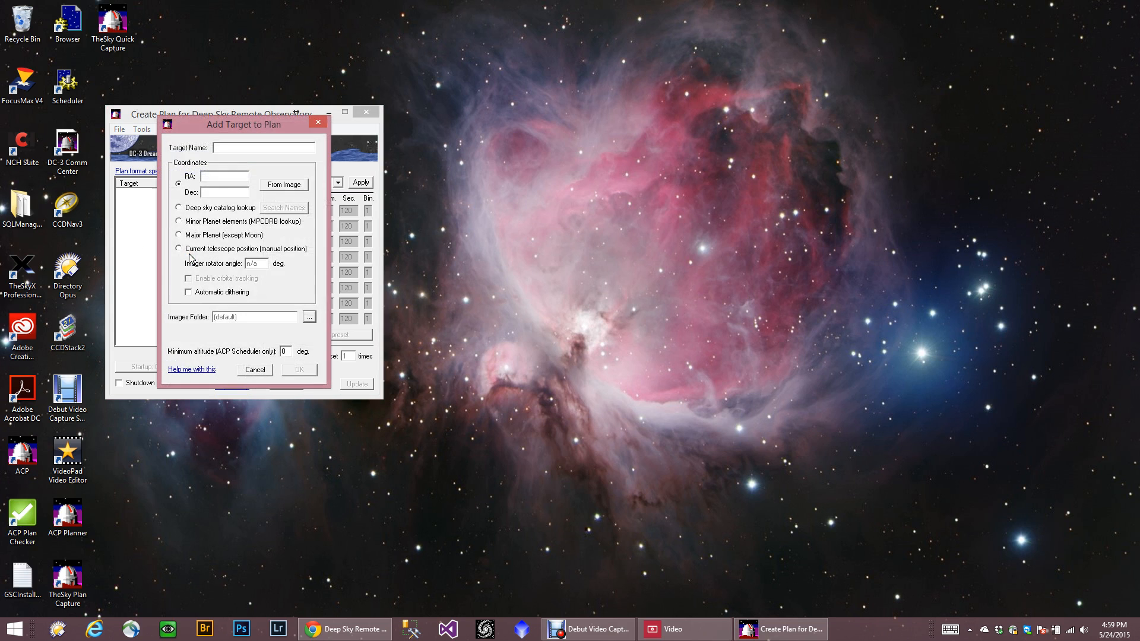
text(m)
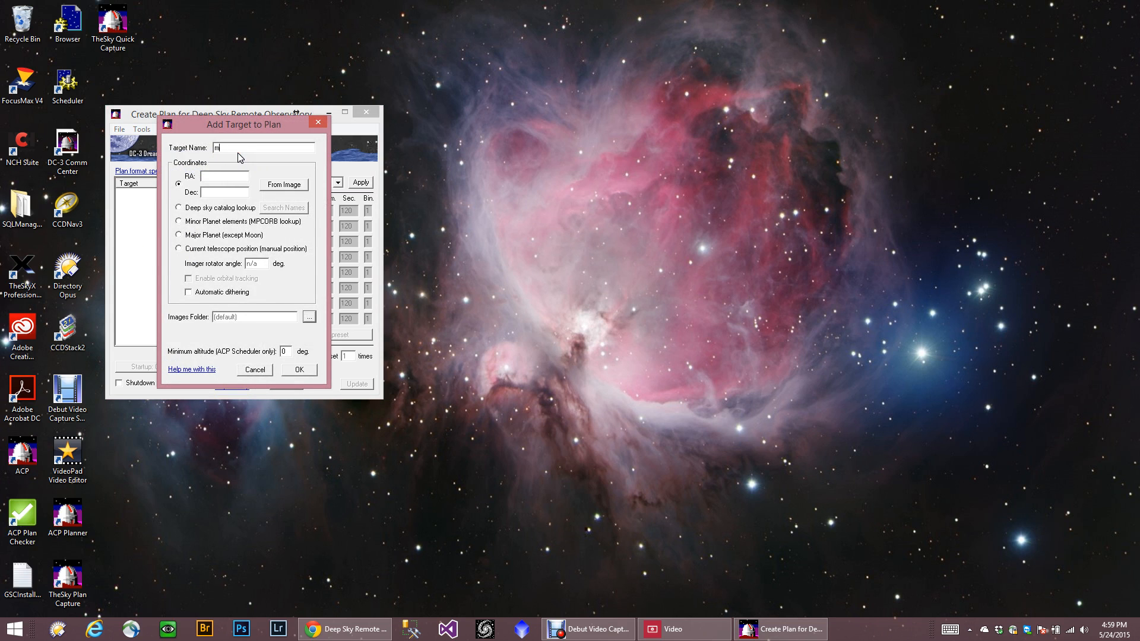
text(42)
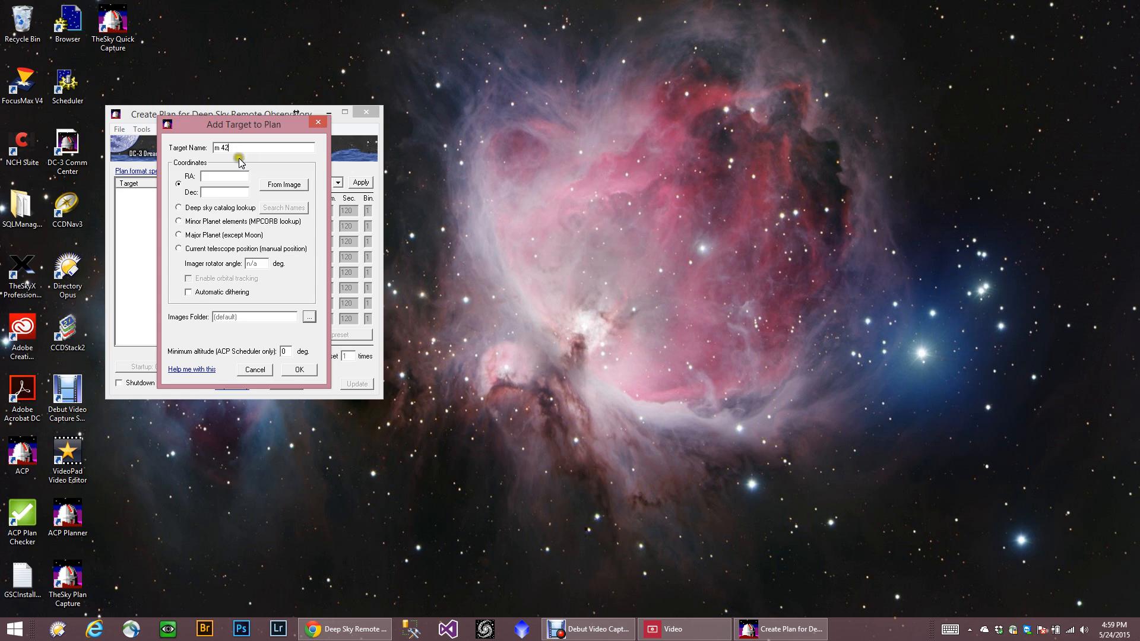
click(179, 208)
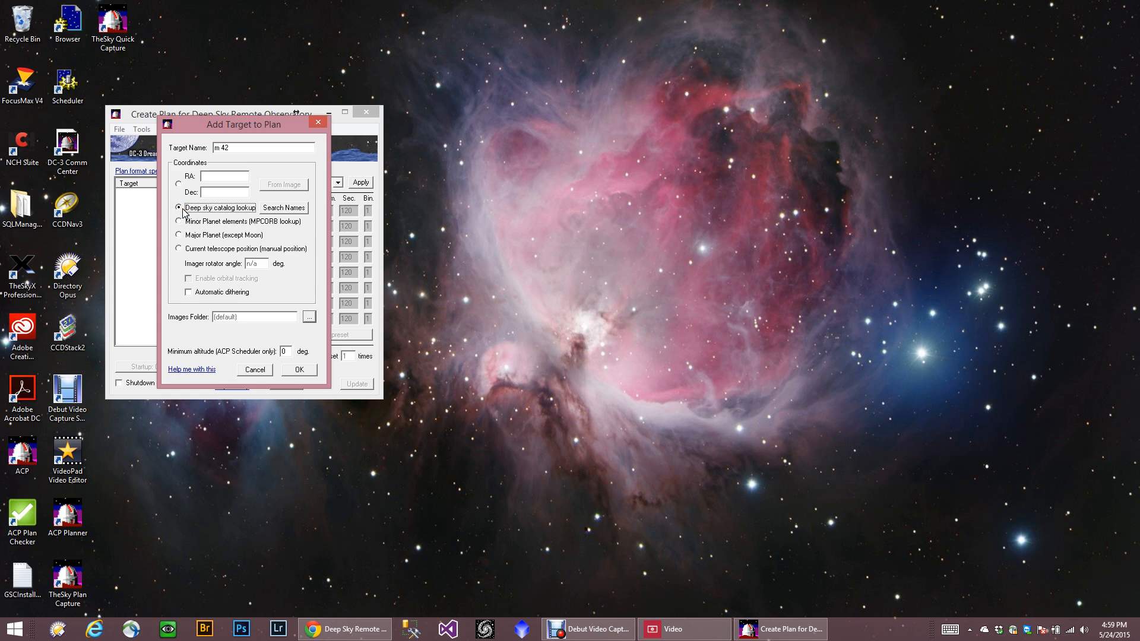
mouse_move(207, 211)
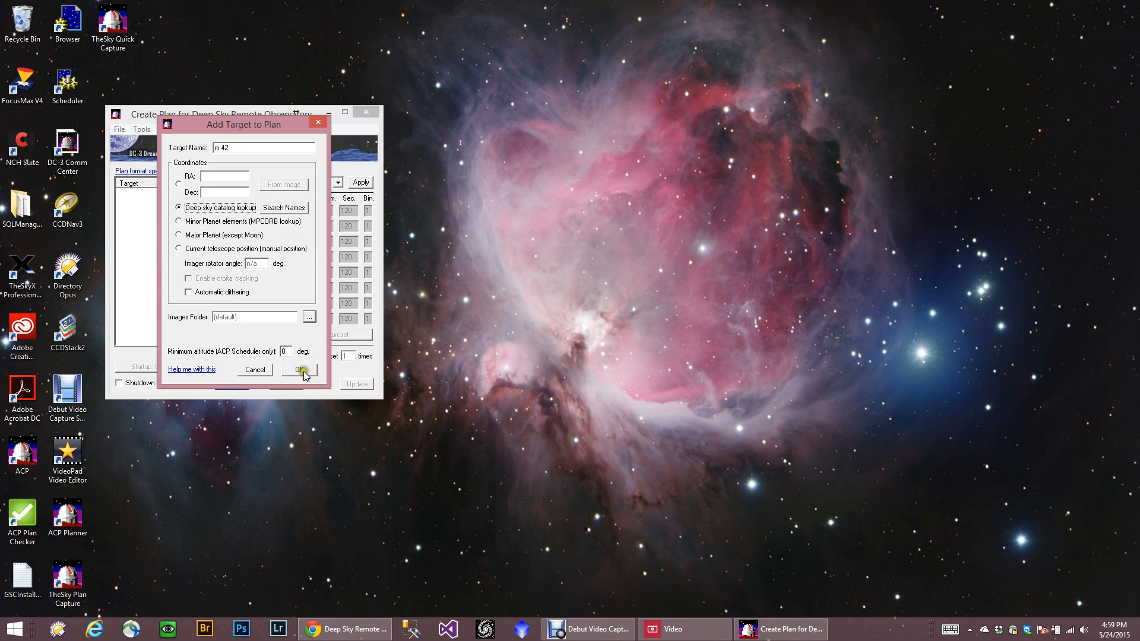
click(298, 370)
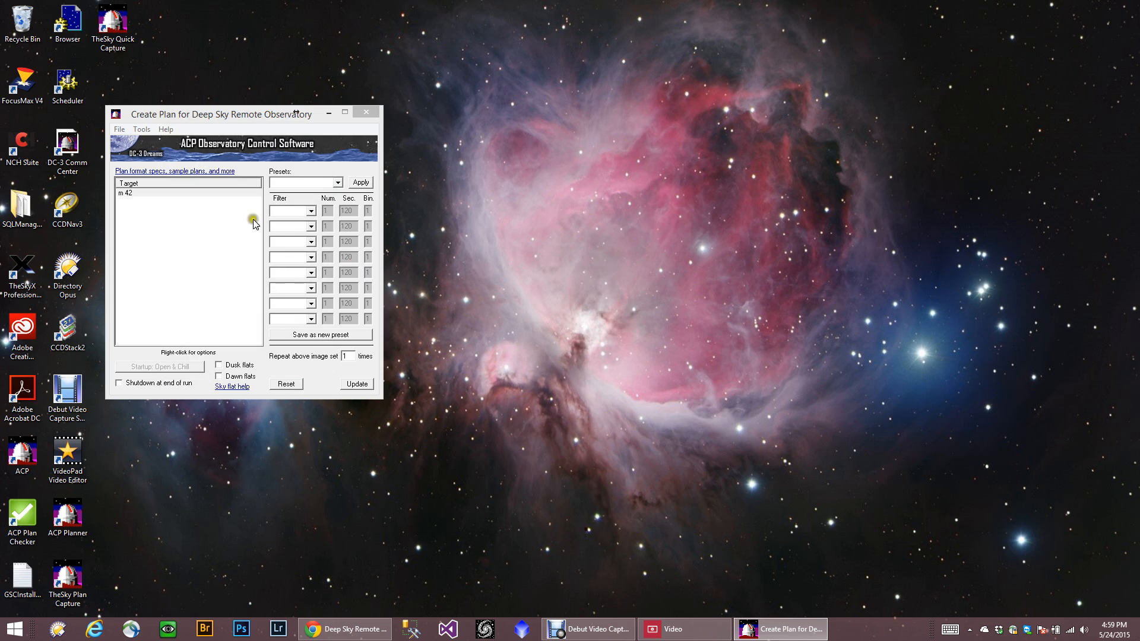
- Set m 42's rows to Clear, Red, Green, Blue with 12 frames each, colours binned 2
click(311, 210)
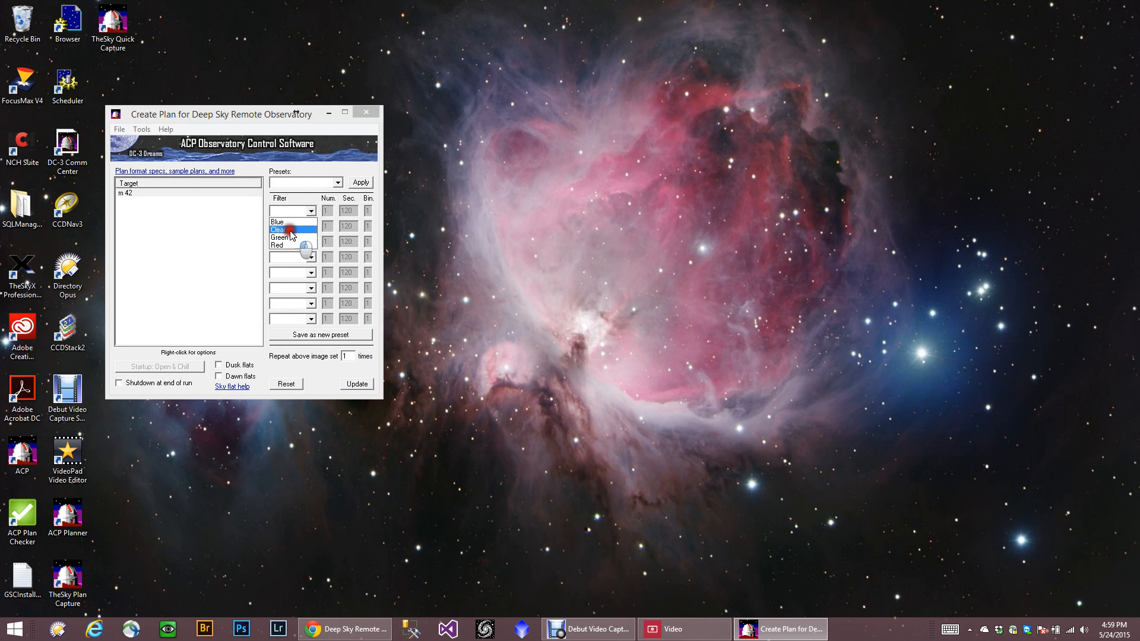
click(278, 229)
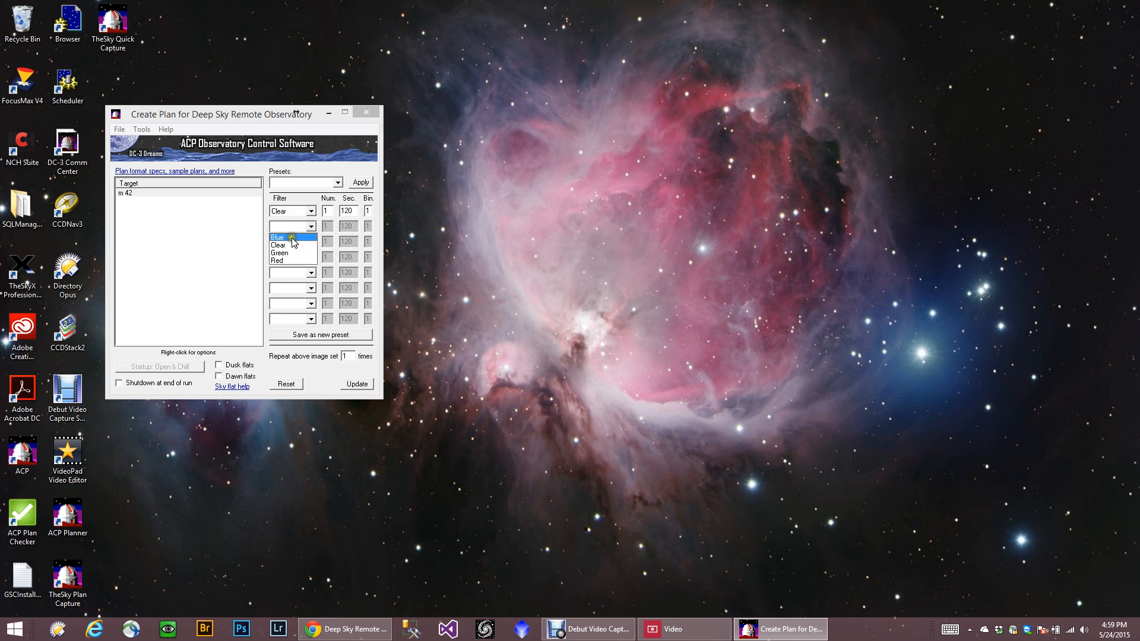
click(278, 260)
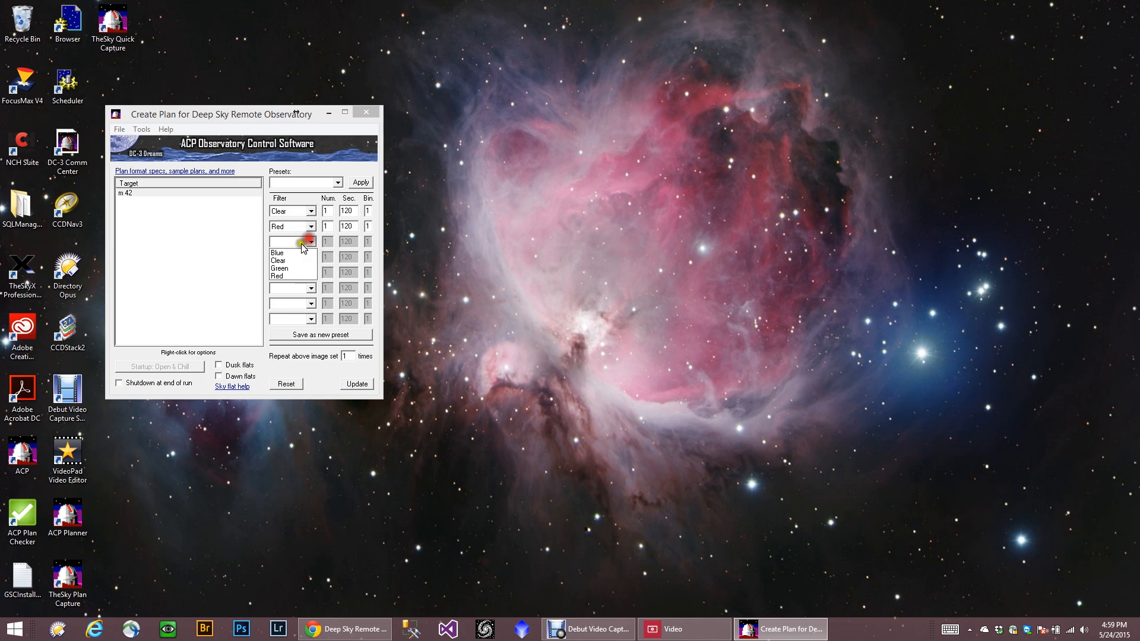
click(279, 269)
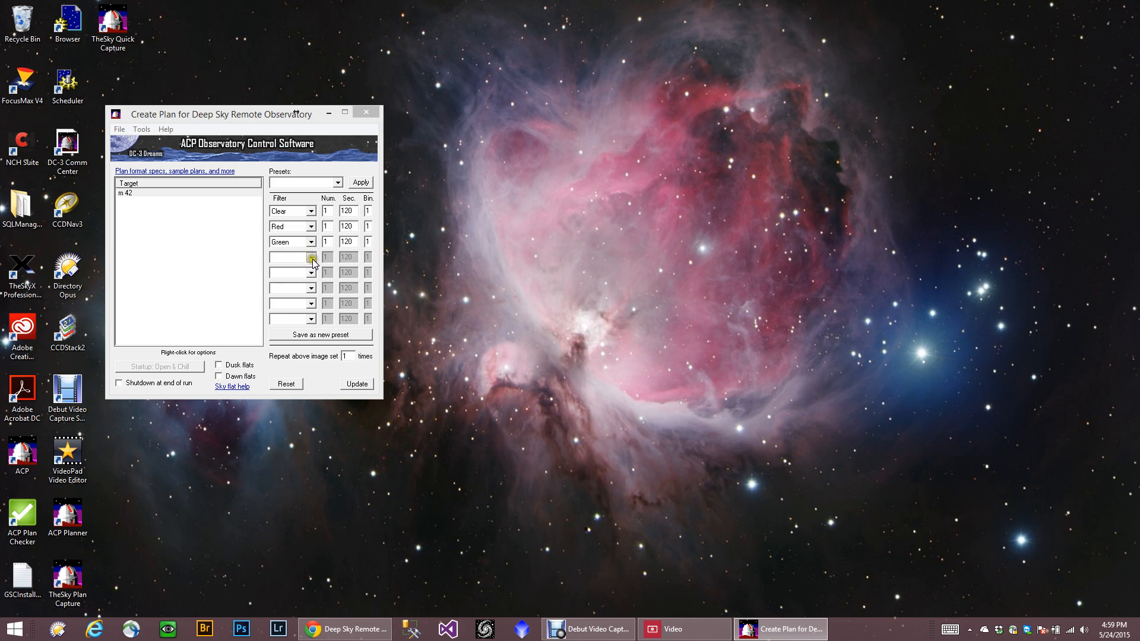
click(311, 257)
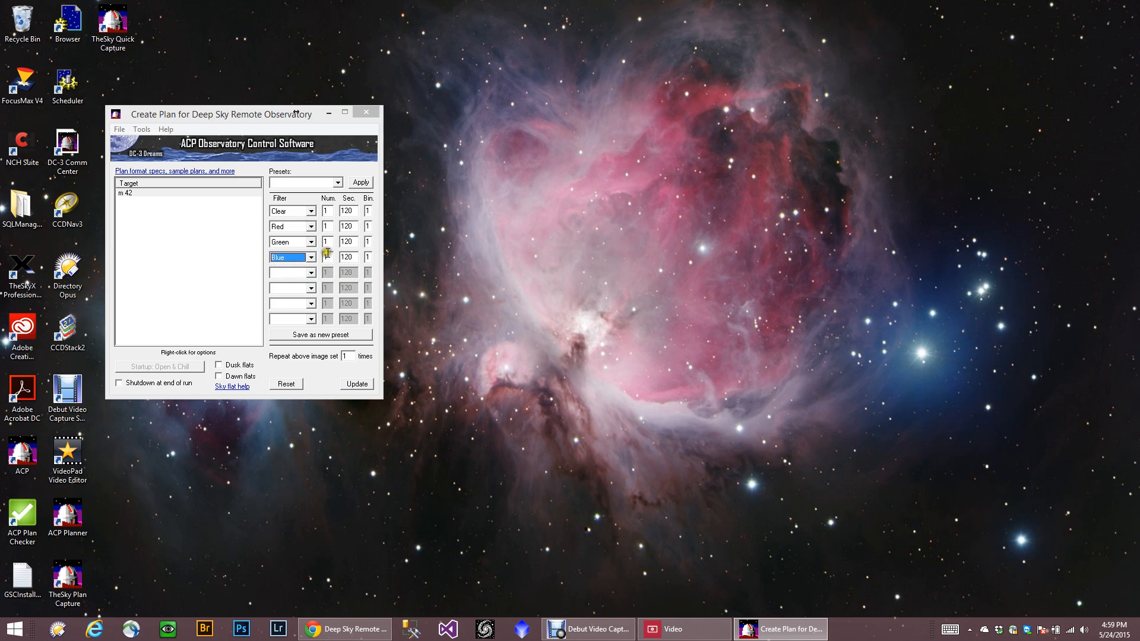
click(327, 255)
text(2)
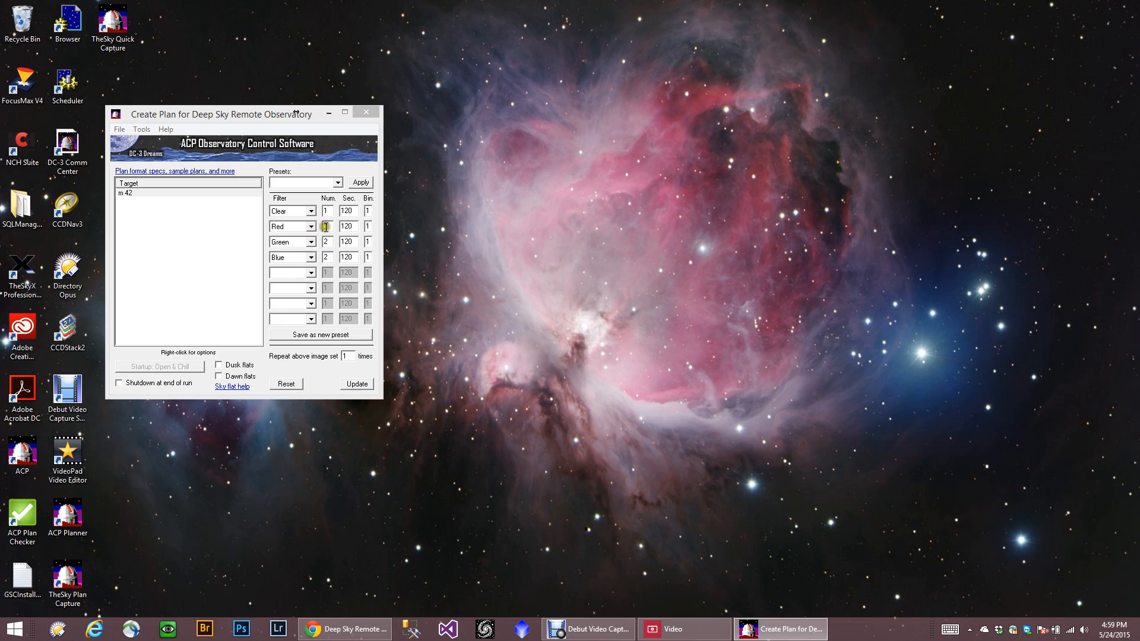
click(326, 242)
text(12)
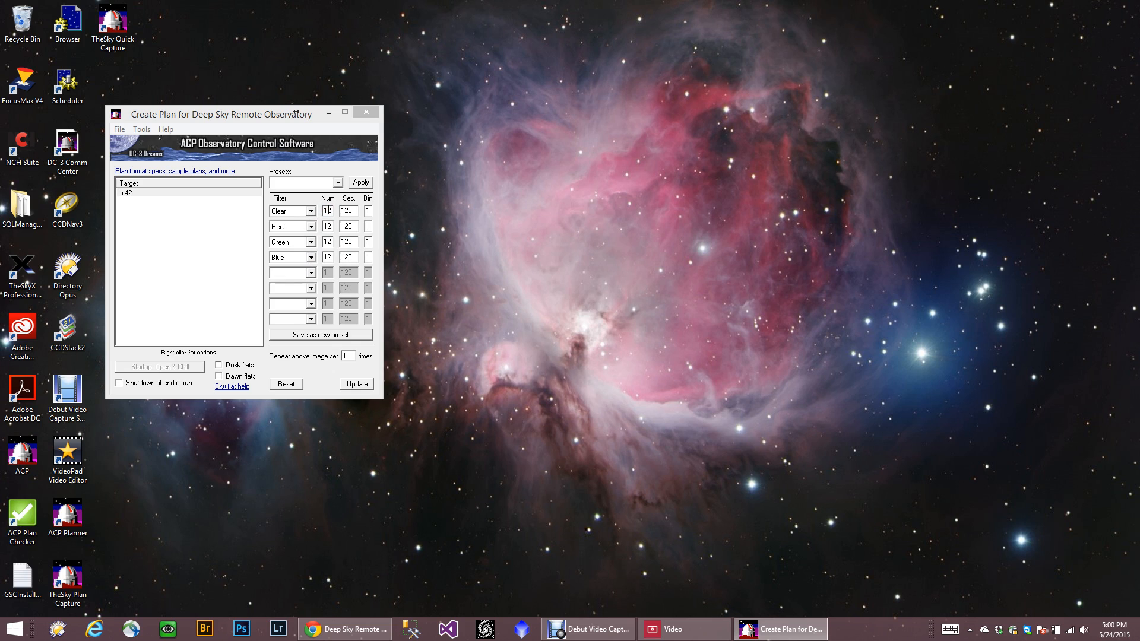
click(367, 227)
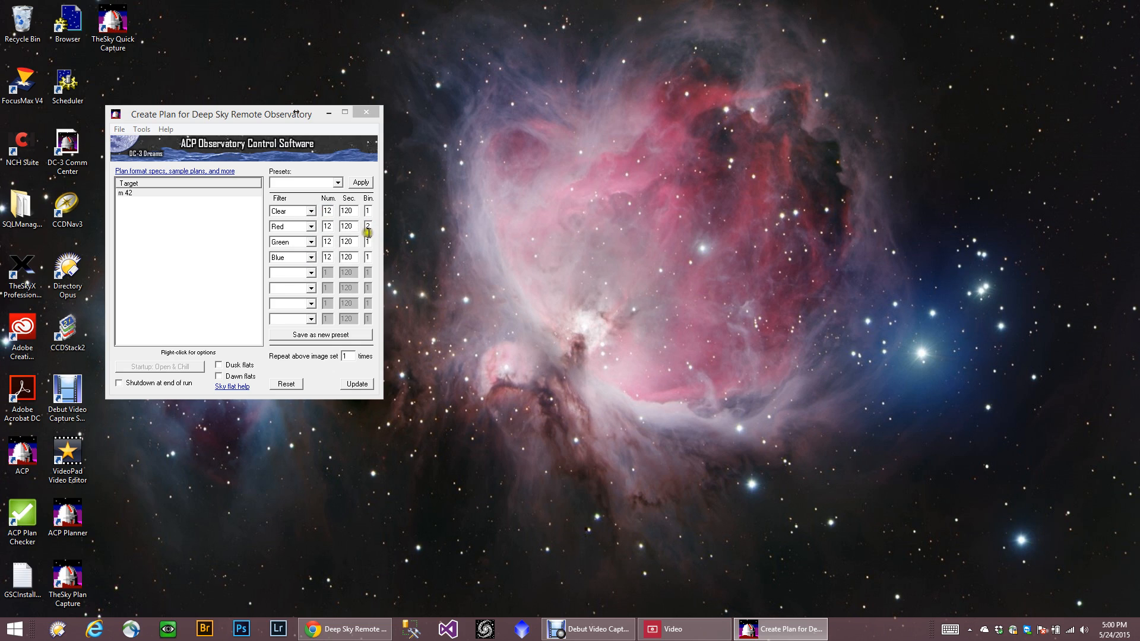
click(368, 239)
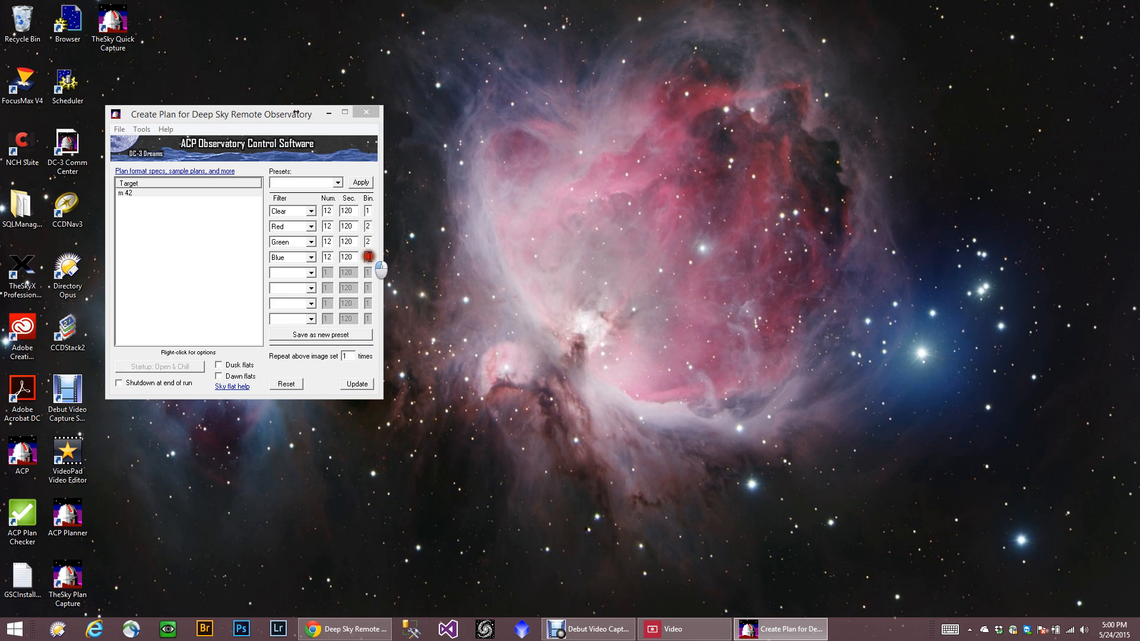
mouse_move(300, 218)
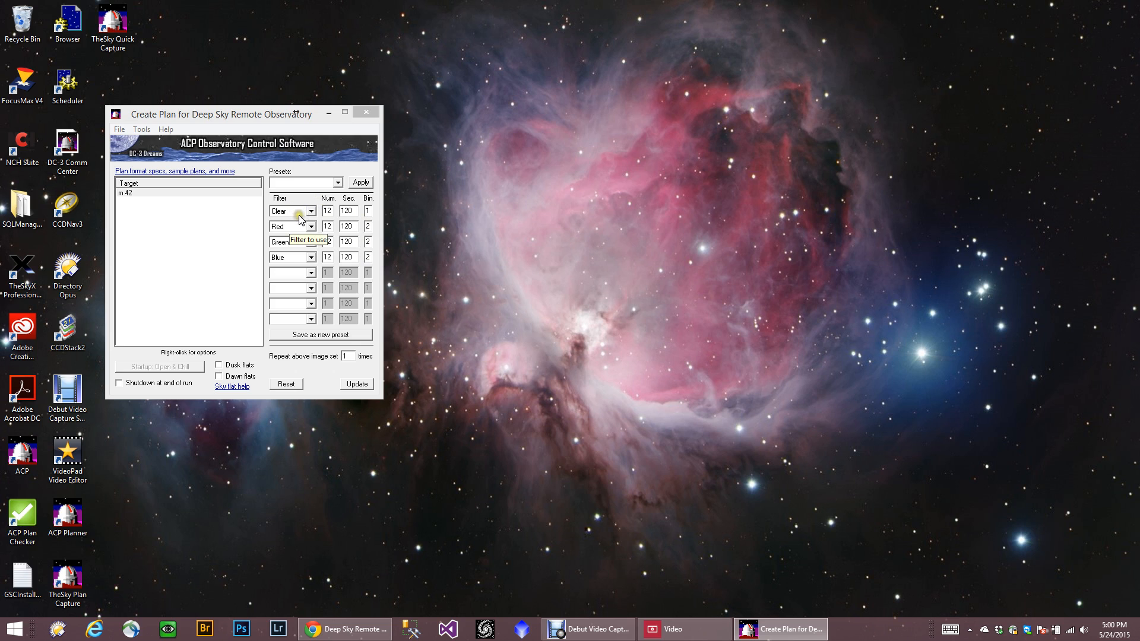
mouse_move(321, 337)
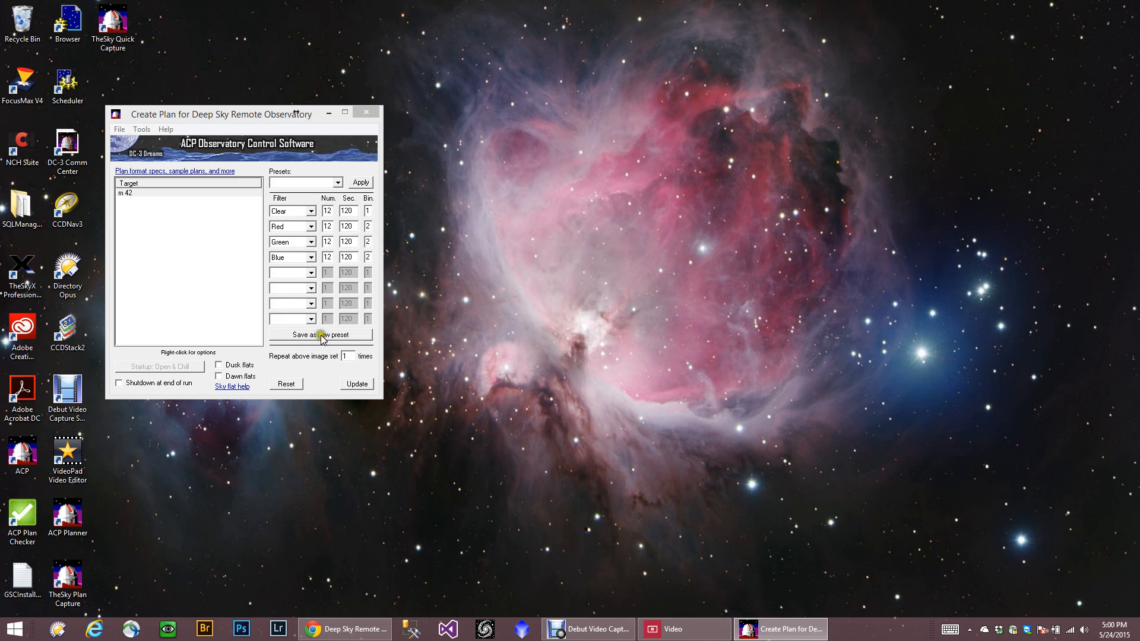
- Save the m 42 filter settings as the LRGB preset, then reselect m 42
click(320, 335)
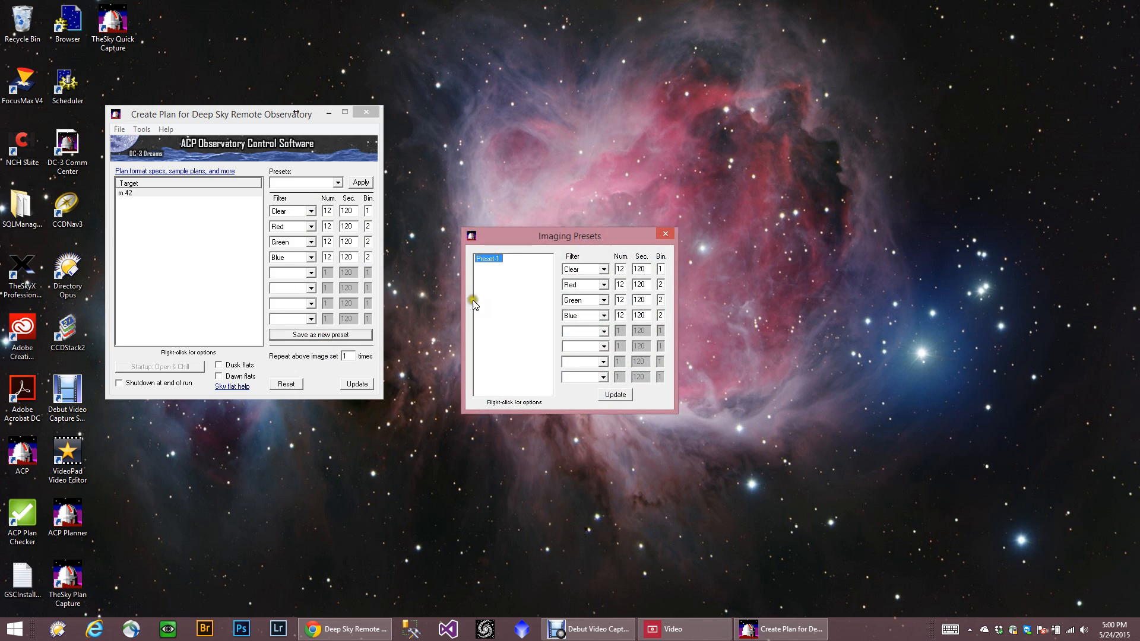
right_click(487, 259)
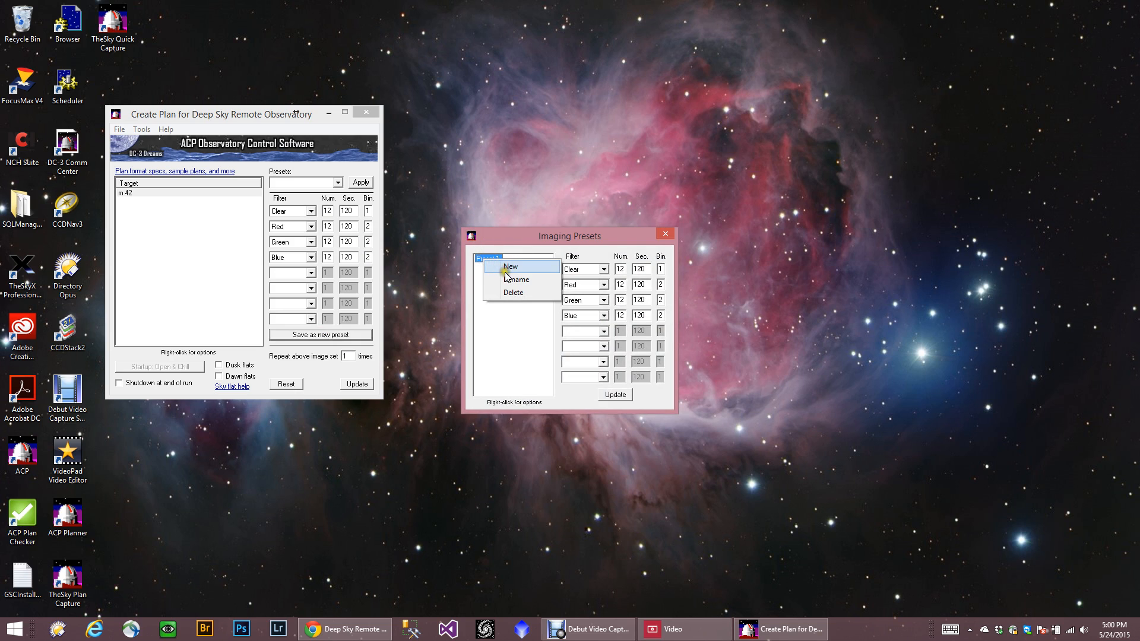
click(511, 266)
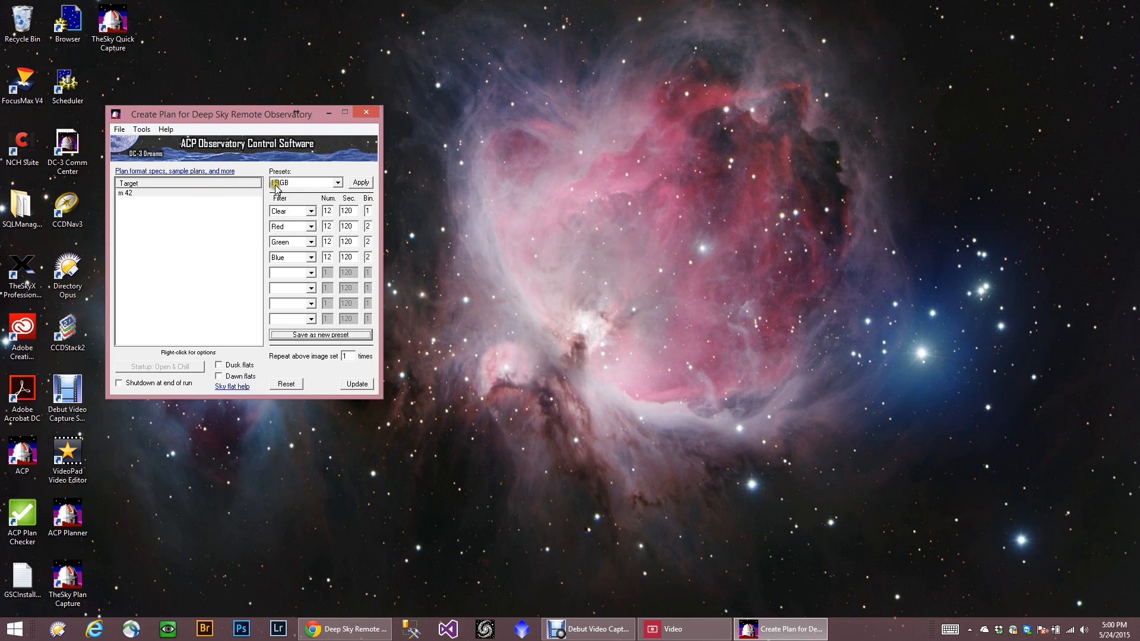
click(135, 193)
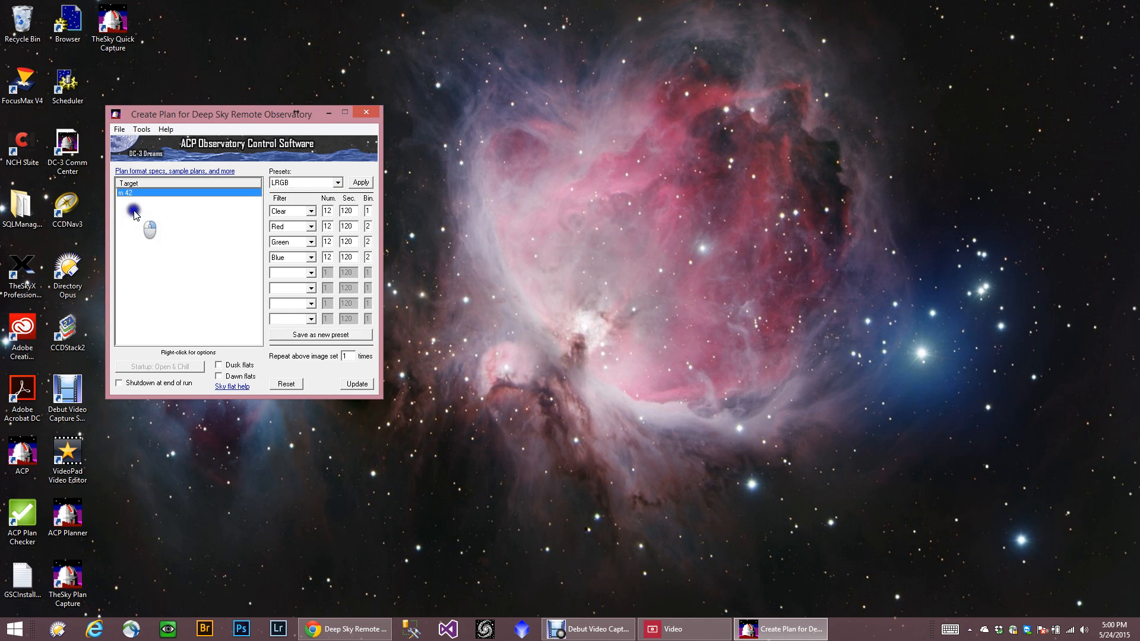
- Add target m 35 via Deep sky catalog lookup and apply the LRGB preset to it
right_click(135, 211)
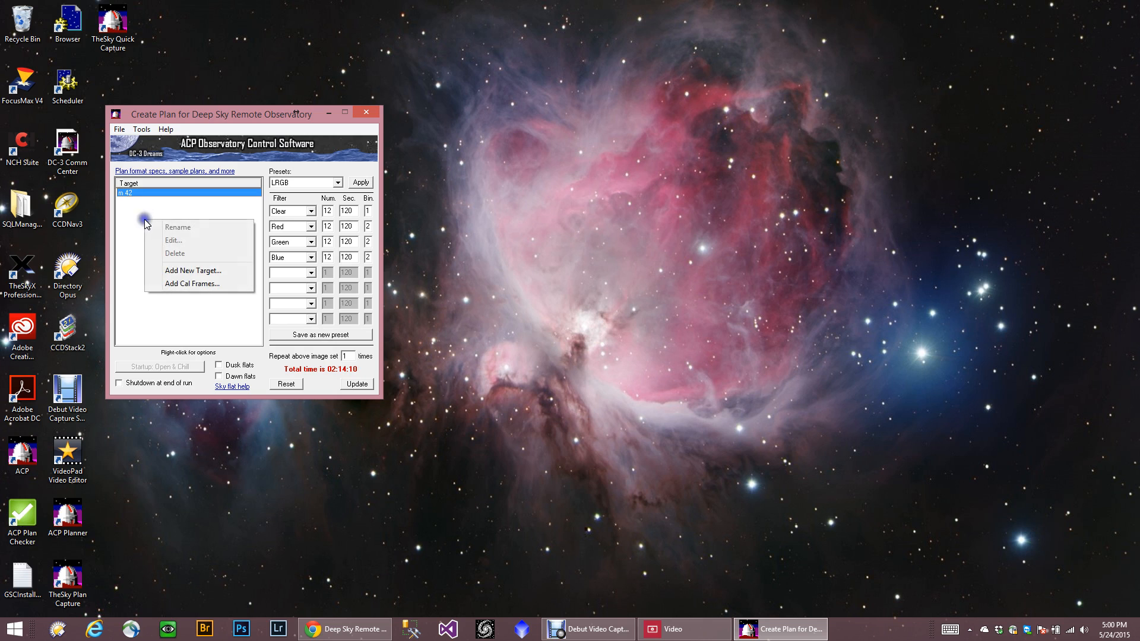
click(192, 271)
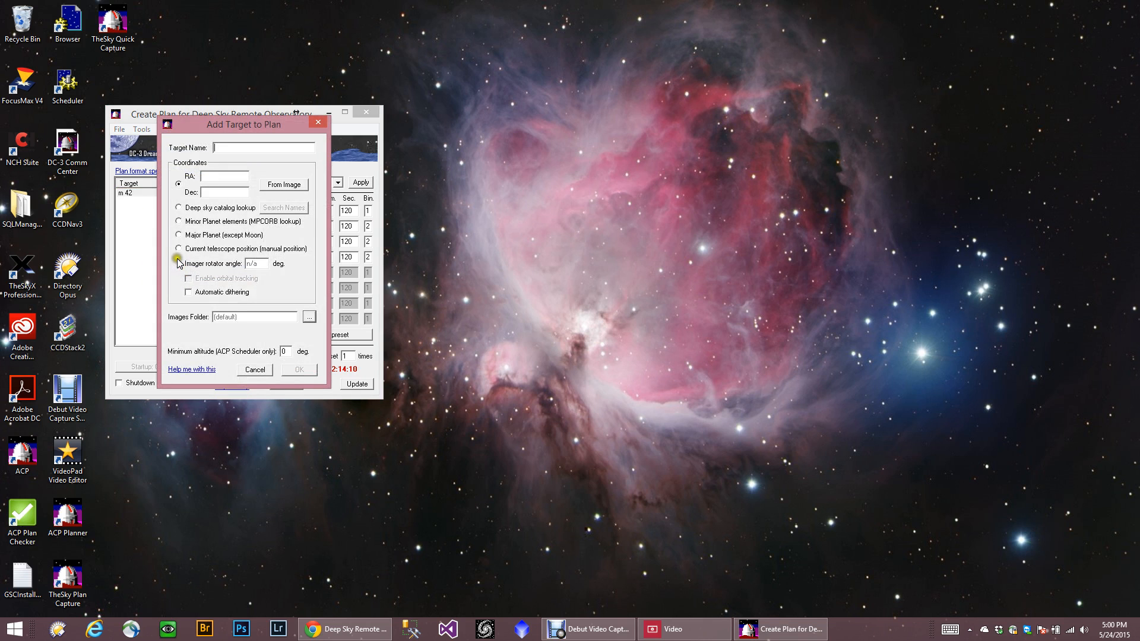
text(m 35)
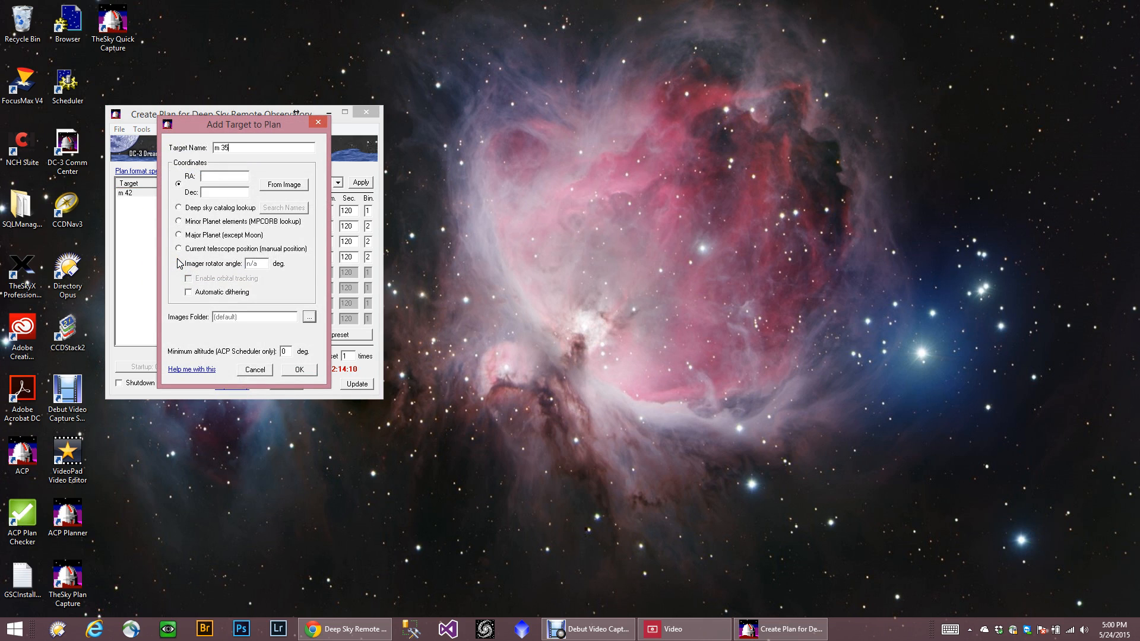
click(178, 211)
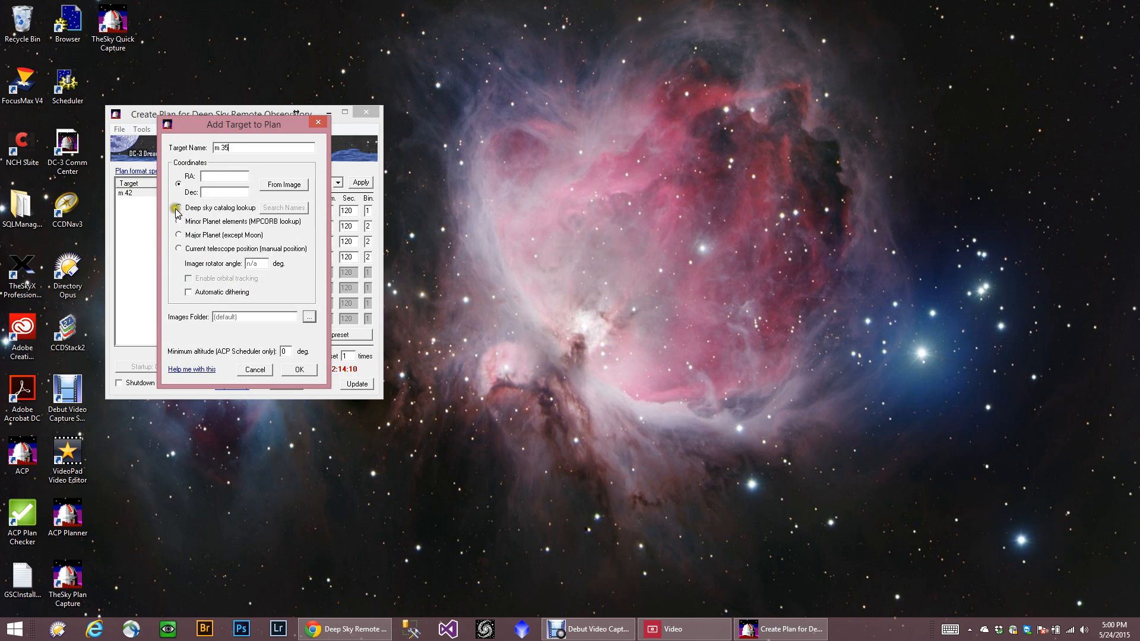
click(299, 370)
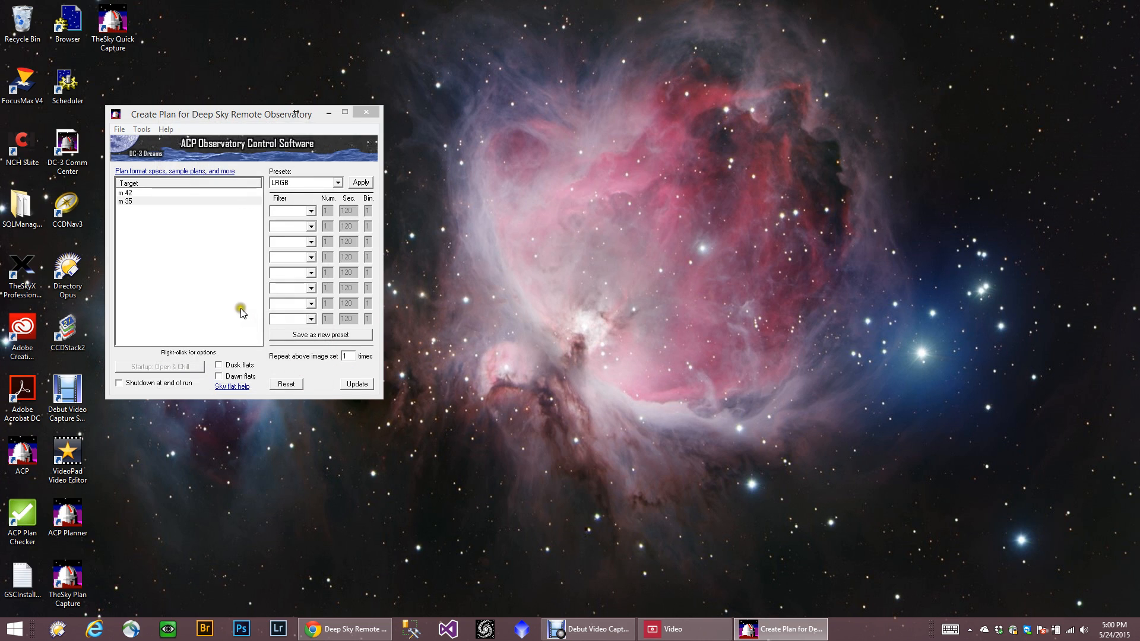
click(337, 182)
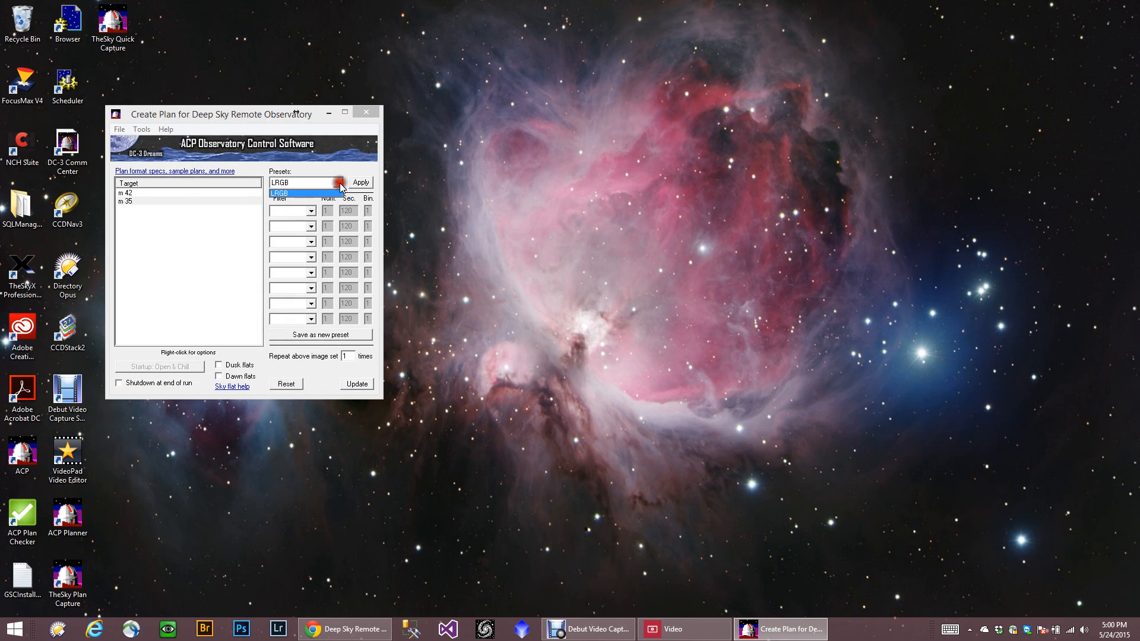
click(360, 181)
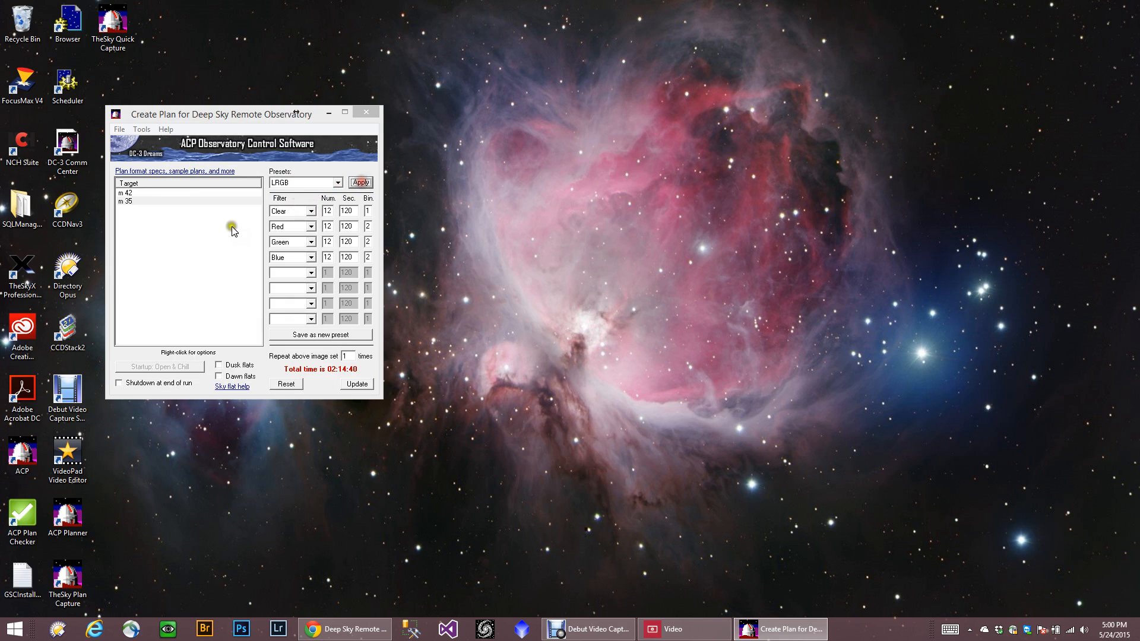
mouse_move(148, 220)
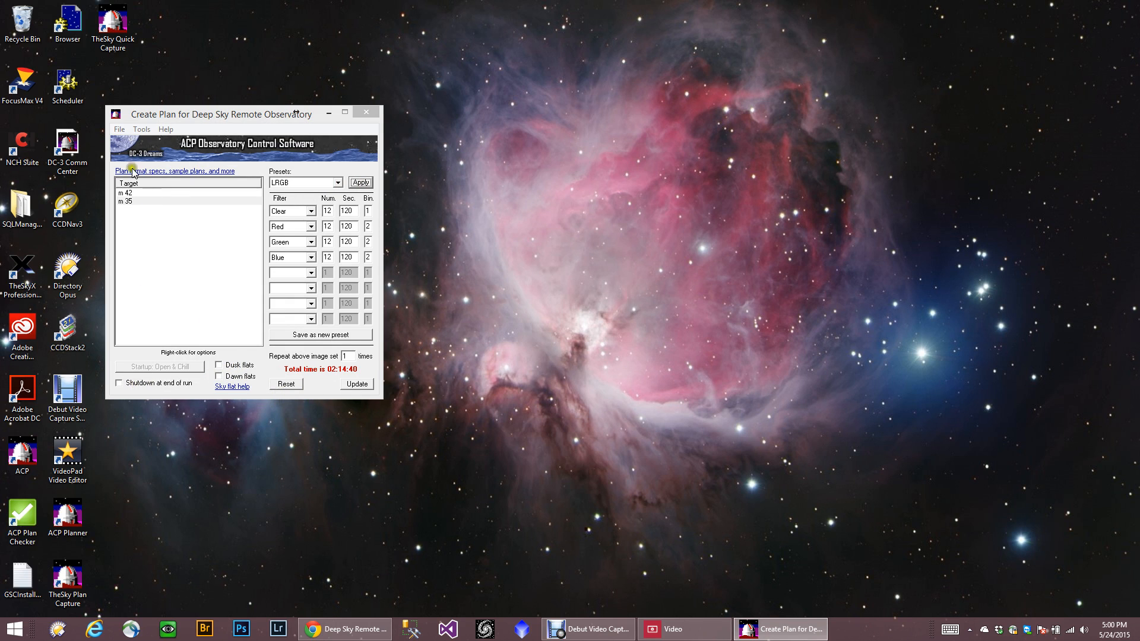
- Save the plan over Tonight Run.txt with no comments, declining to start it in ACP
click(119, 129)
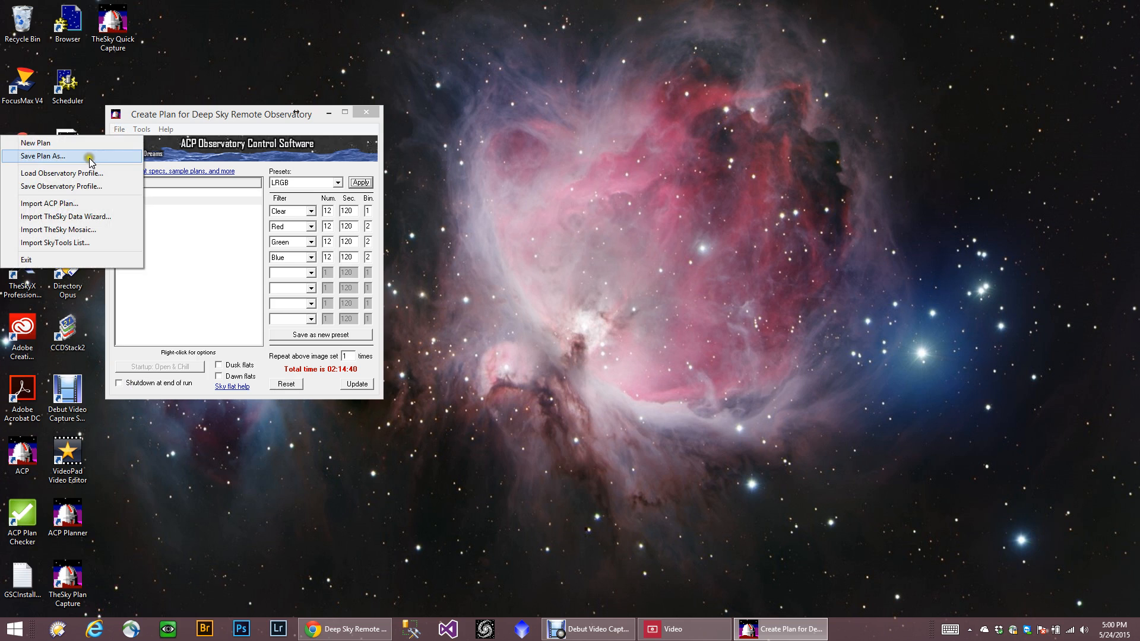
click(41, 155)
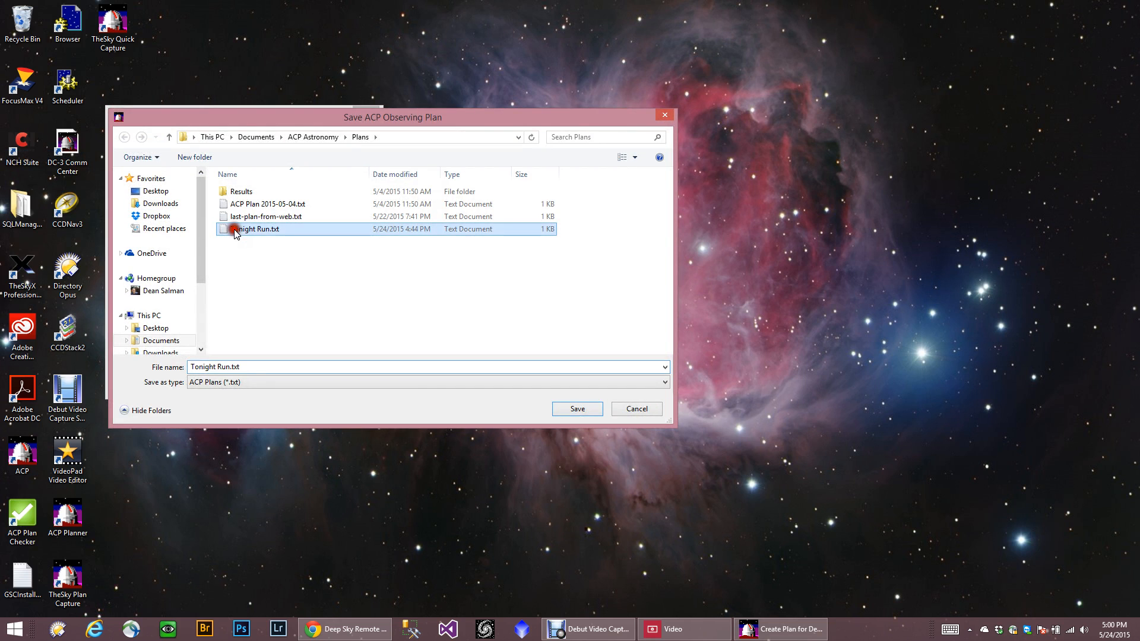
click(576, 408)
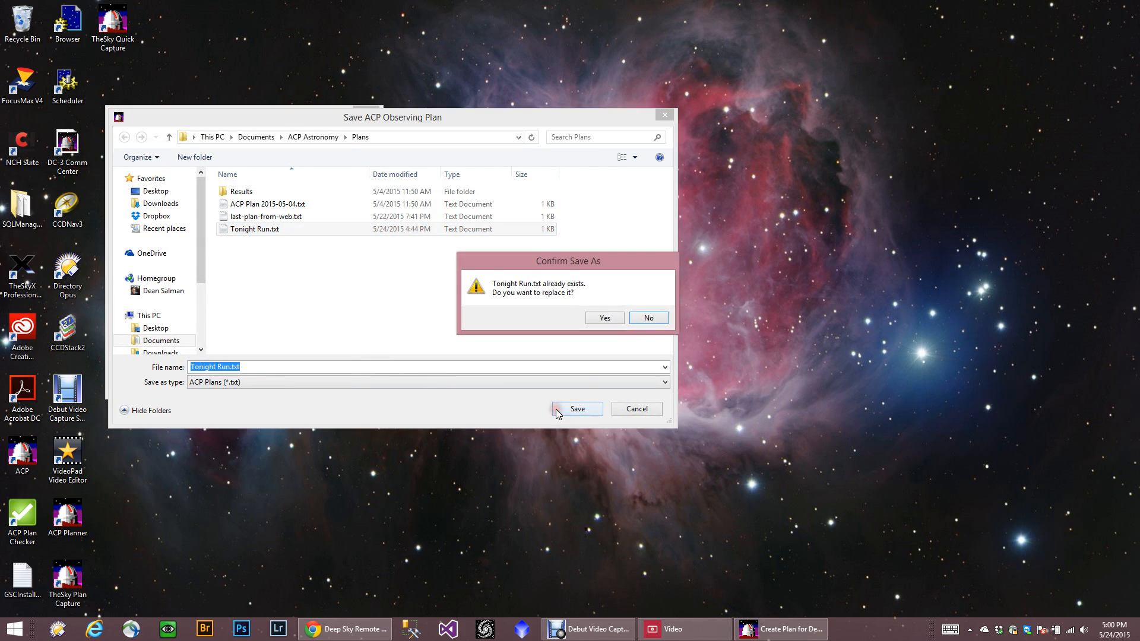
click(604, 318)
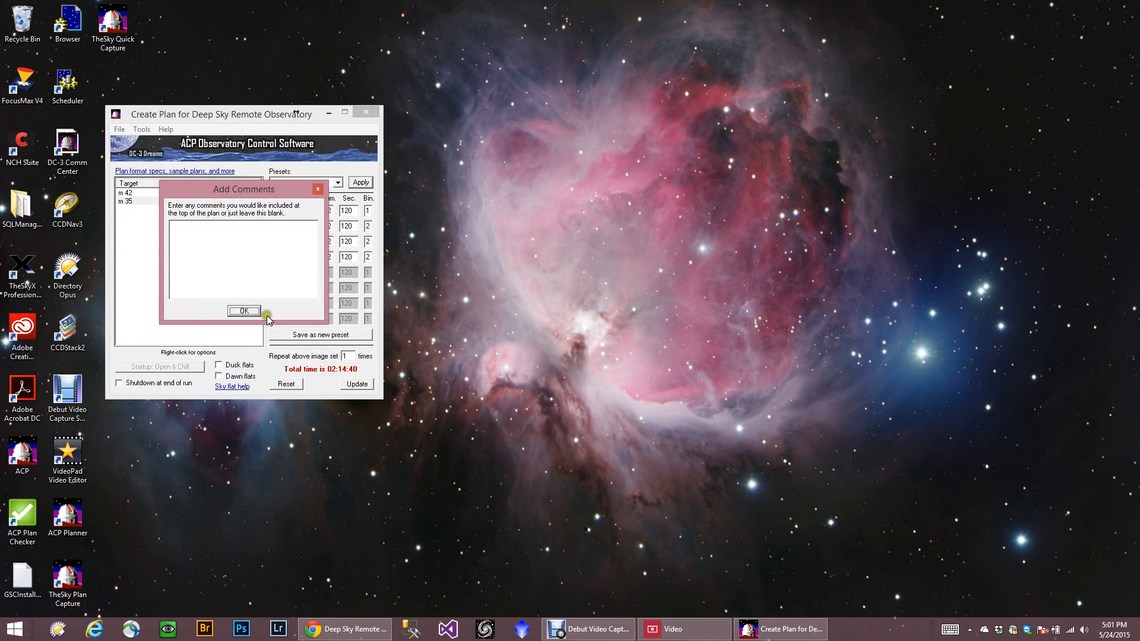
click(244, 311)
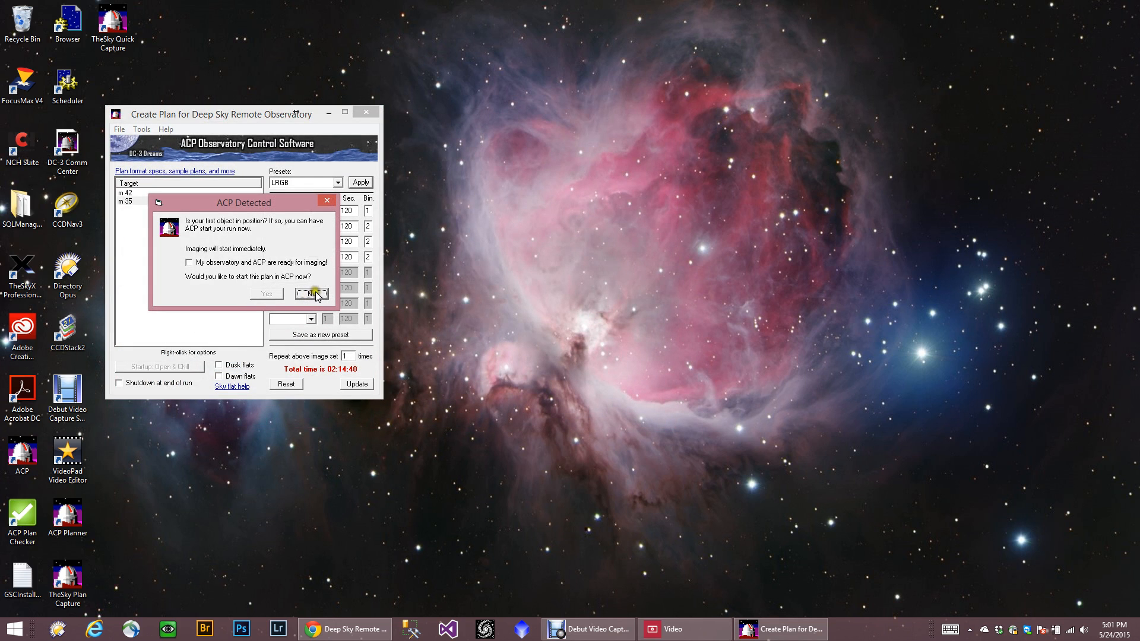
click(311, 294)
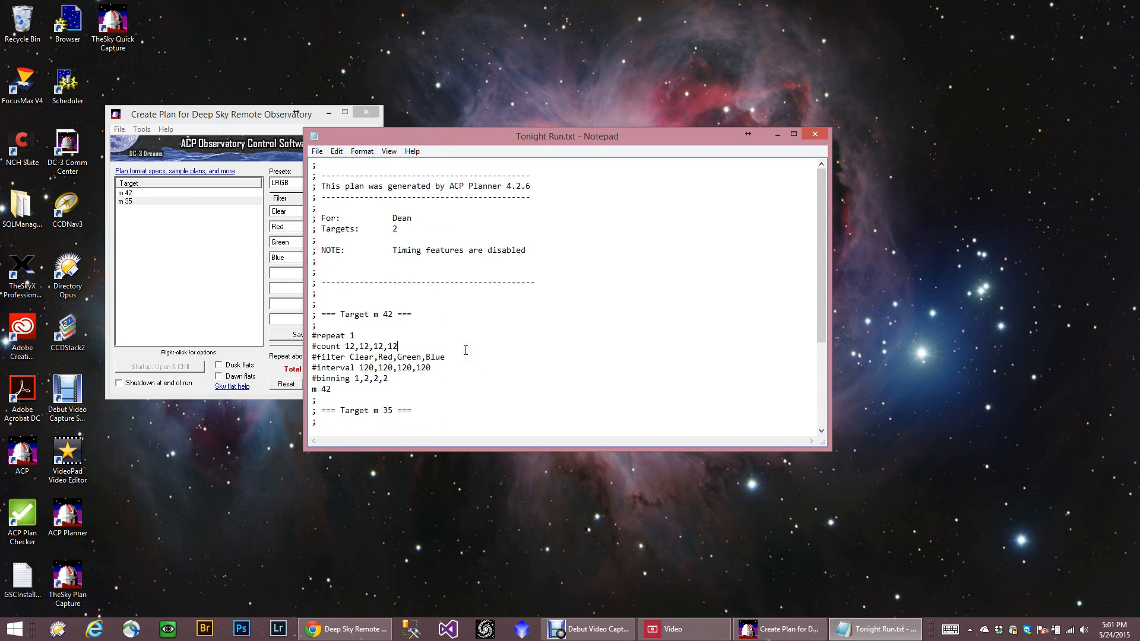
- Close the Notepad plan preview and the planner window to clear the desktop
click(813, 142)
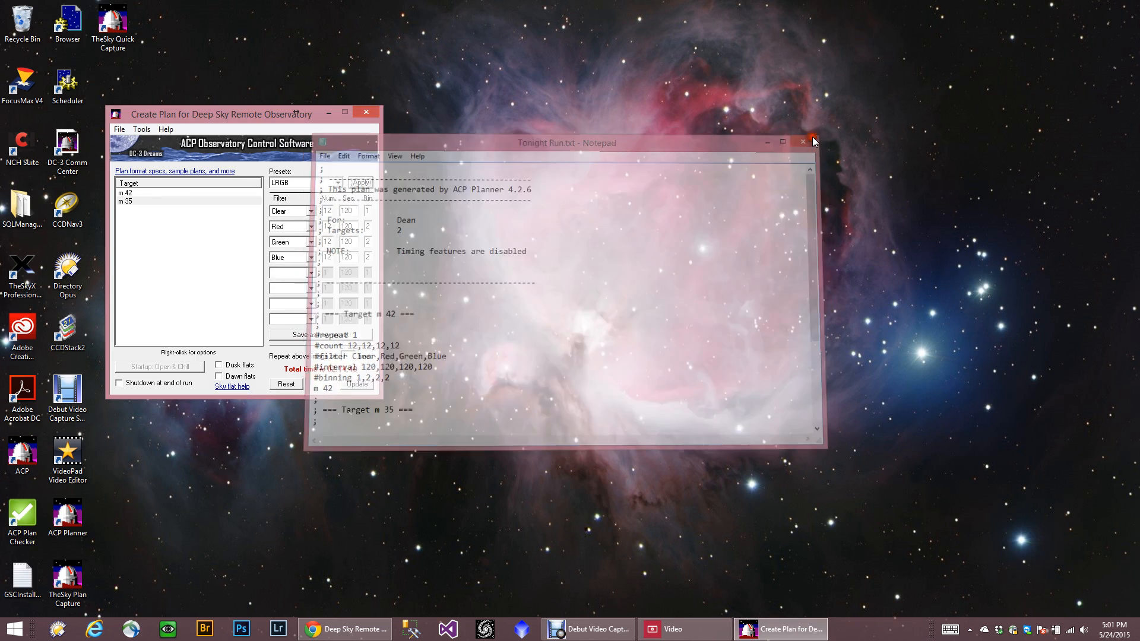
click(803, 142)
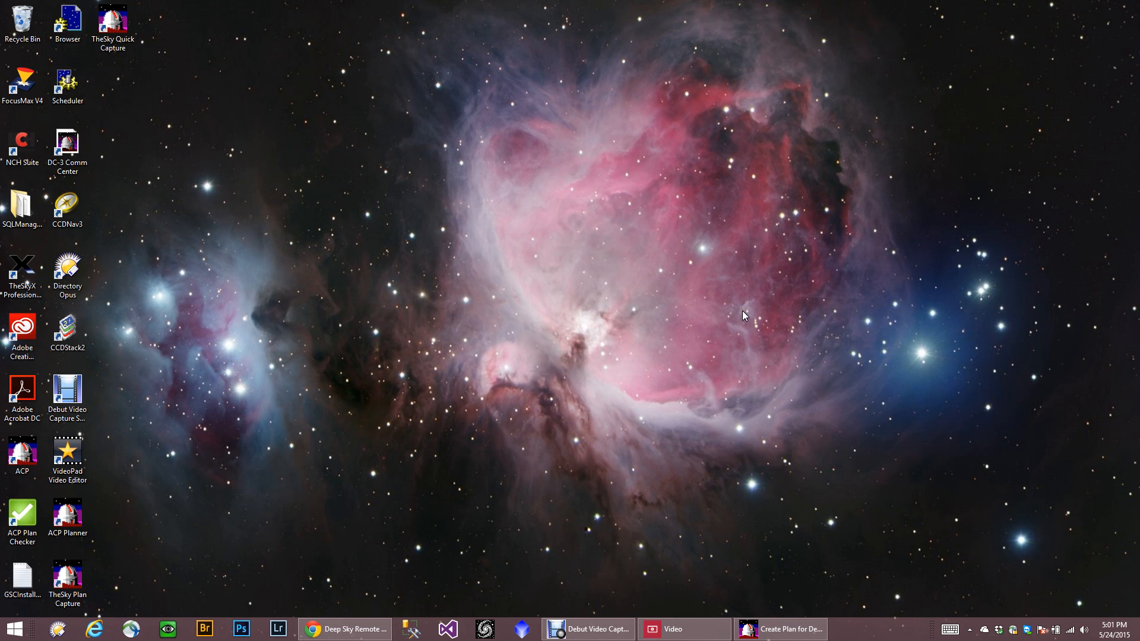
mouse_move(812, 544)
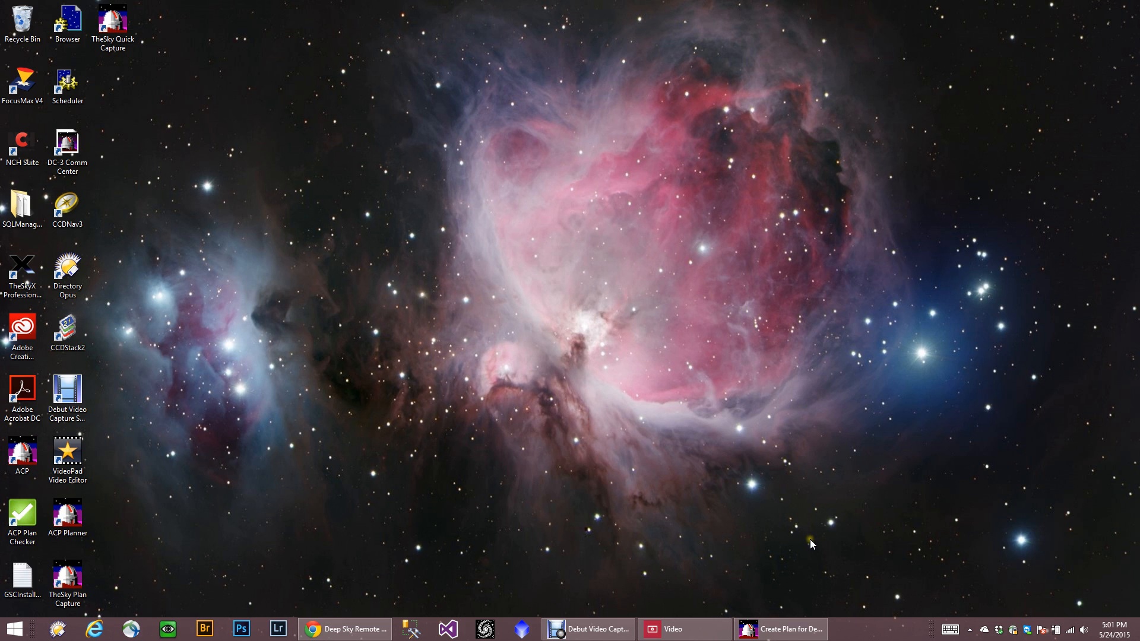
mouse_move(422, 560)
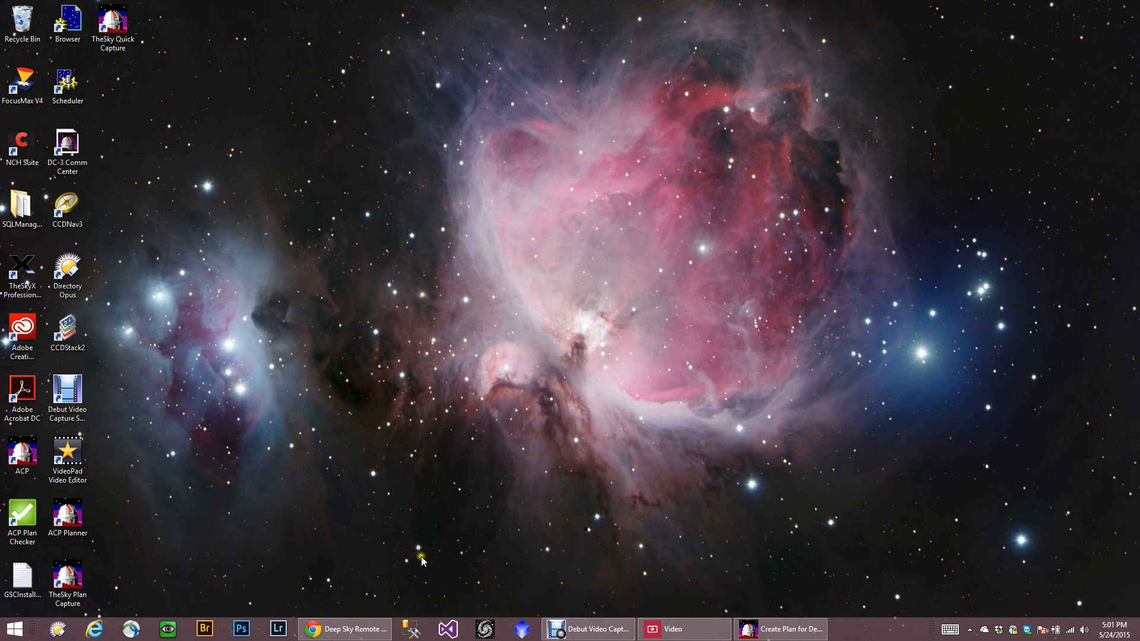
- Bring back the Deep Sky Remote Observatory page and expand My Documents in the sidebar
click(344, 629)
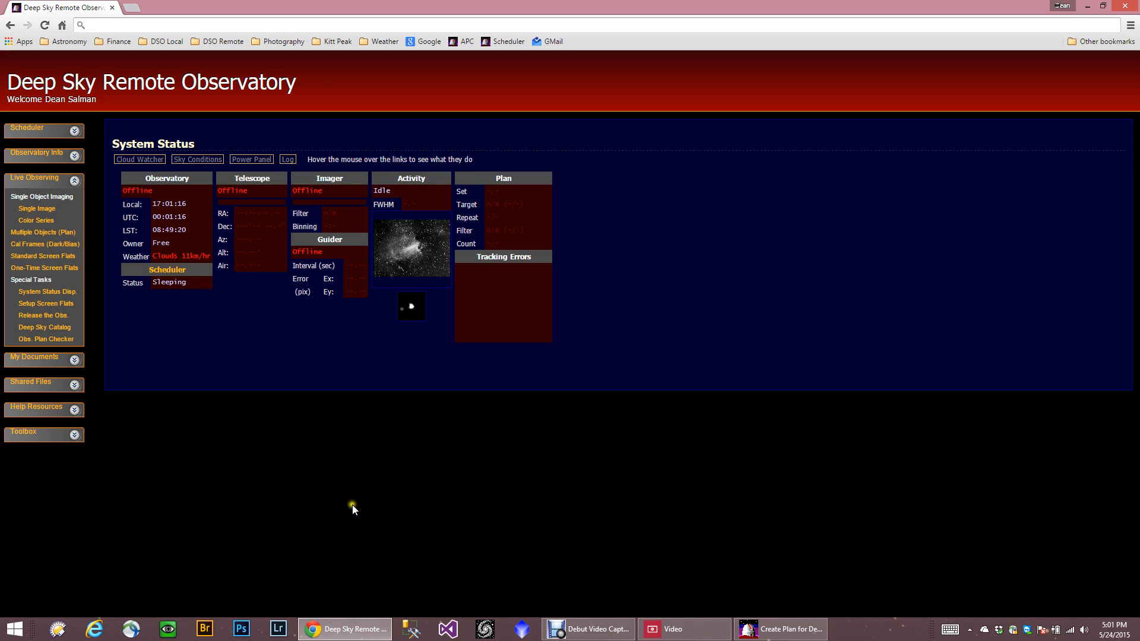
mouse_move(85, 366)
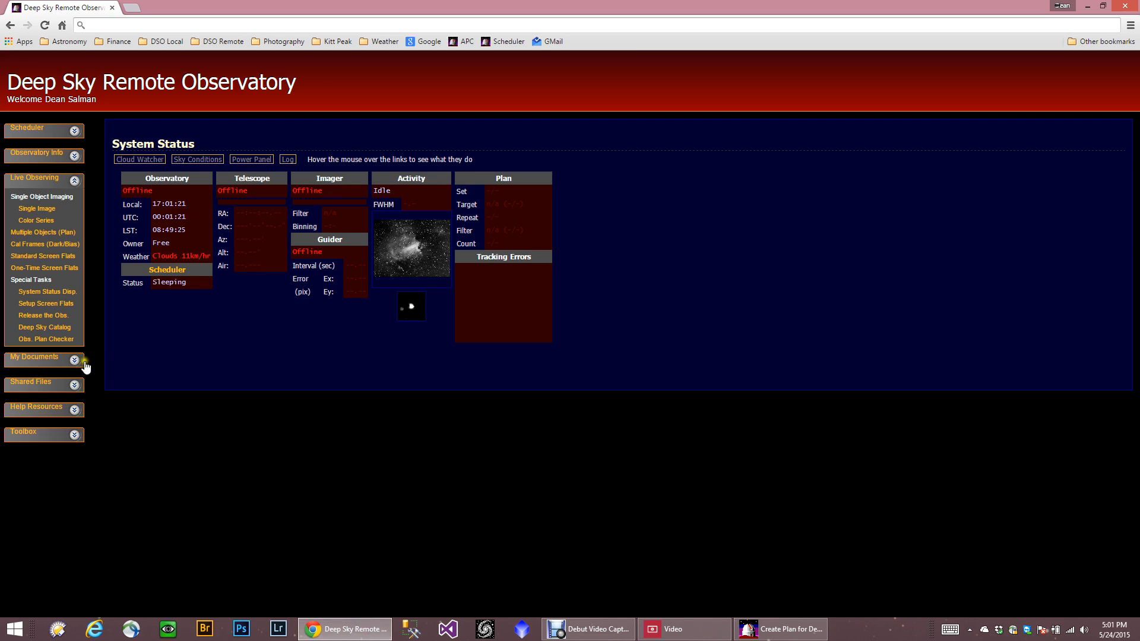
click(43, 357)
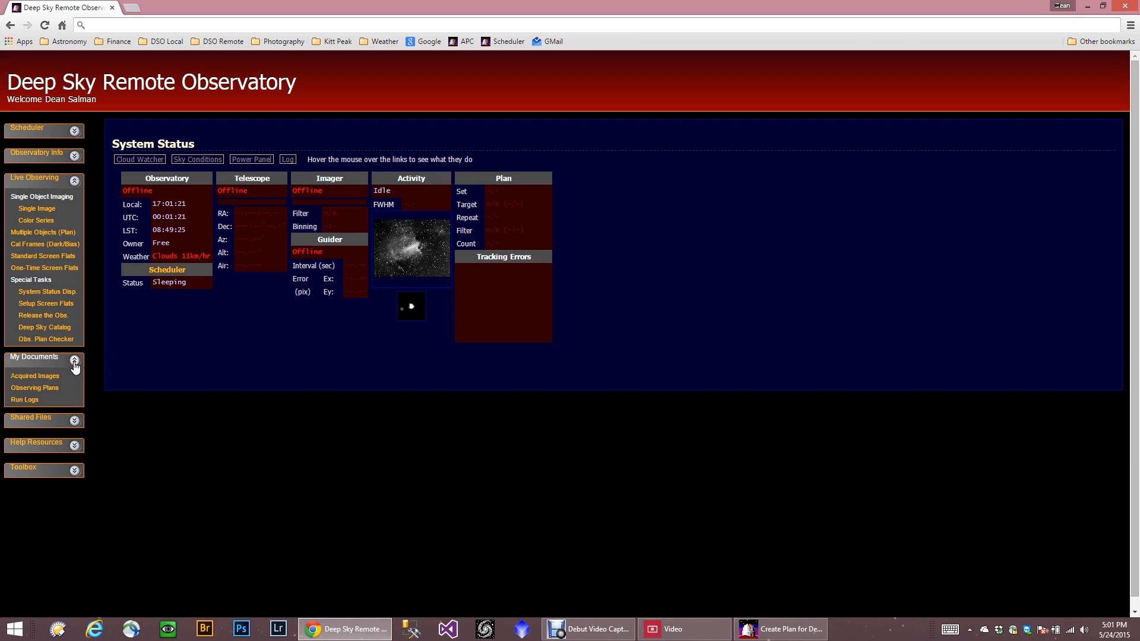
mouse_move(43, 370)
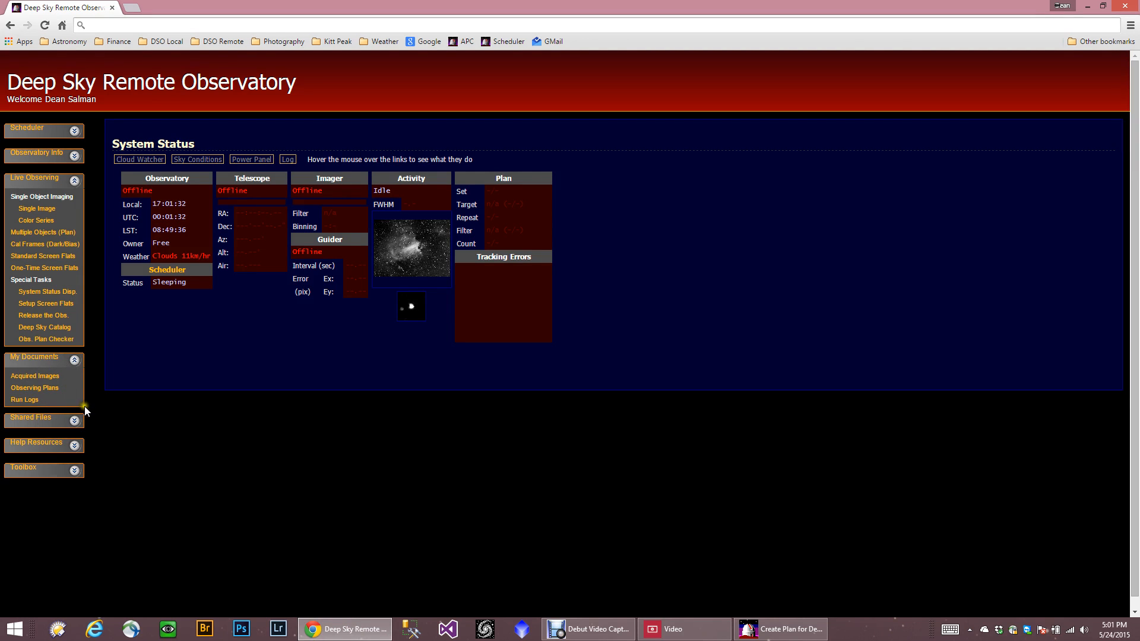
mouse_move(64, 382)
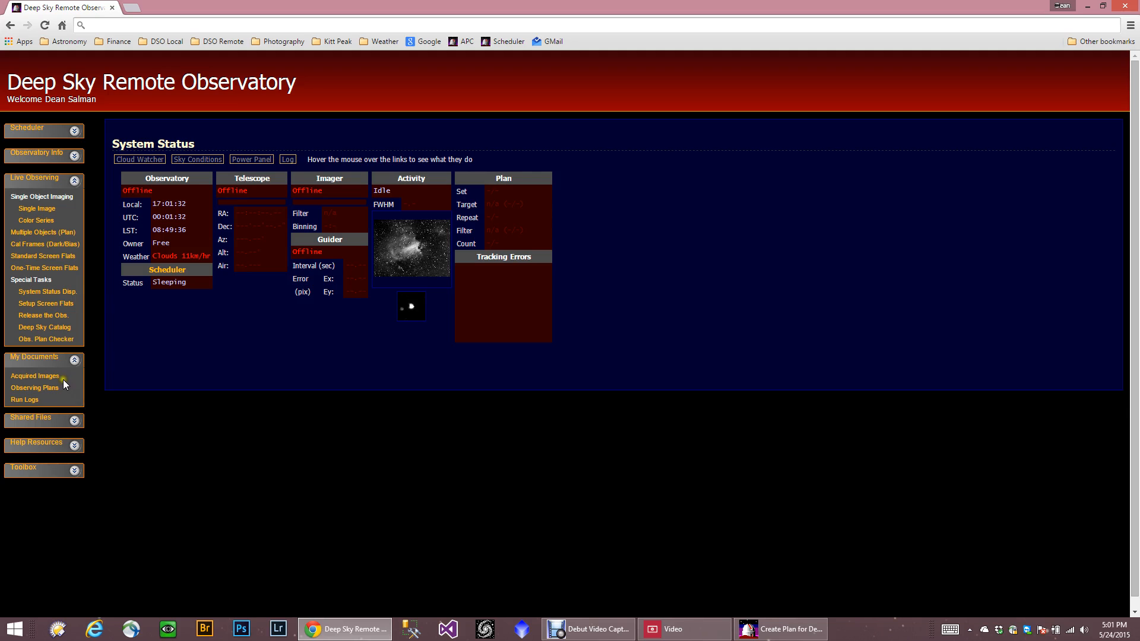
mouse_move(35, 388)
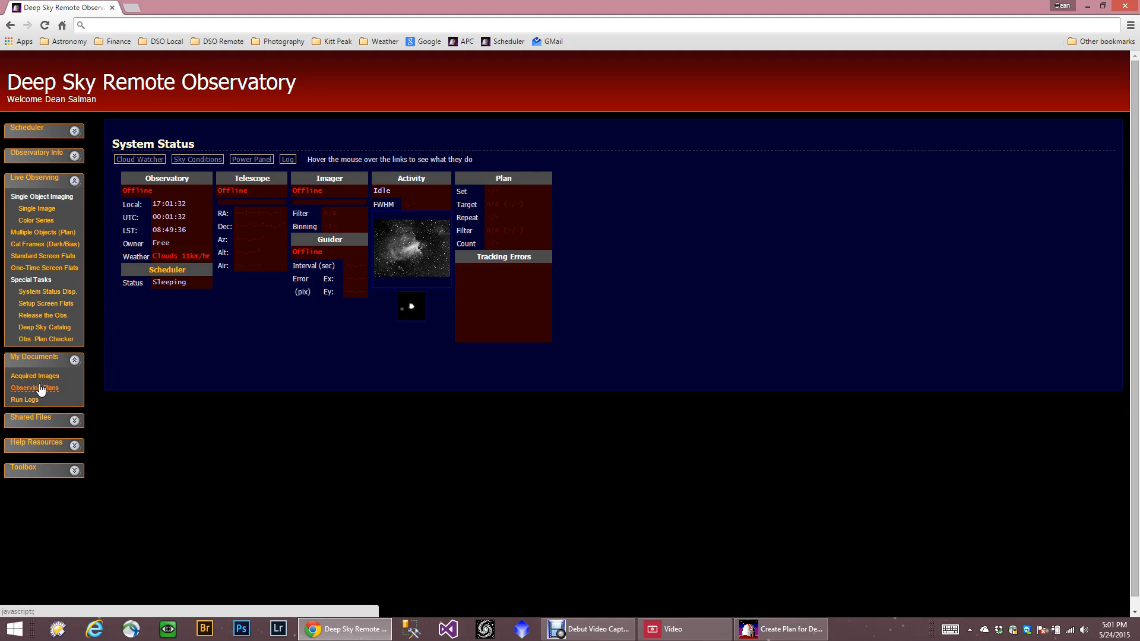
- Open Observing Plans and delete the old Tonight Run.txt, confirming with OK
click(35, 387)
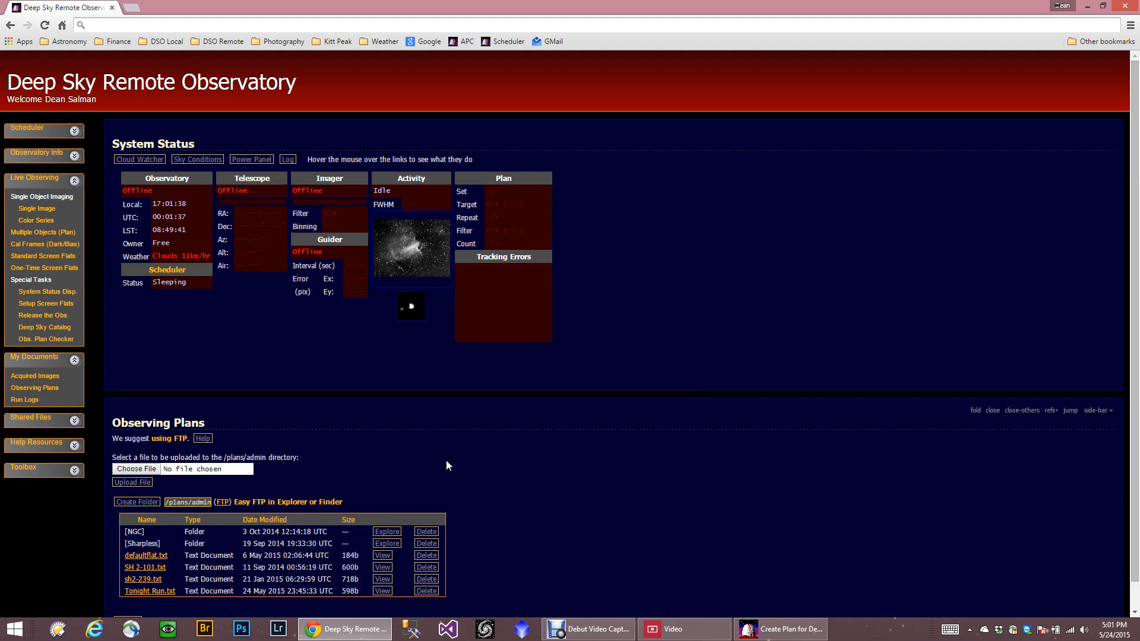
scroll(down, 3)
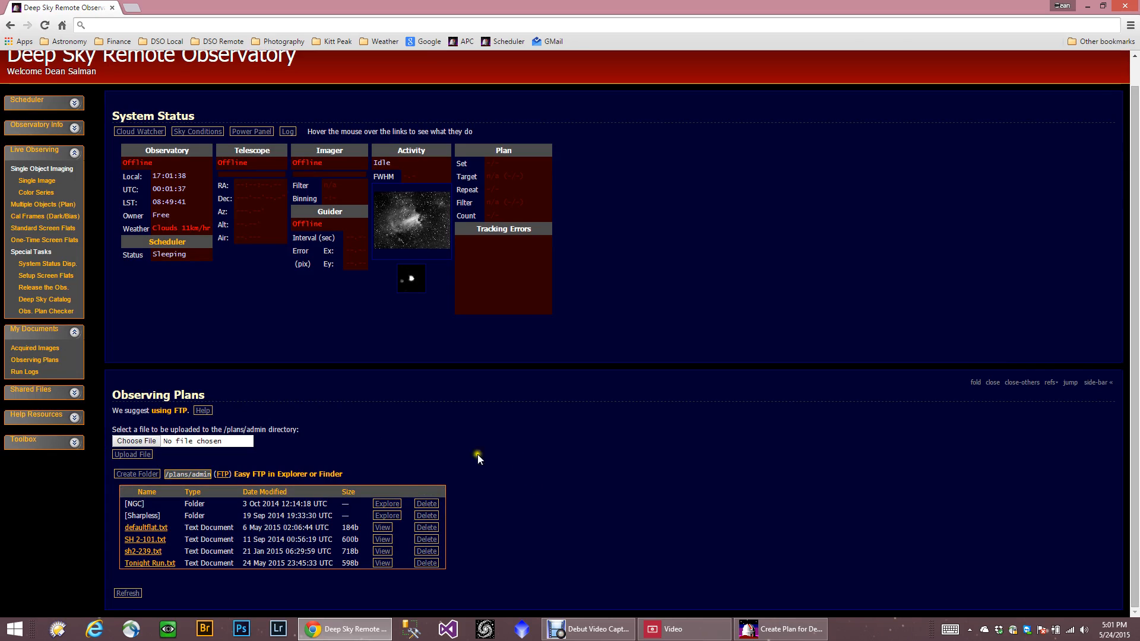
mouse_move(143, 576)
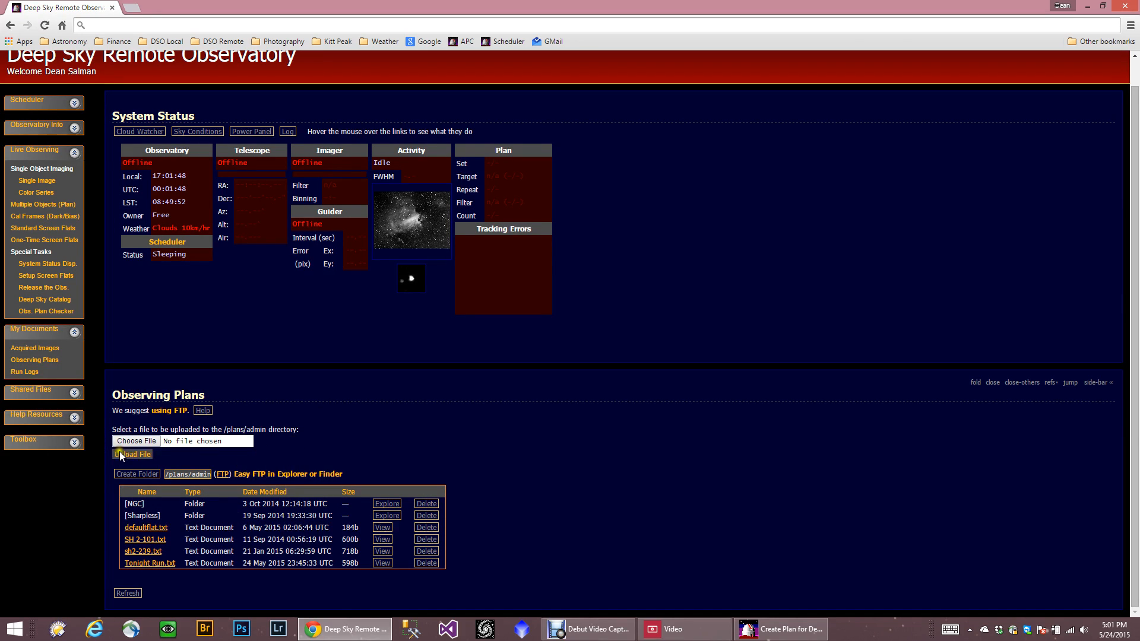
mouse_move(239, 566)
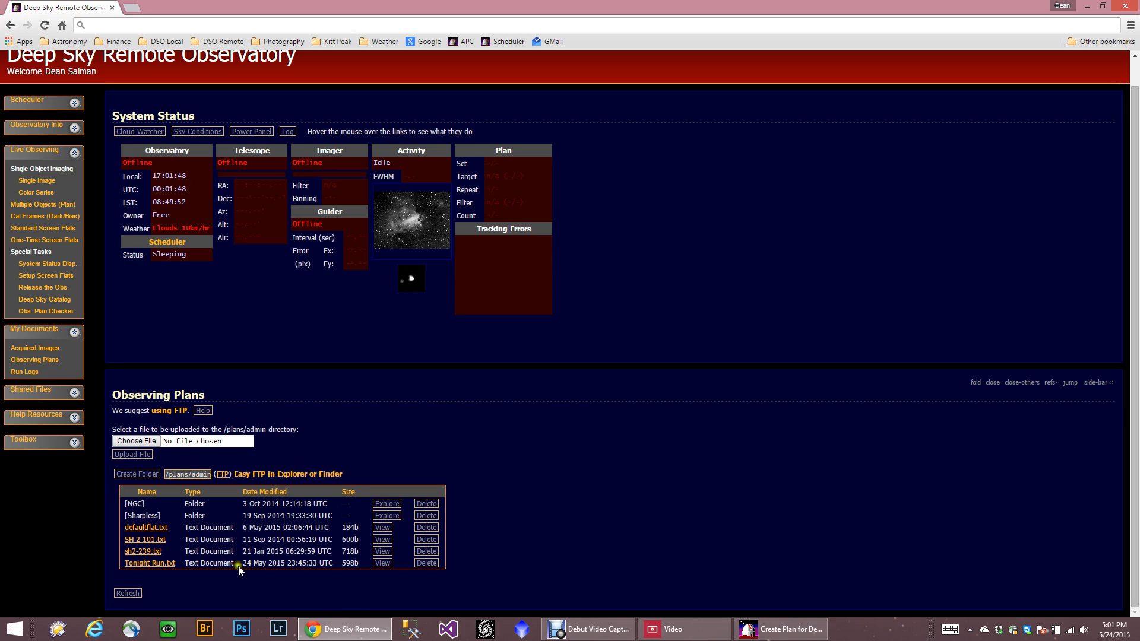
click(427, 563)
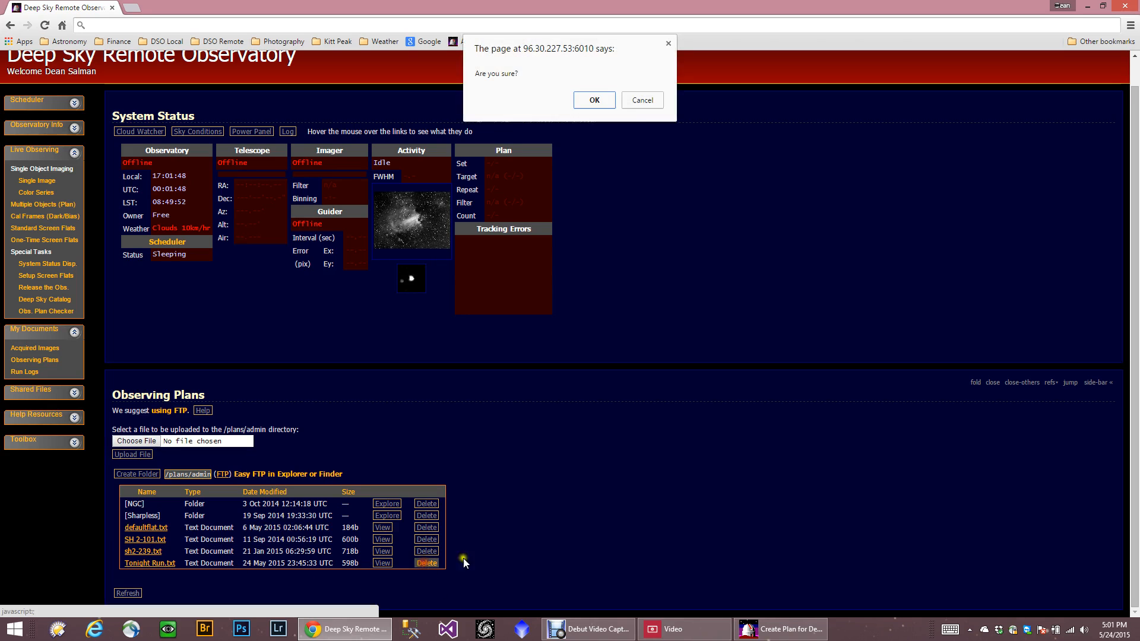
click(592, 99)
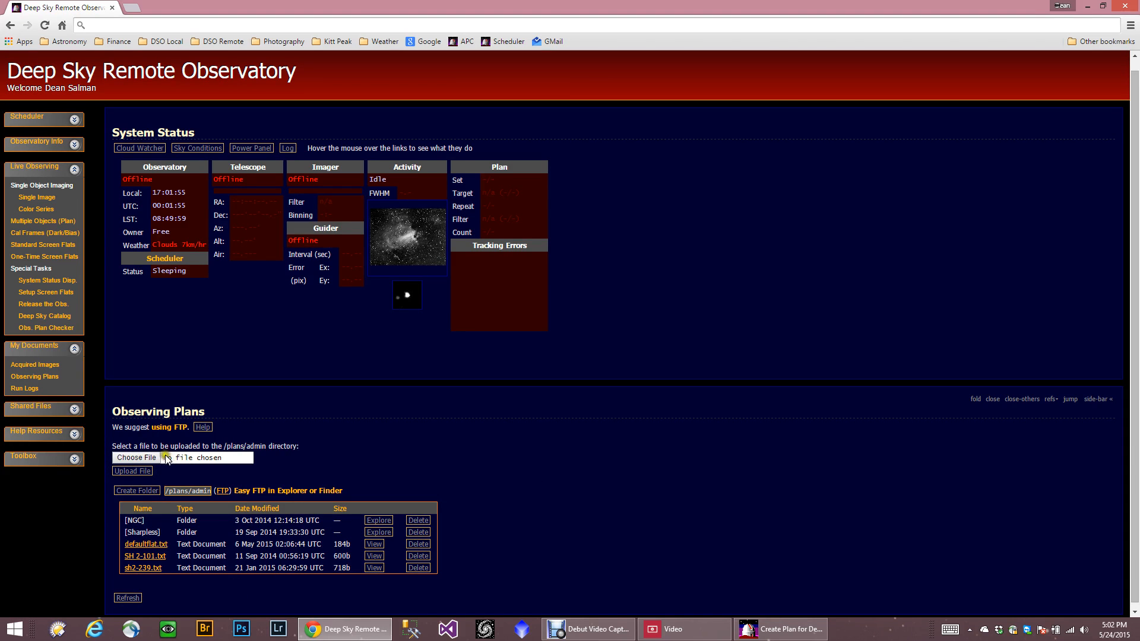
- Upload Tonight Run.txt to the plans folder and refresh the list to show it
click(136, 457)
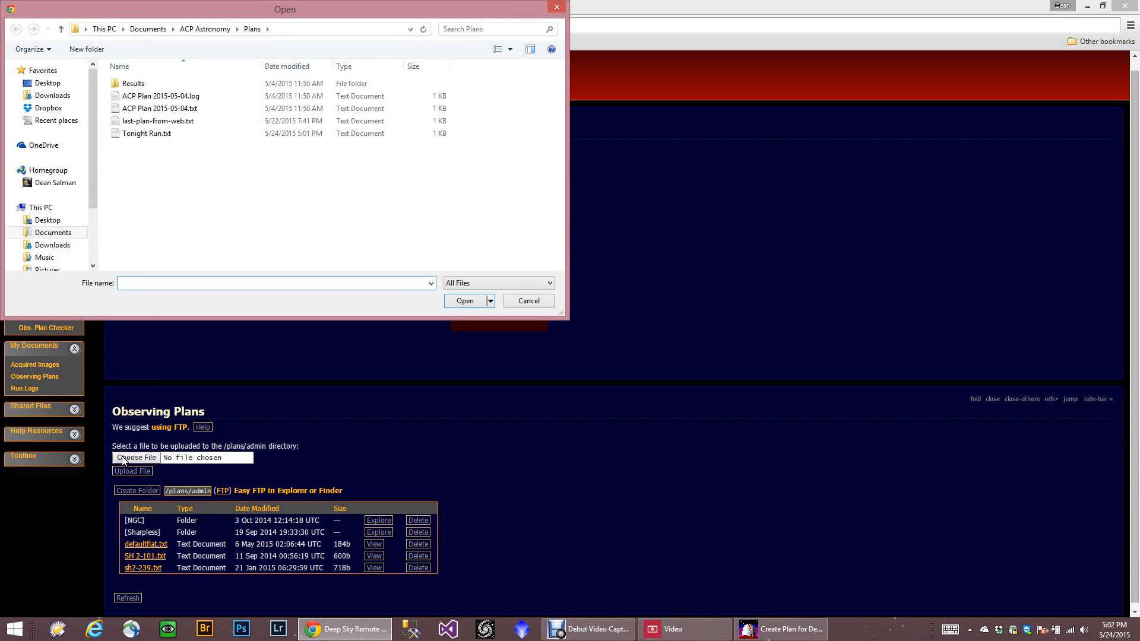
click(146, 133)
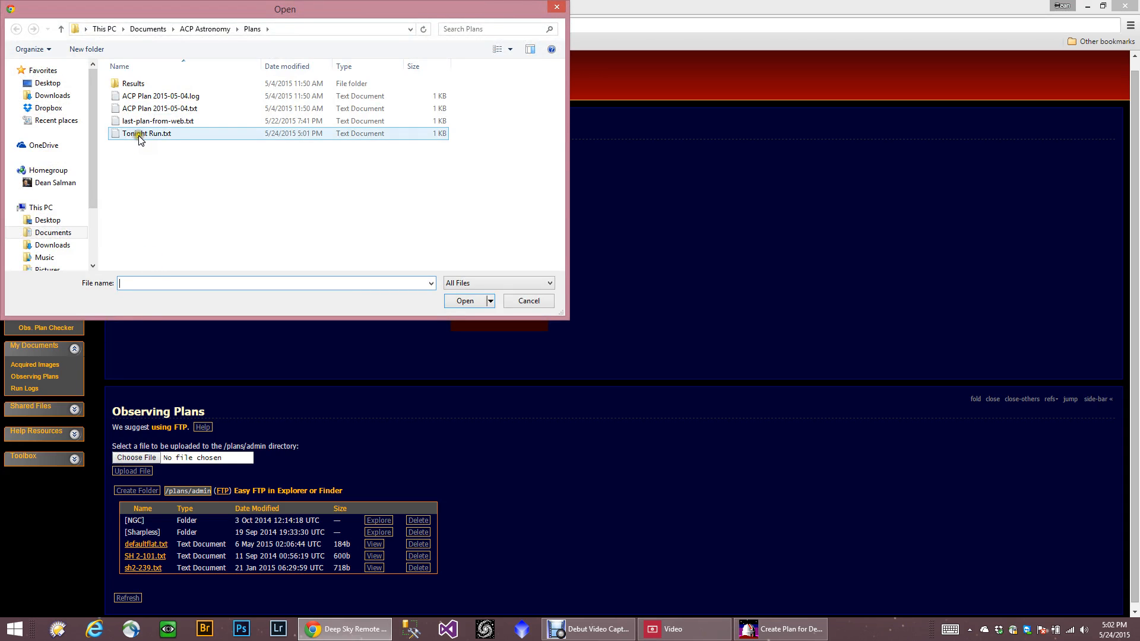
click(146, 133)
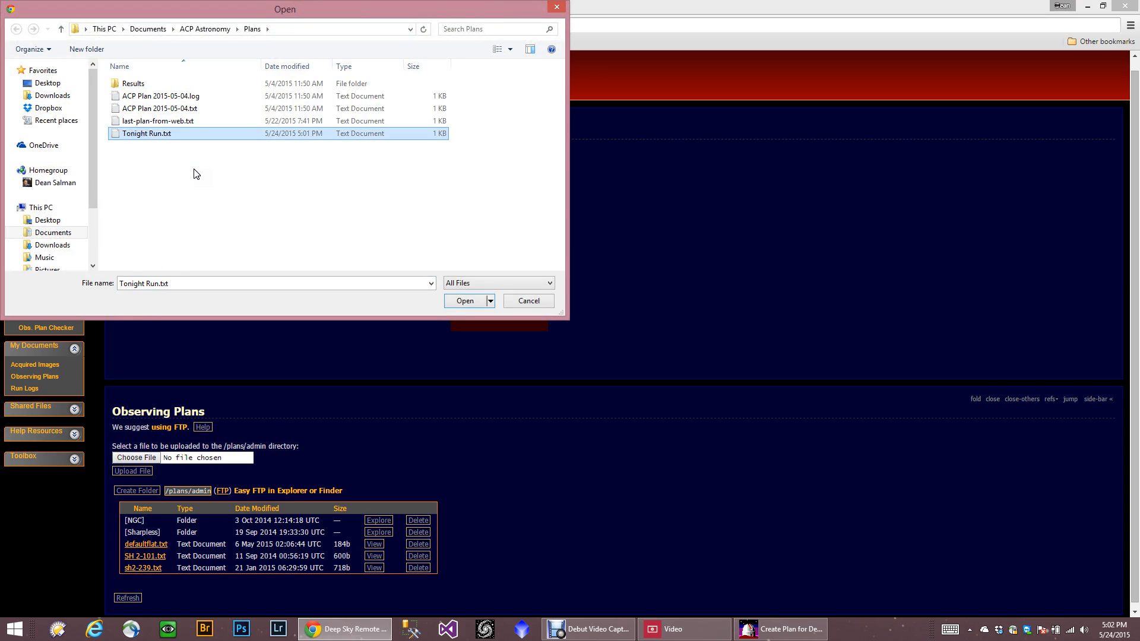
click(465, 300)
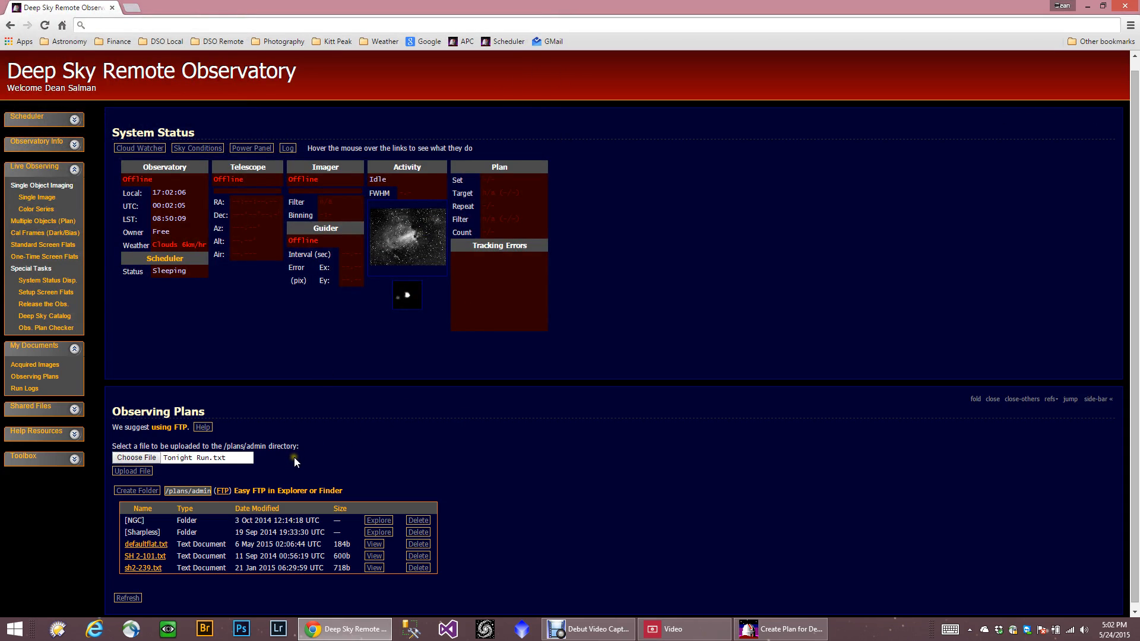
click(132, 470)
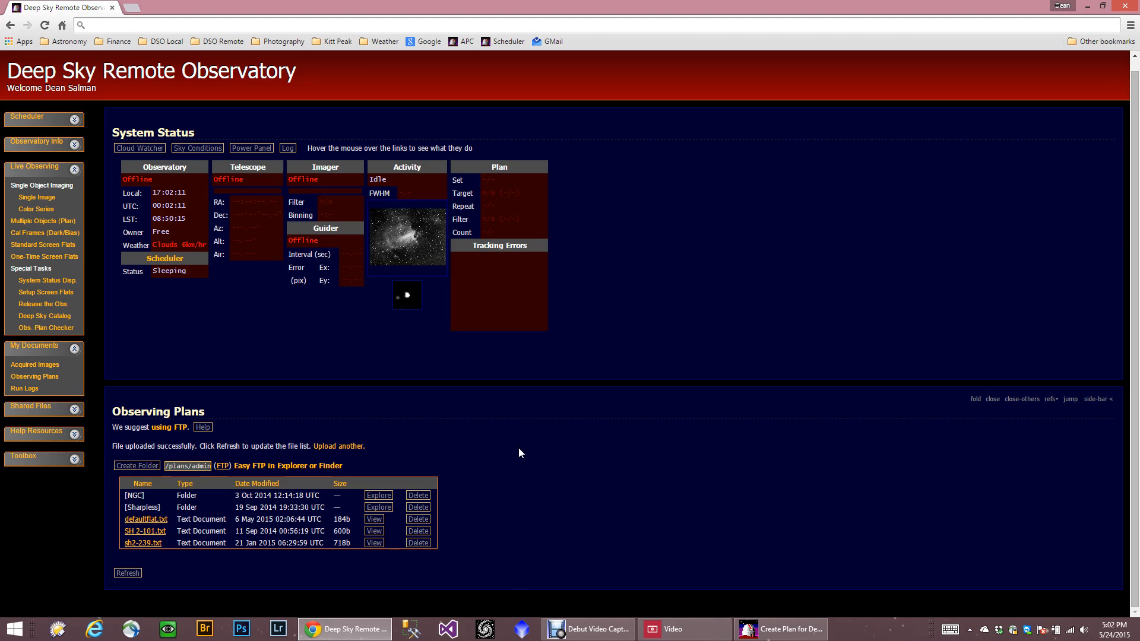
click(127, 576)
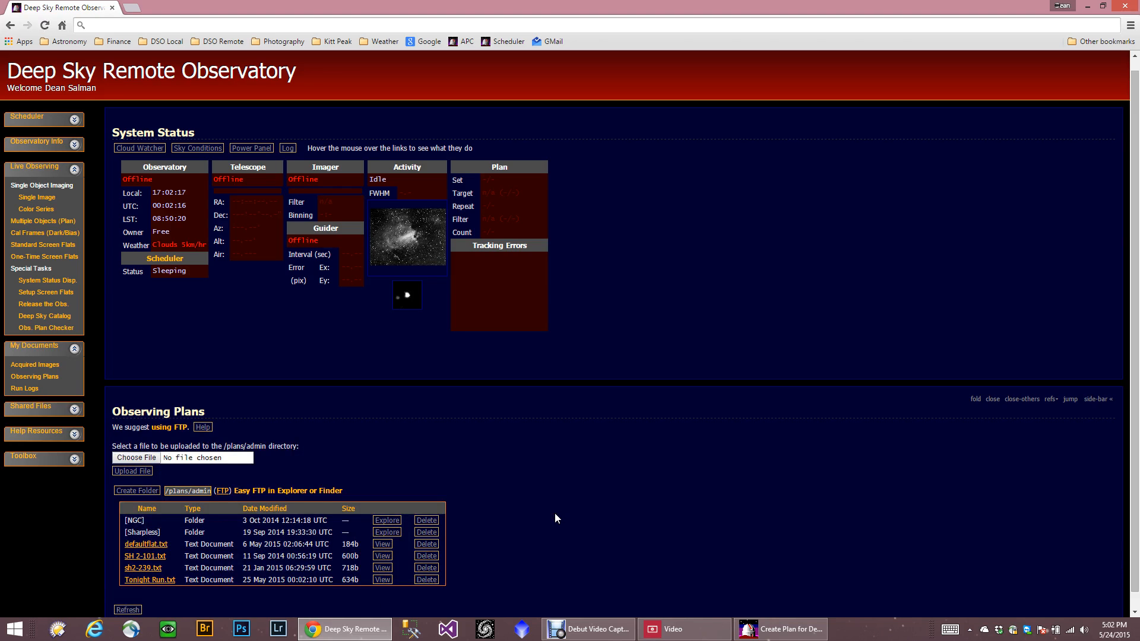
mouse_move(382, 580)
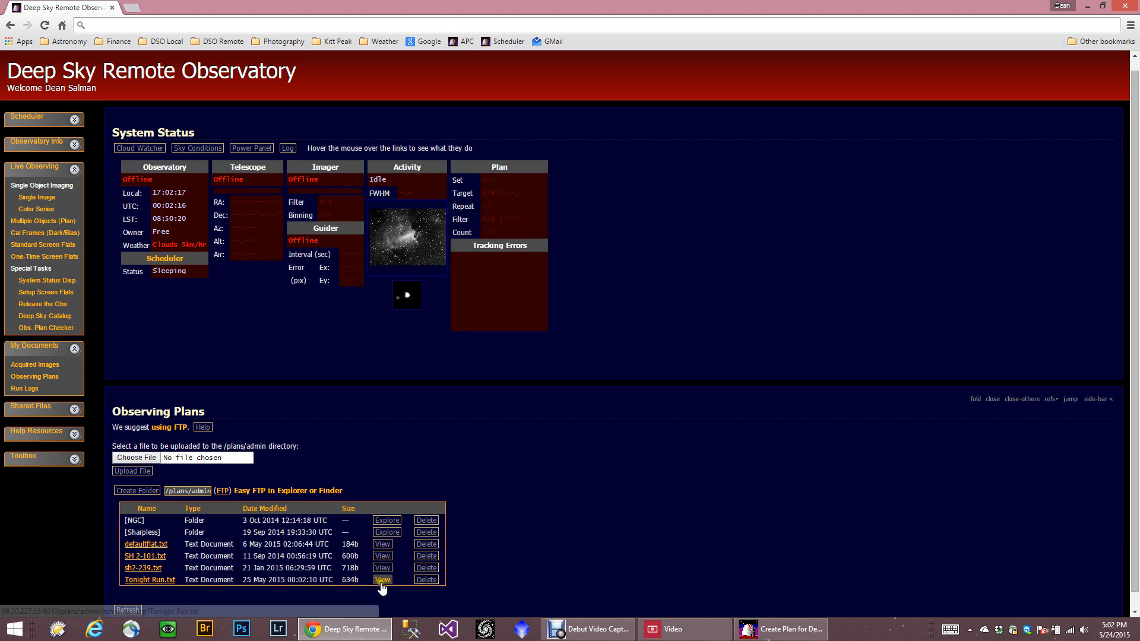
mouse_move(549, 463)
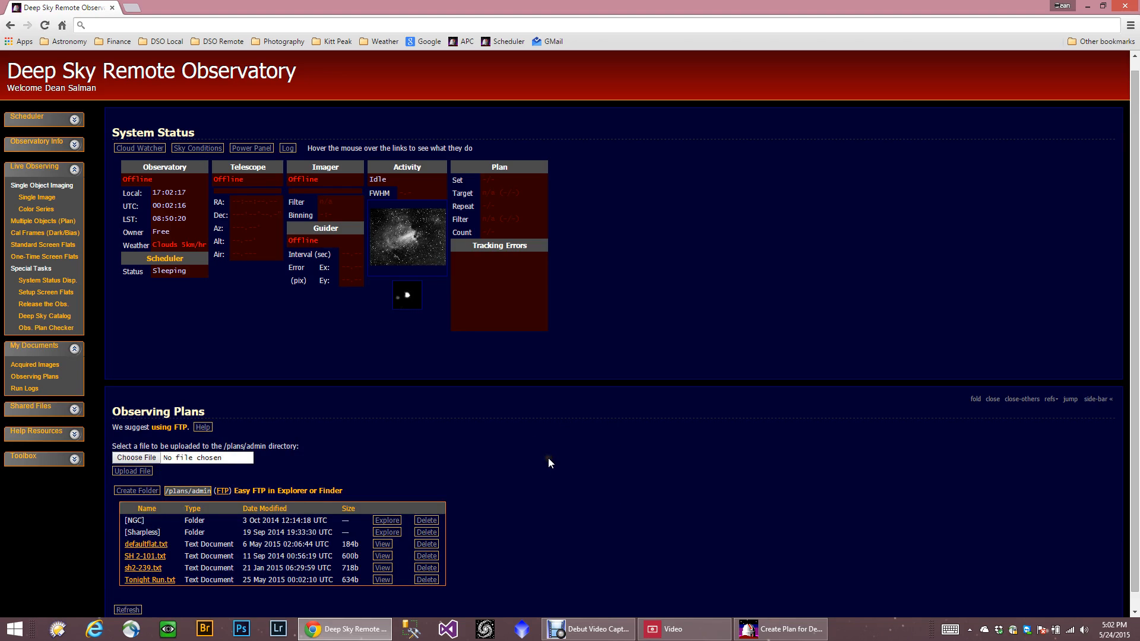
mouse_move(572, 492)
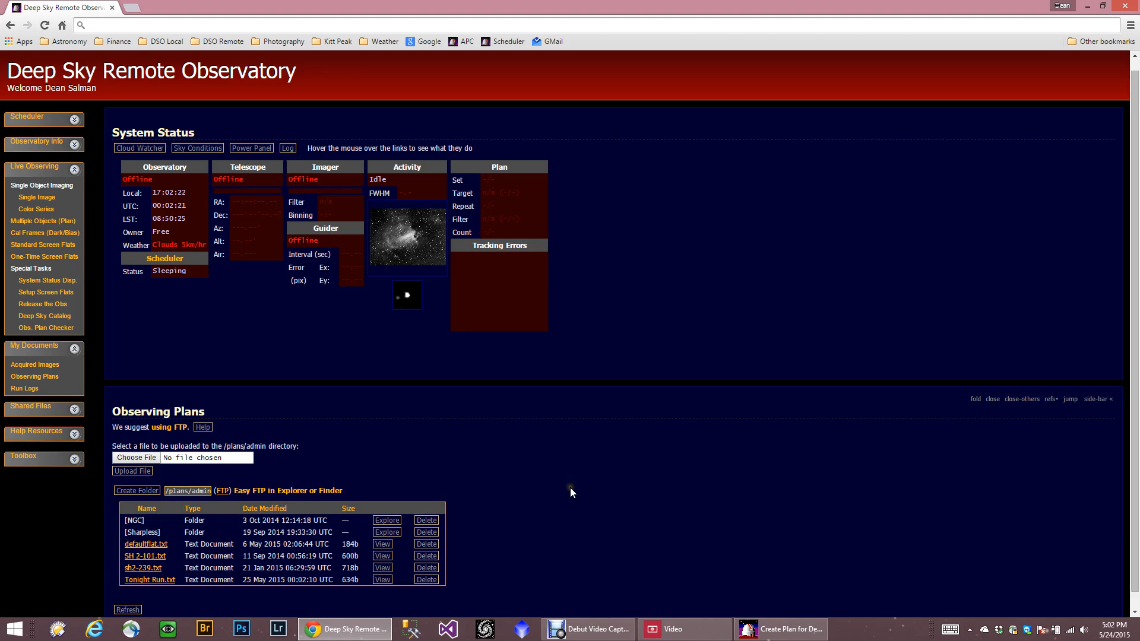
mouse_move(994, 416)
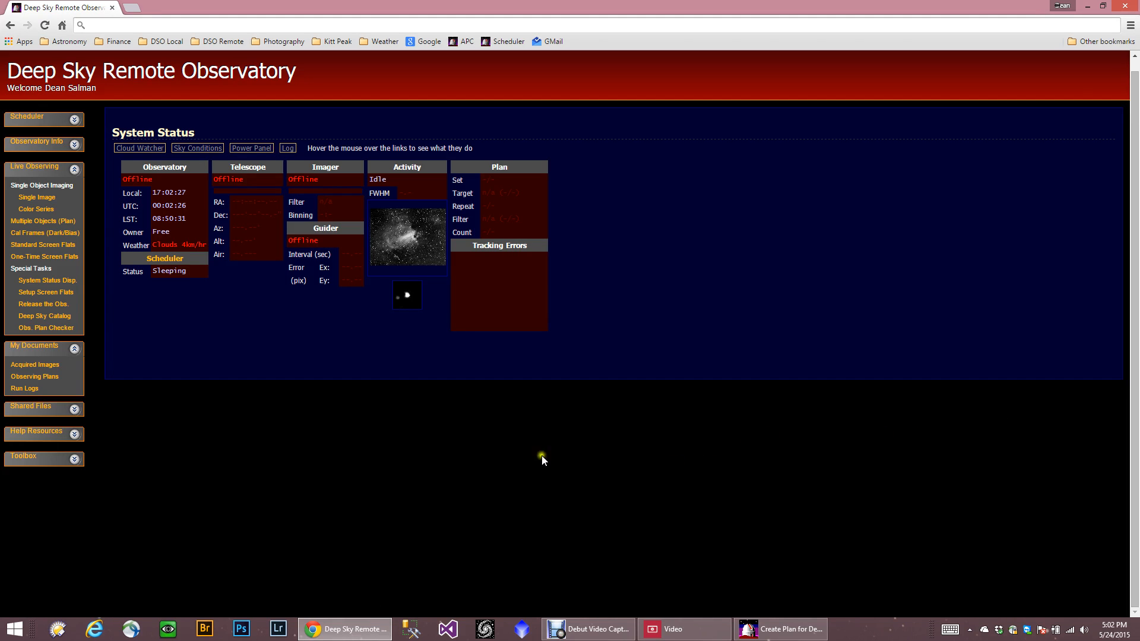
mouse_move(37, 221)
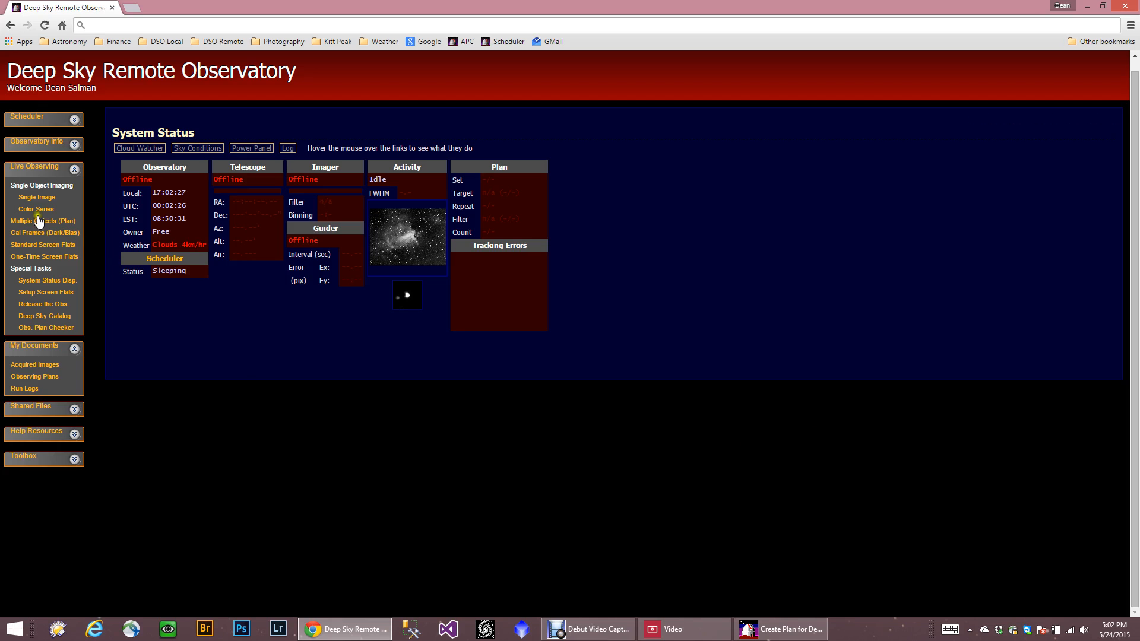
mouse_move(42, 221)
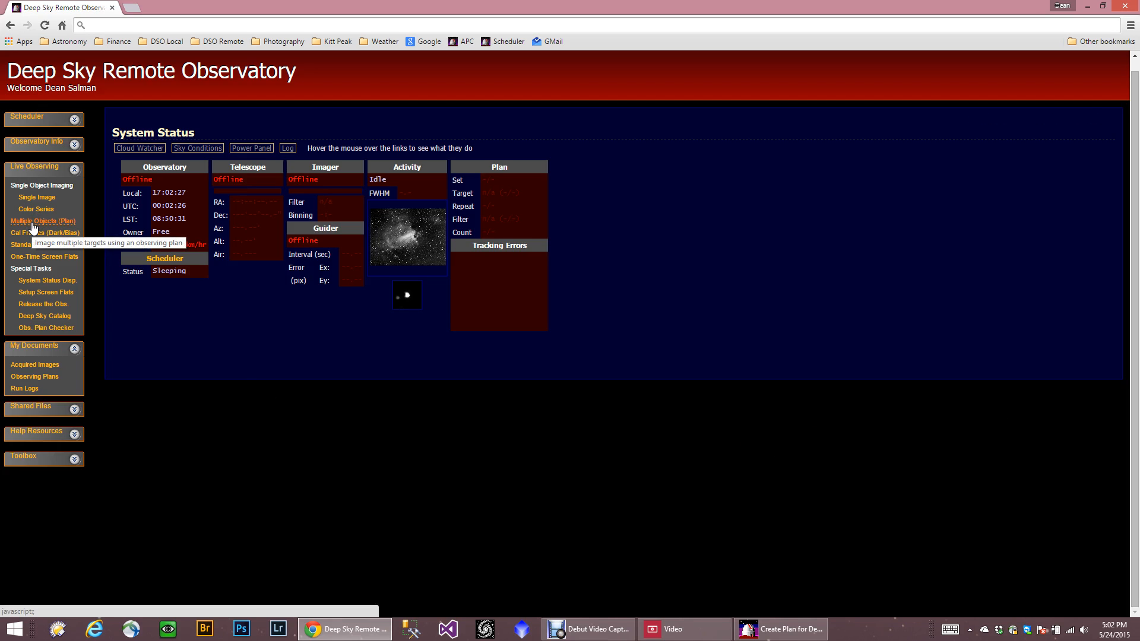
- Open Multiple Objects (Plan) and pick Tonight Run.txt with no subfolder as the plan
click(43, 221)
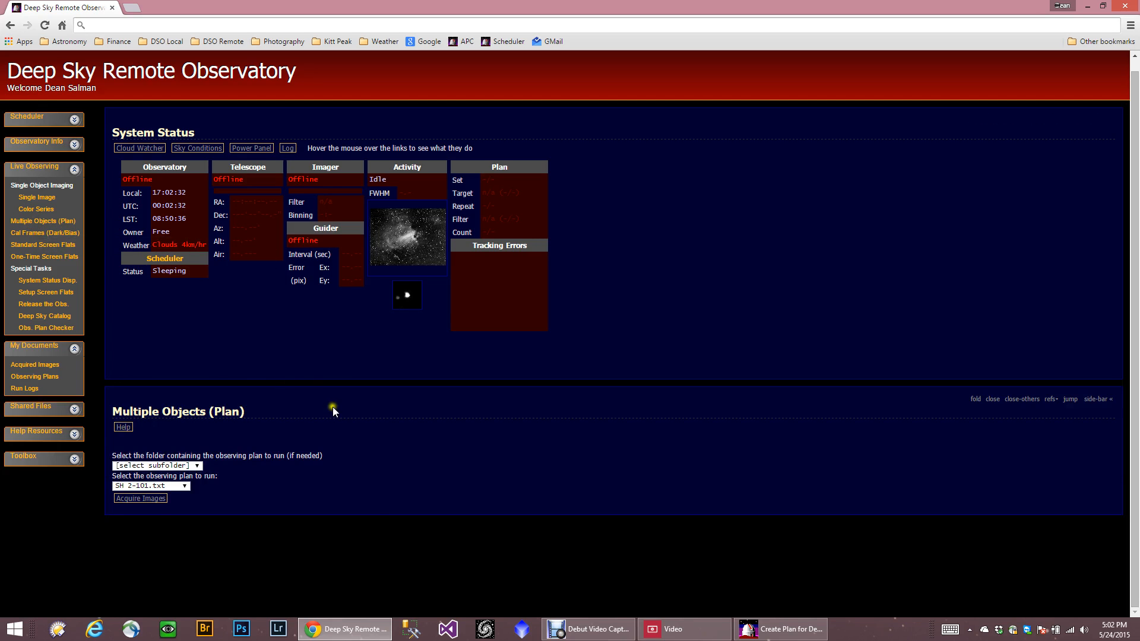
click(155, 466)
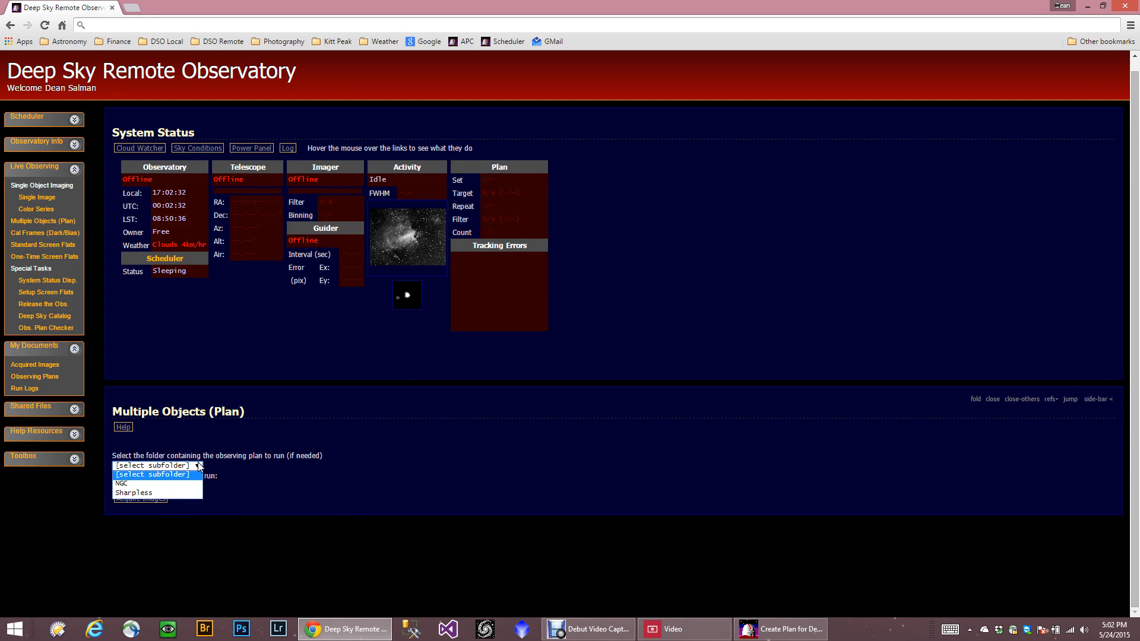
click(133, 492)
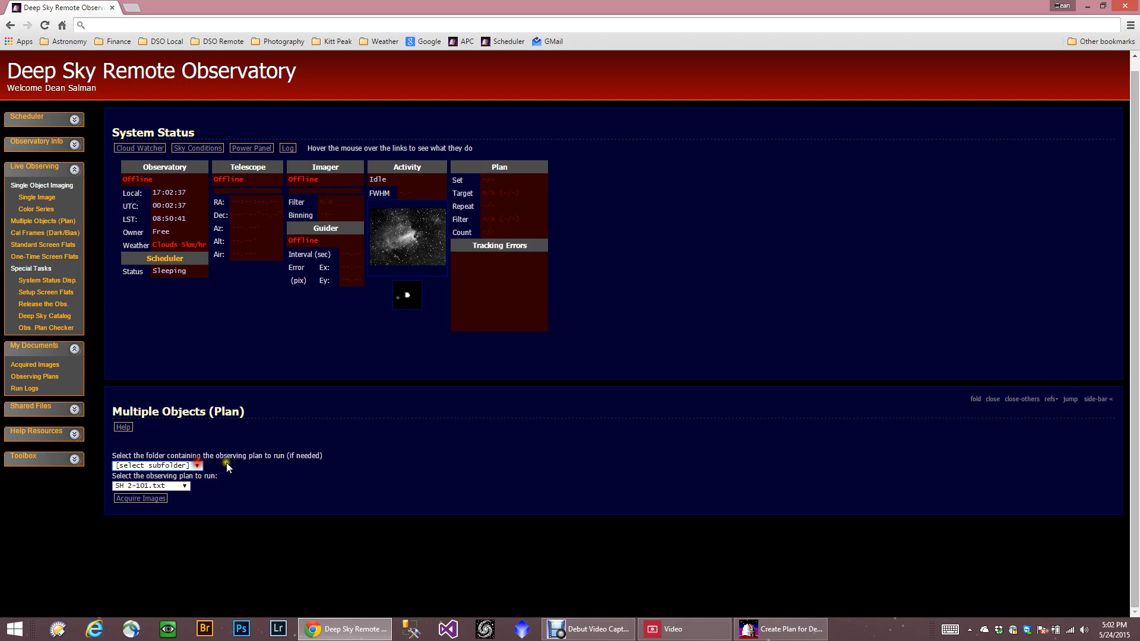
click(150, 486)
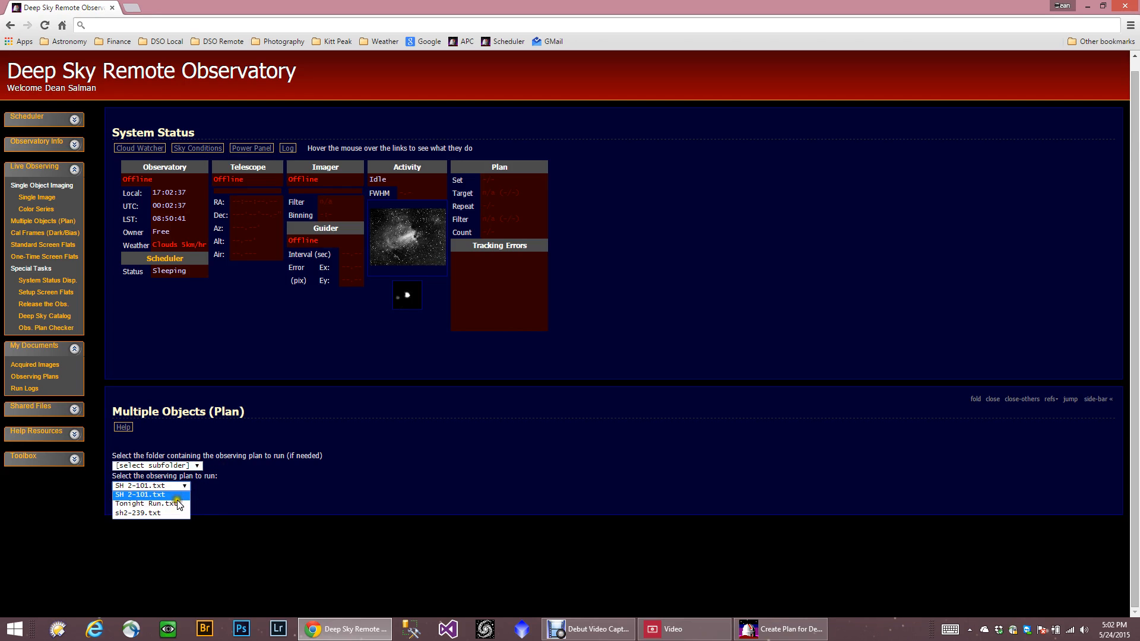
click(145, 504)
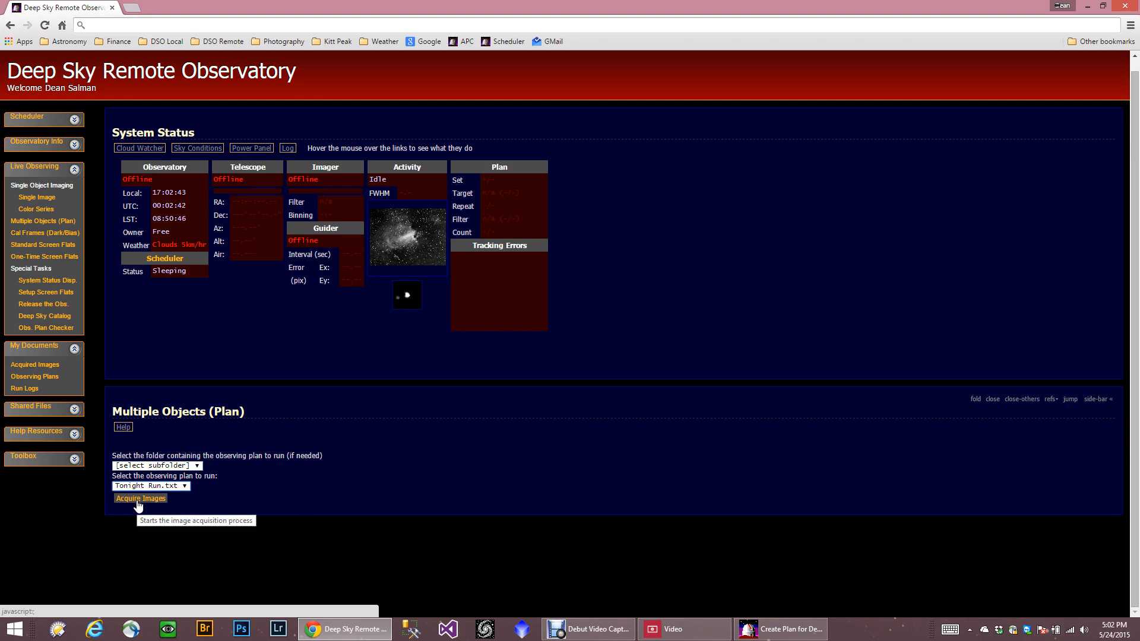
mouse_move(367, 516)
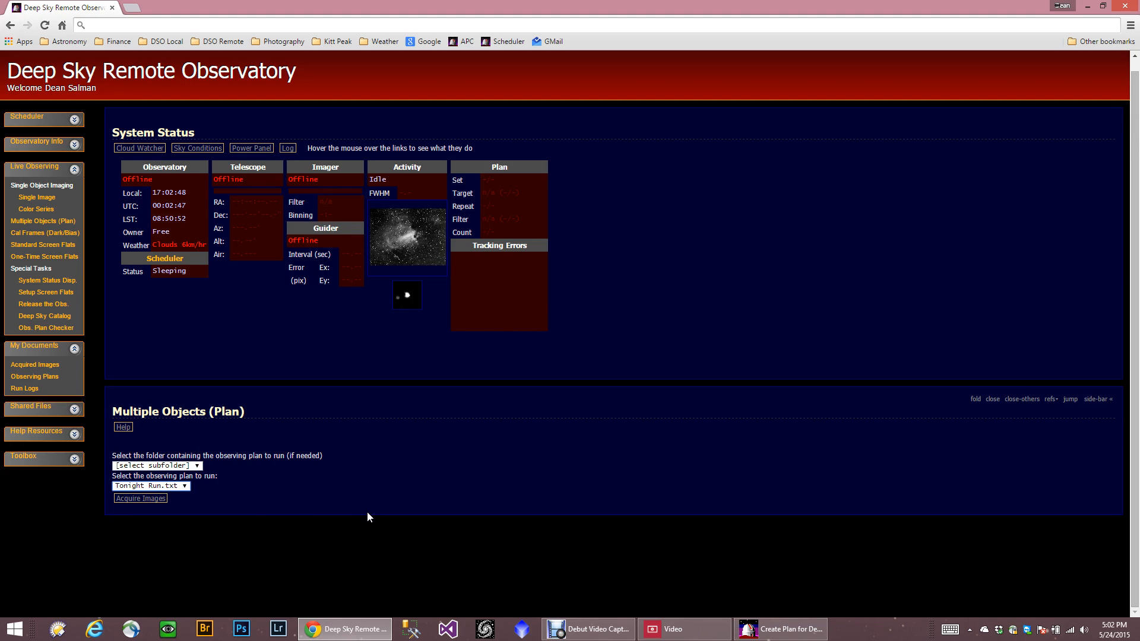